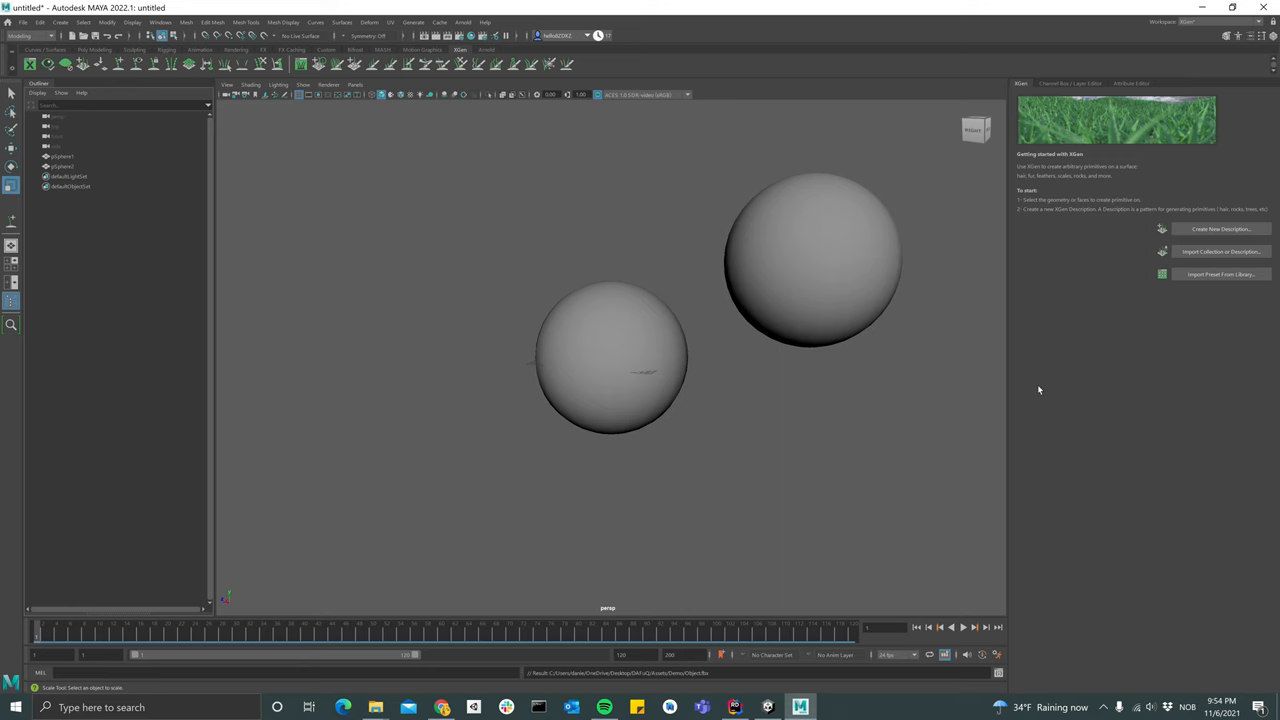
mouse_move(830, 330)
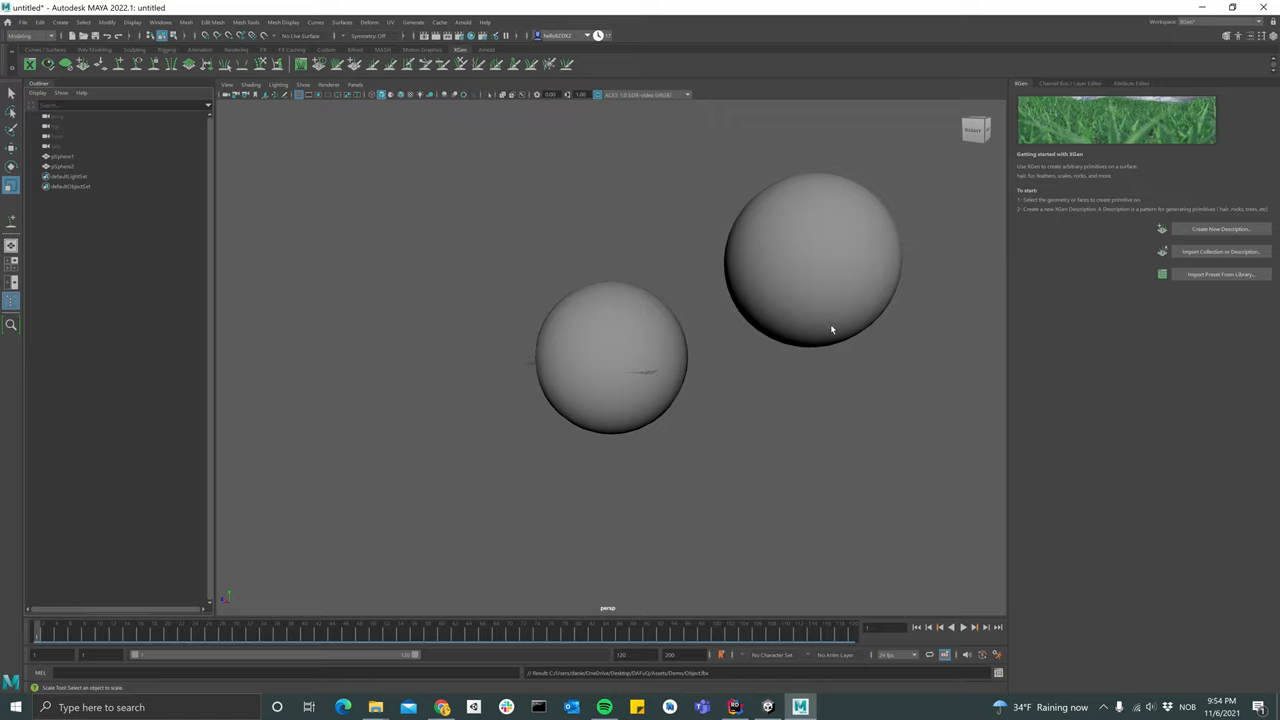
mouse_move(866, 288)
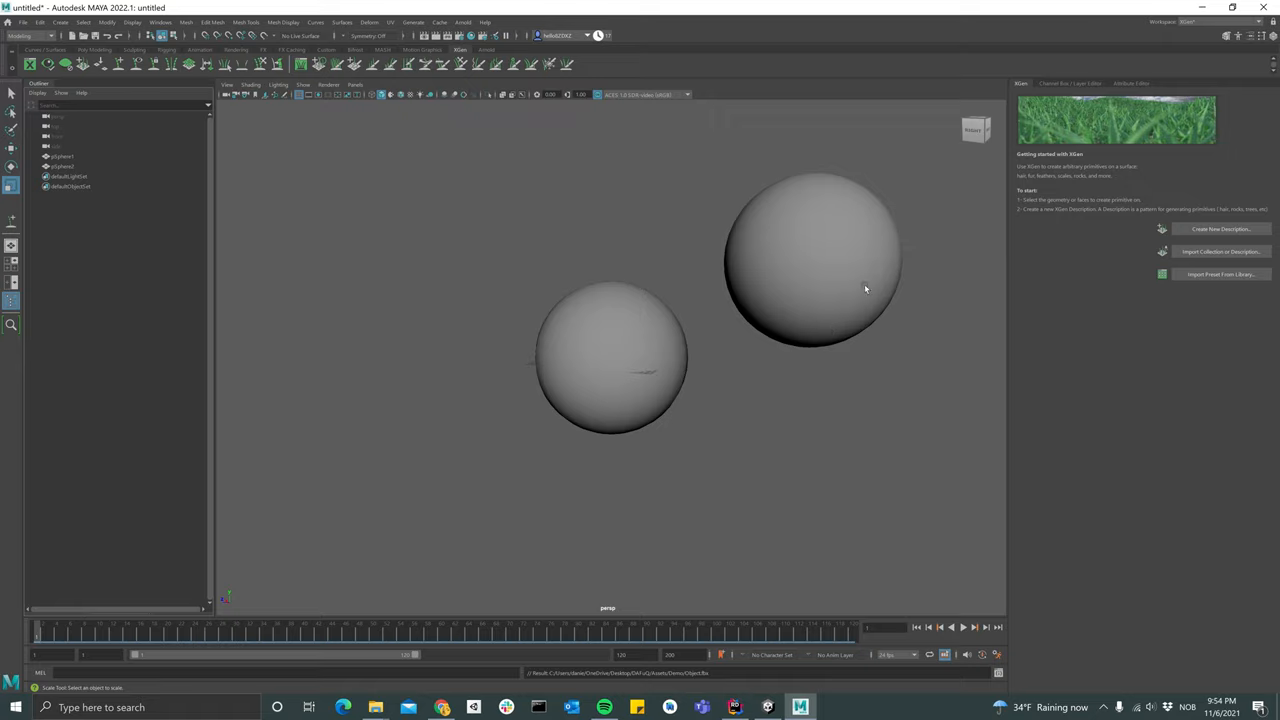
Select the smaller left sphere as the surface for the fur groom
left_click(1190, 20)
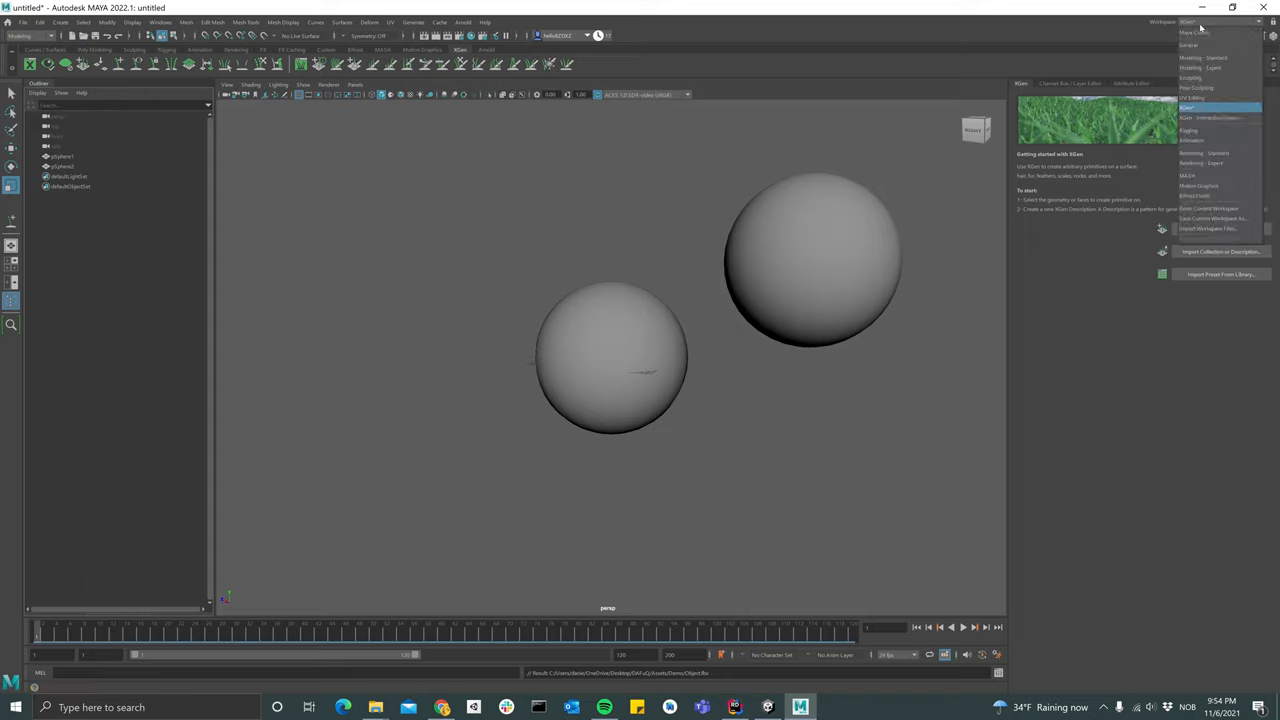
mouse_move(1200, 26)
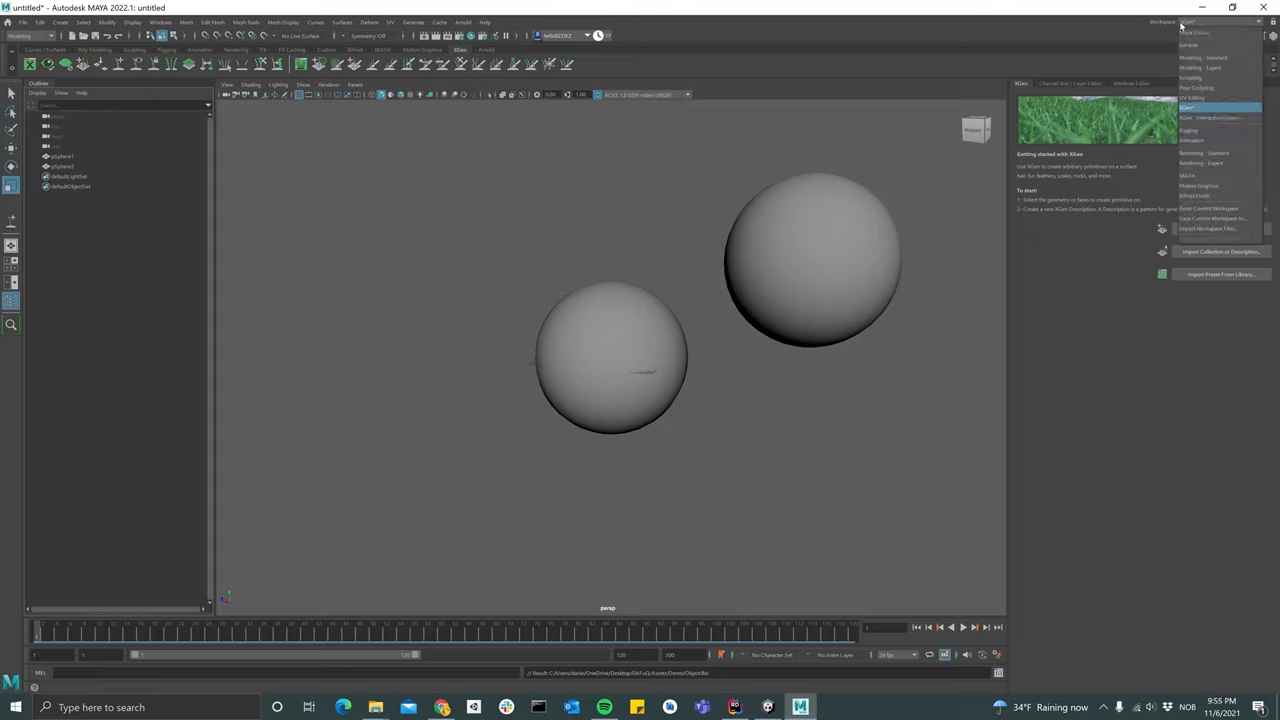
left_click(1188, 108)
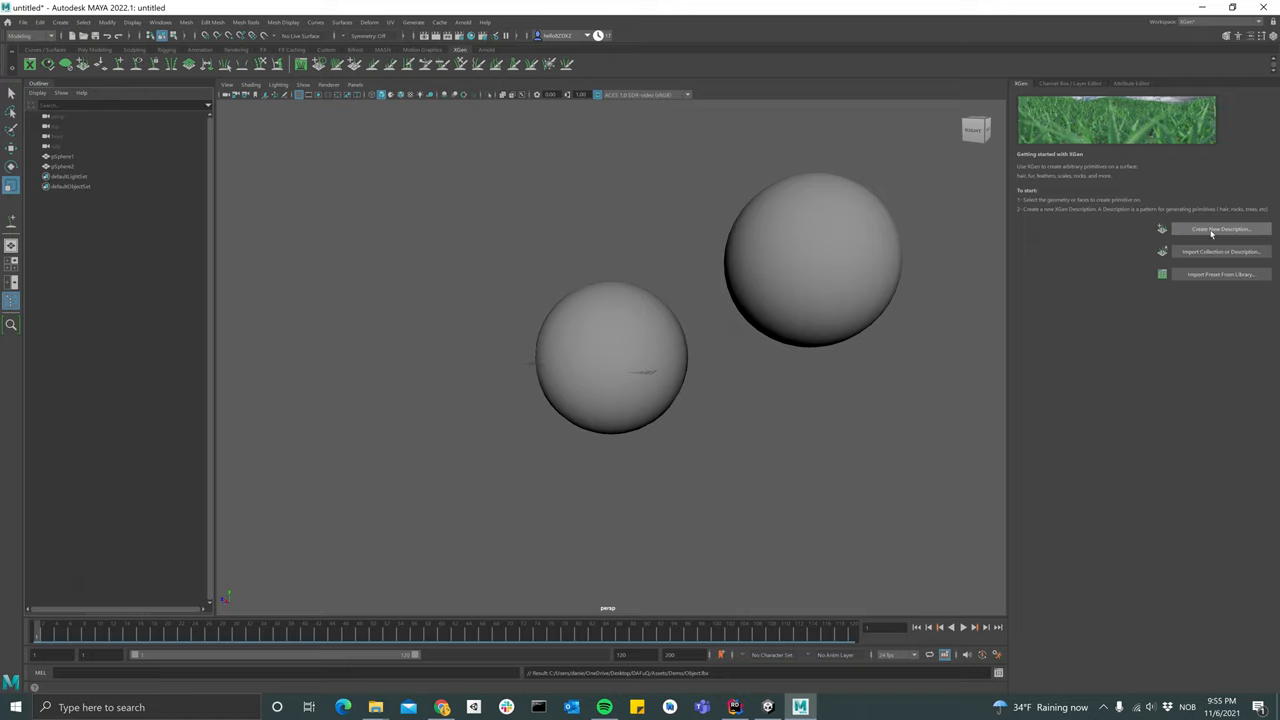
left_click(1220, 228)
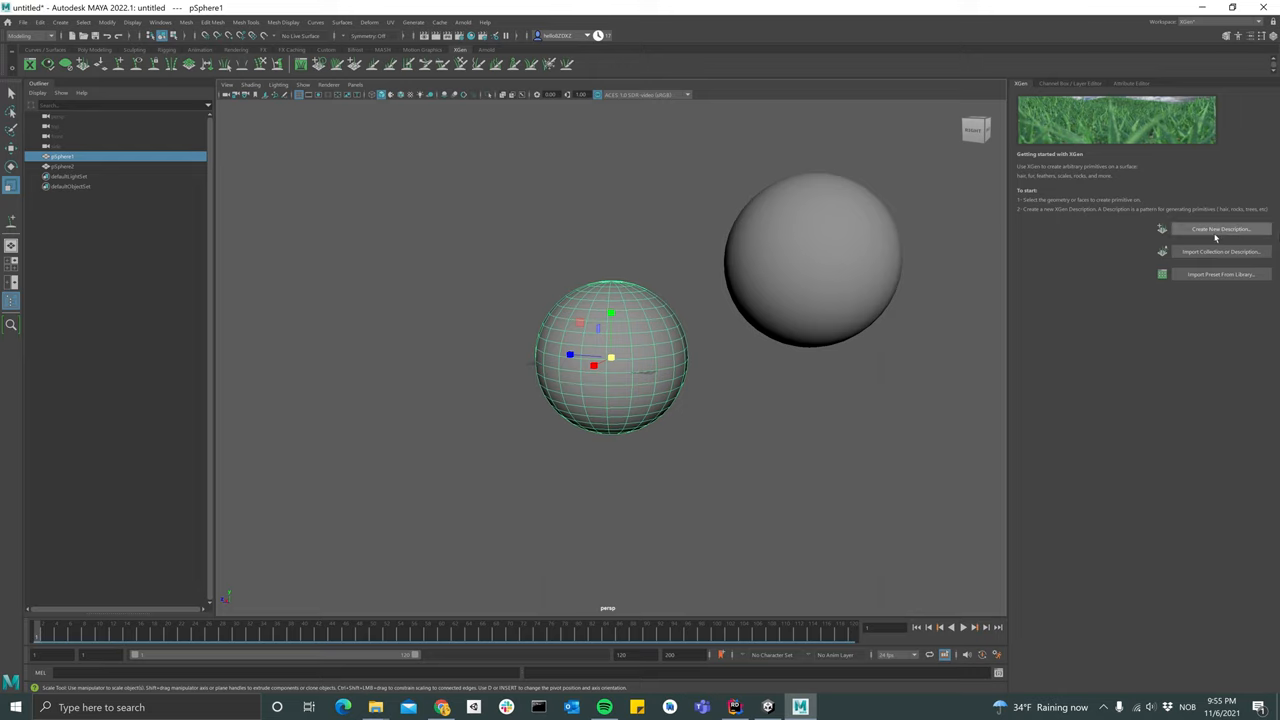
mouse_move(1216, 238)
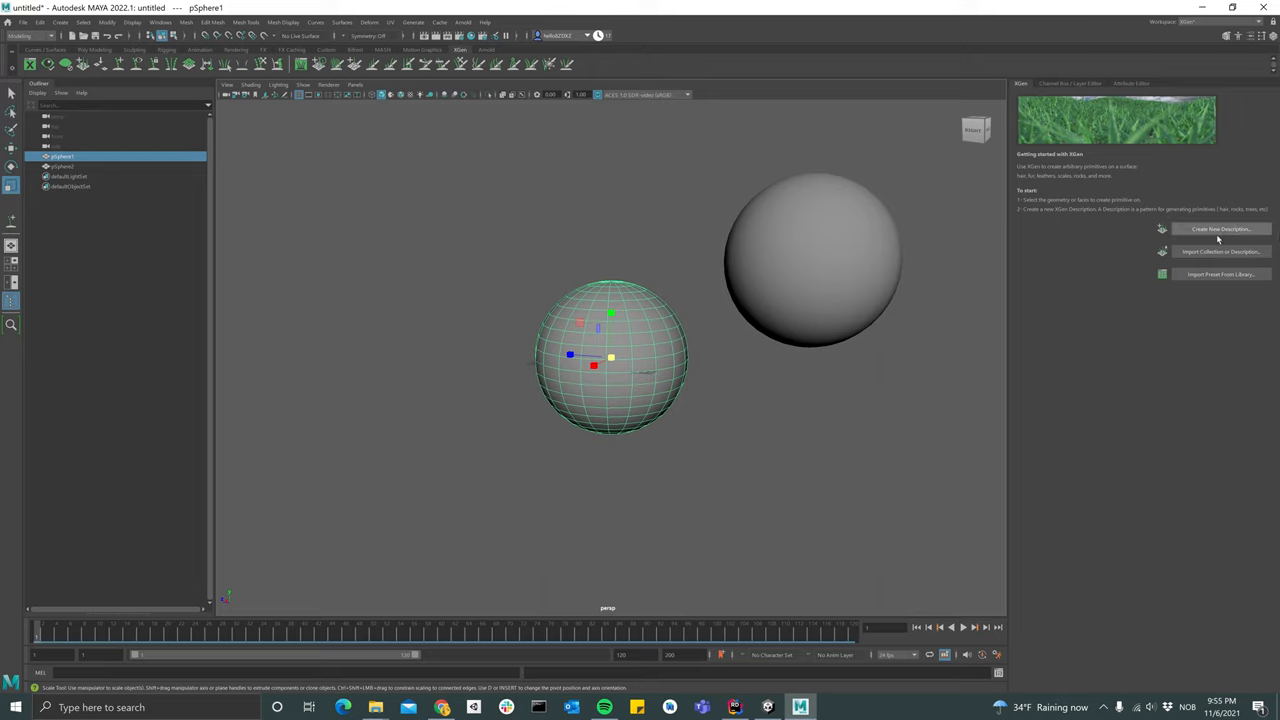
Create a new groomable-splines XGen description on the selected sphere
left_click(1220, 228)
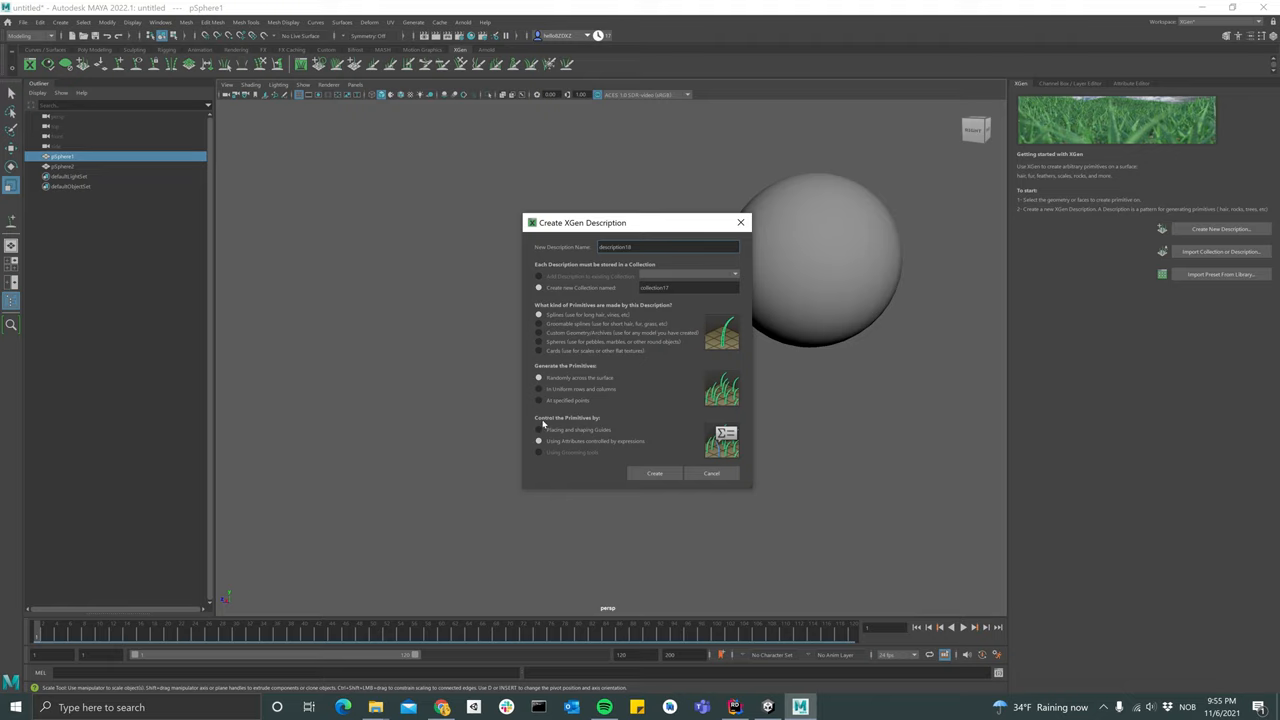
left_click(540, 430)
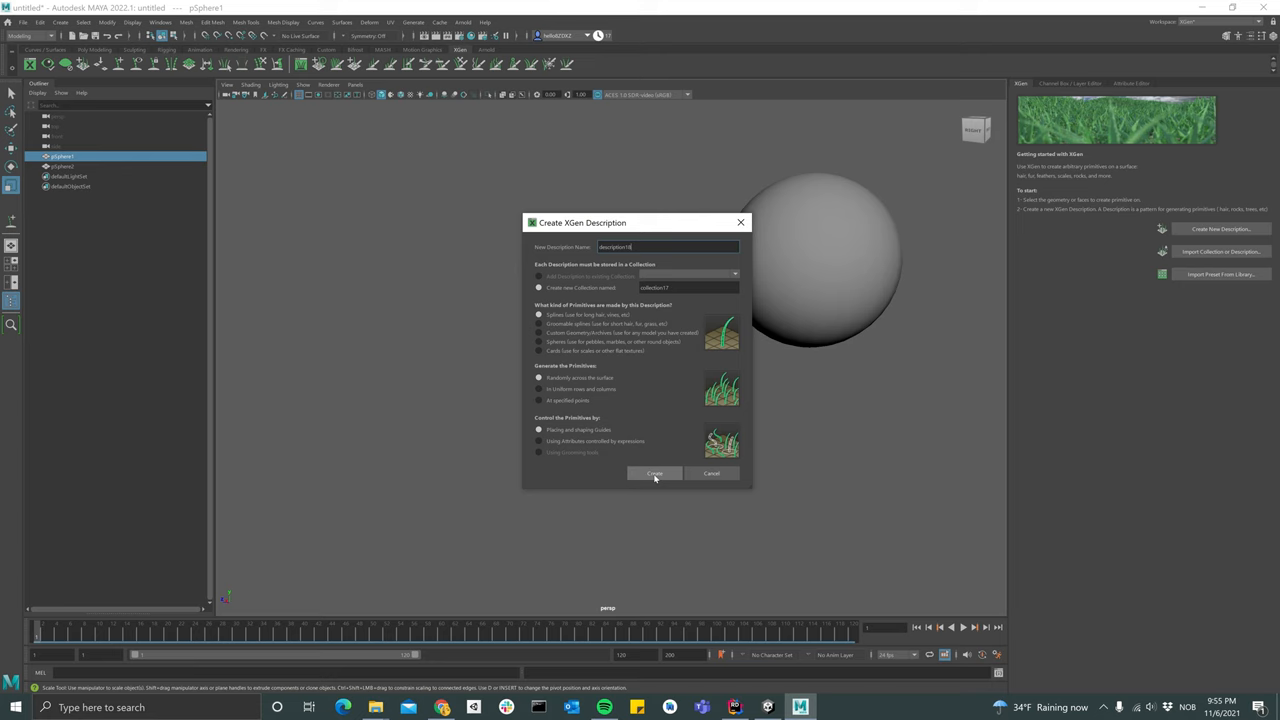
left_click(654, 472)
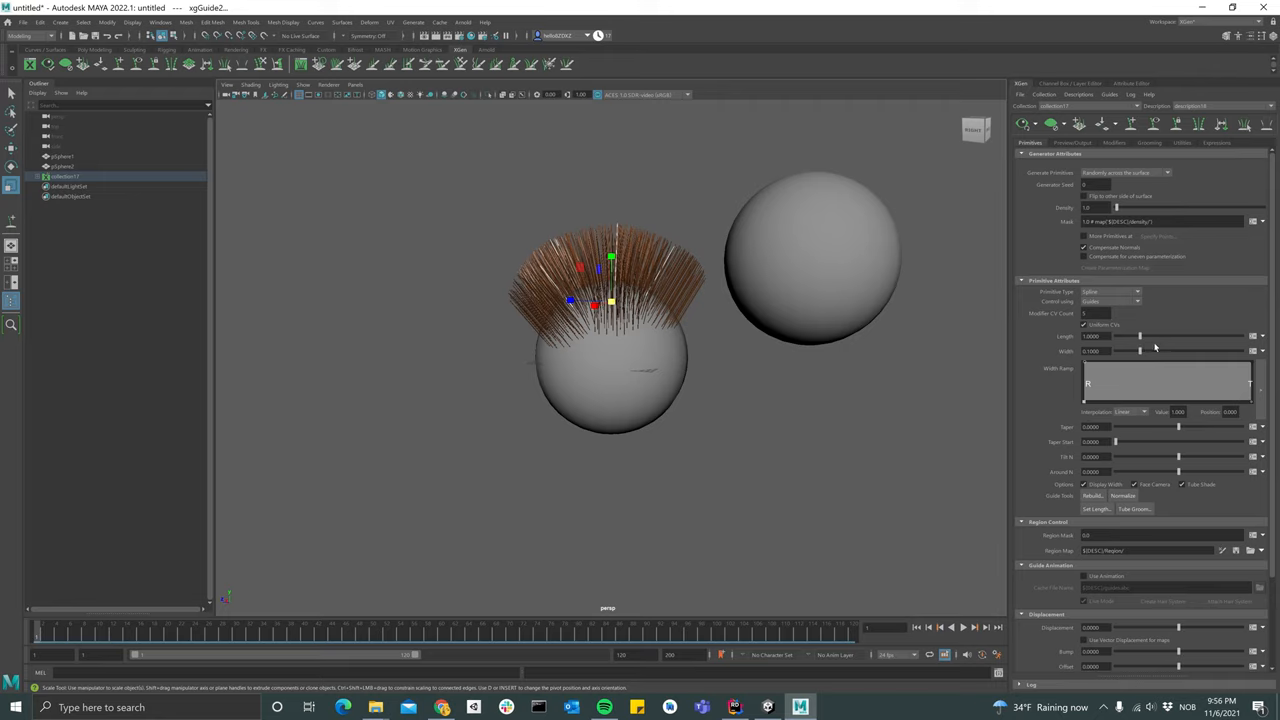
mouse_move(1128, 216)
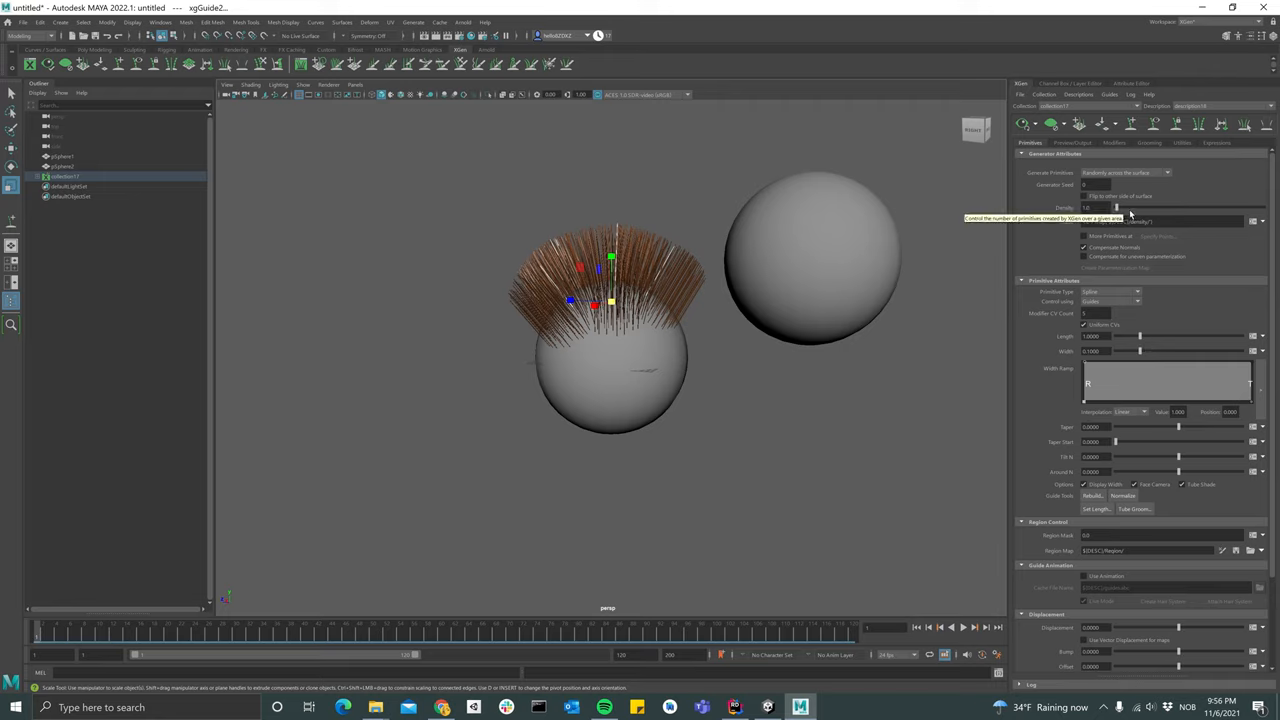
Raise the Density slider so the sparse strands become a dense brown tuft
left_click_drag(1090, 206, 1124, 206)
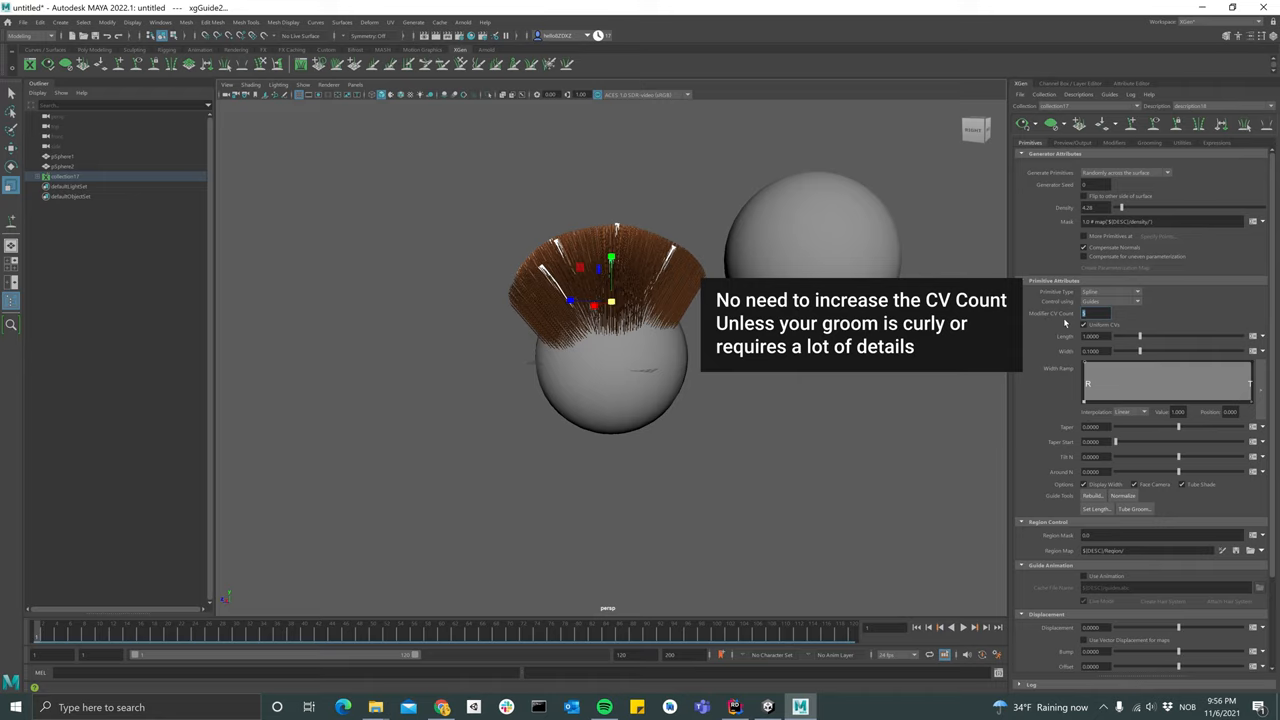
mouse_move(1068, 322)
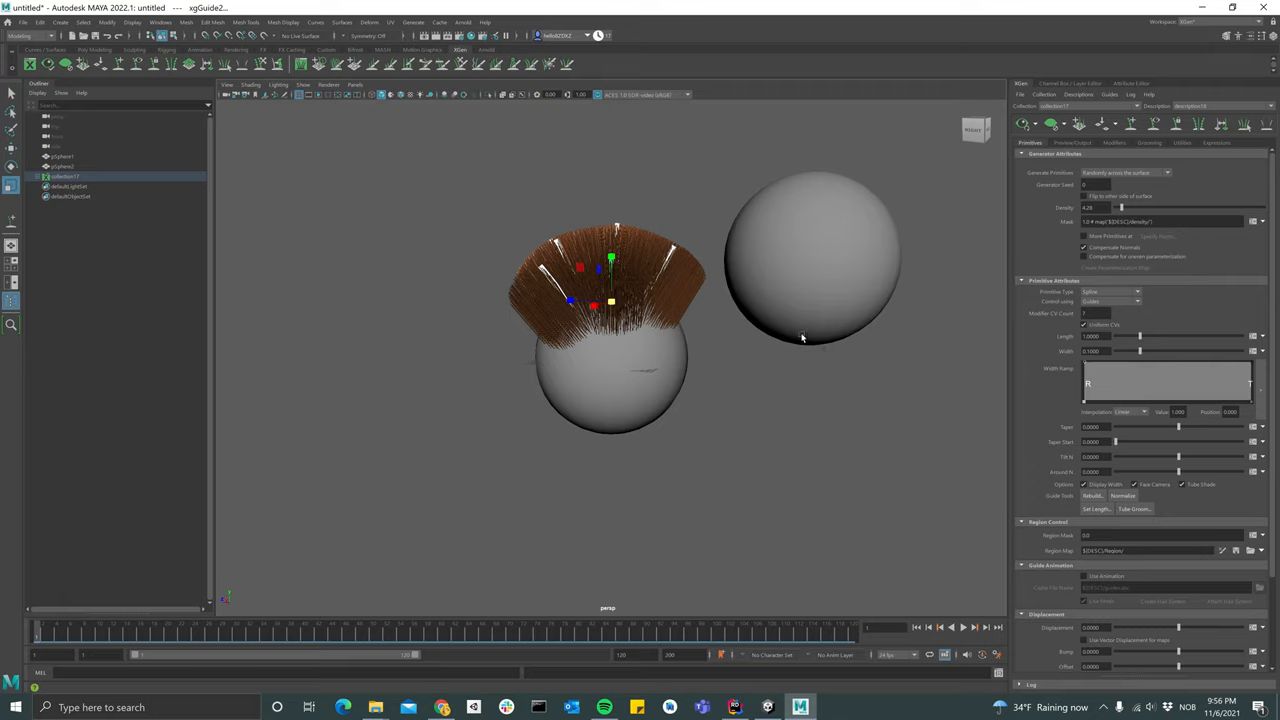
mouse_move(700, 340)
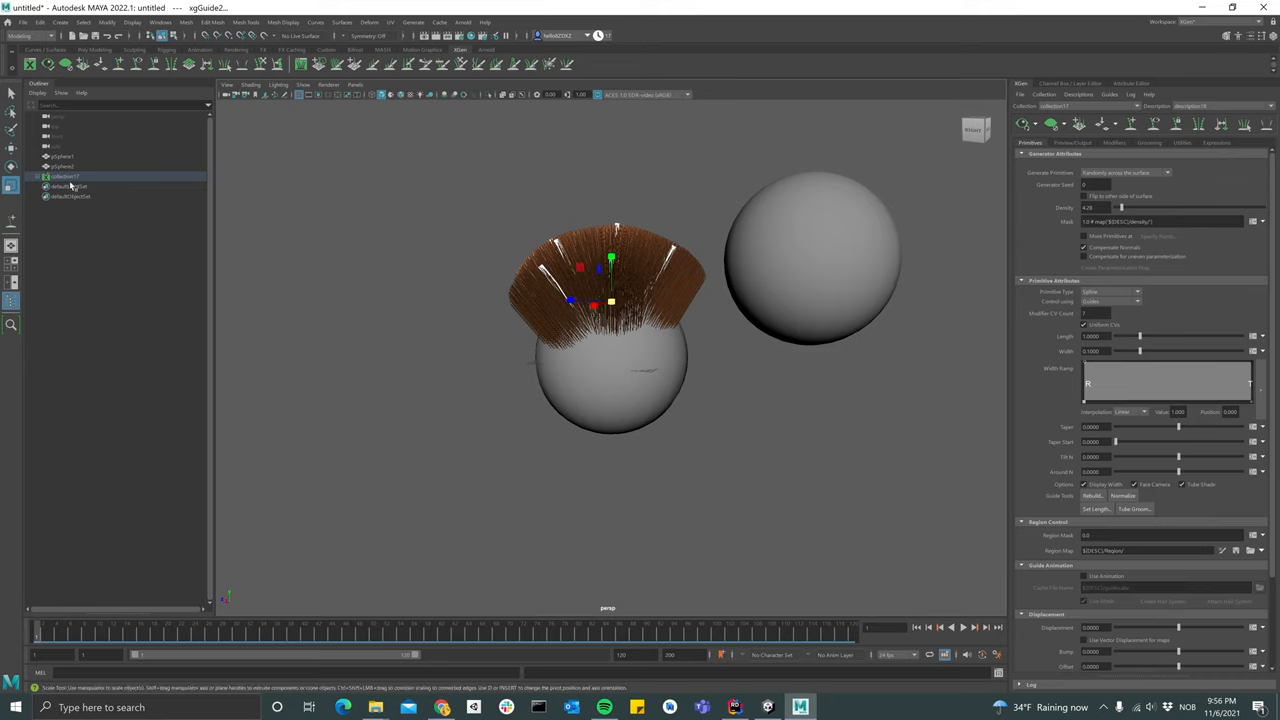
Convert the fur collection to an interactive groom via Generate
left_click(64, 176)
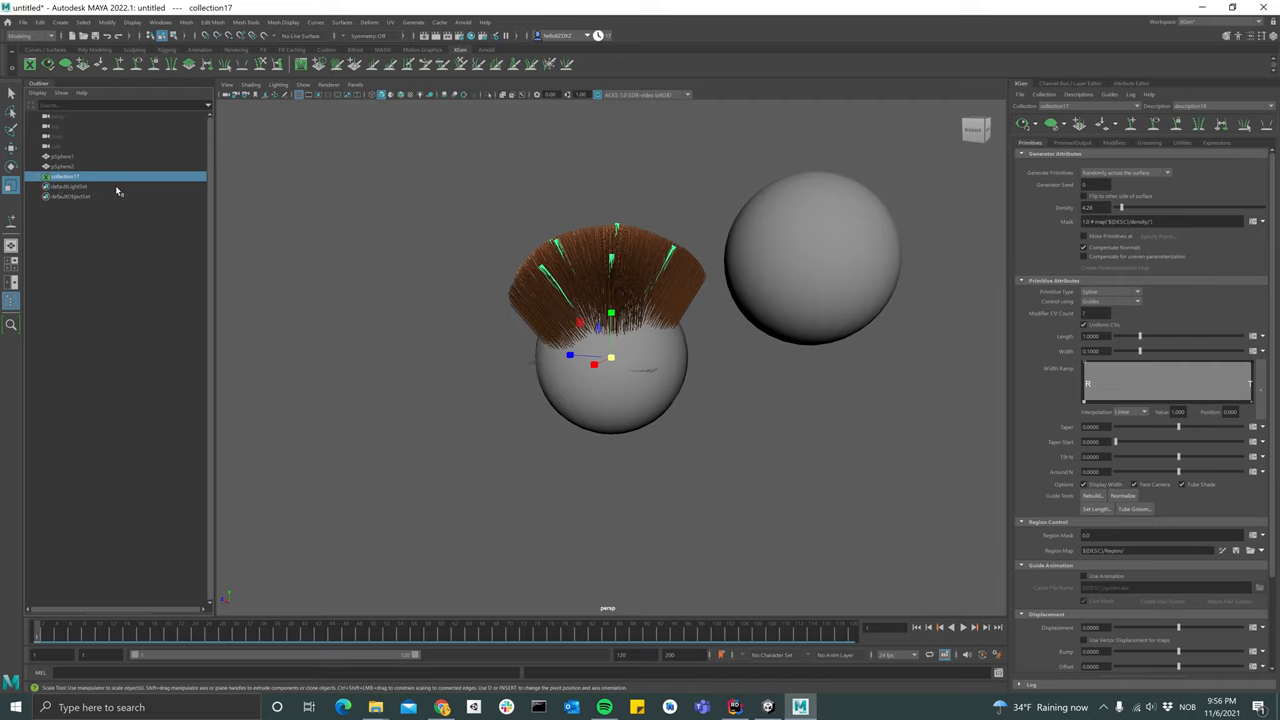
left_click(412, 22)
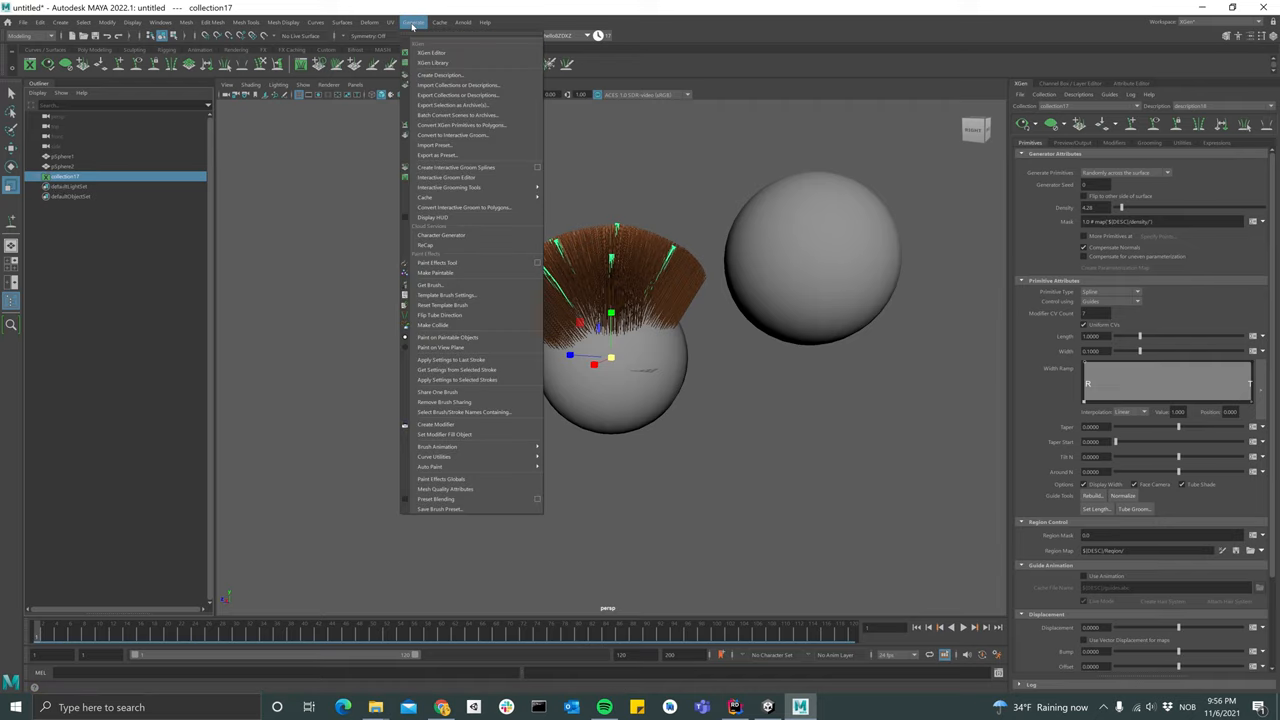
mouse_move(468, 136)
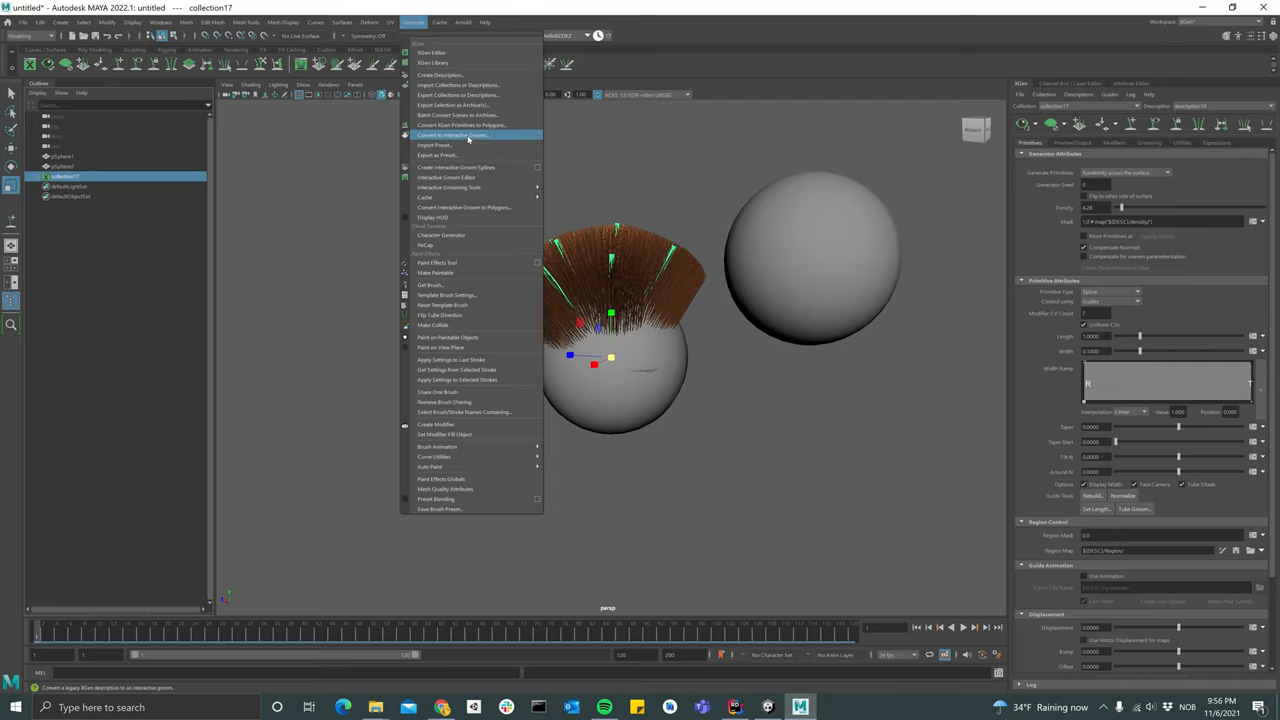
left_click(450, 136)
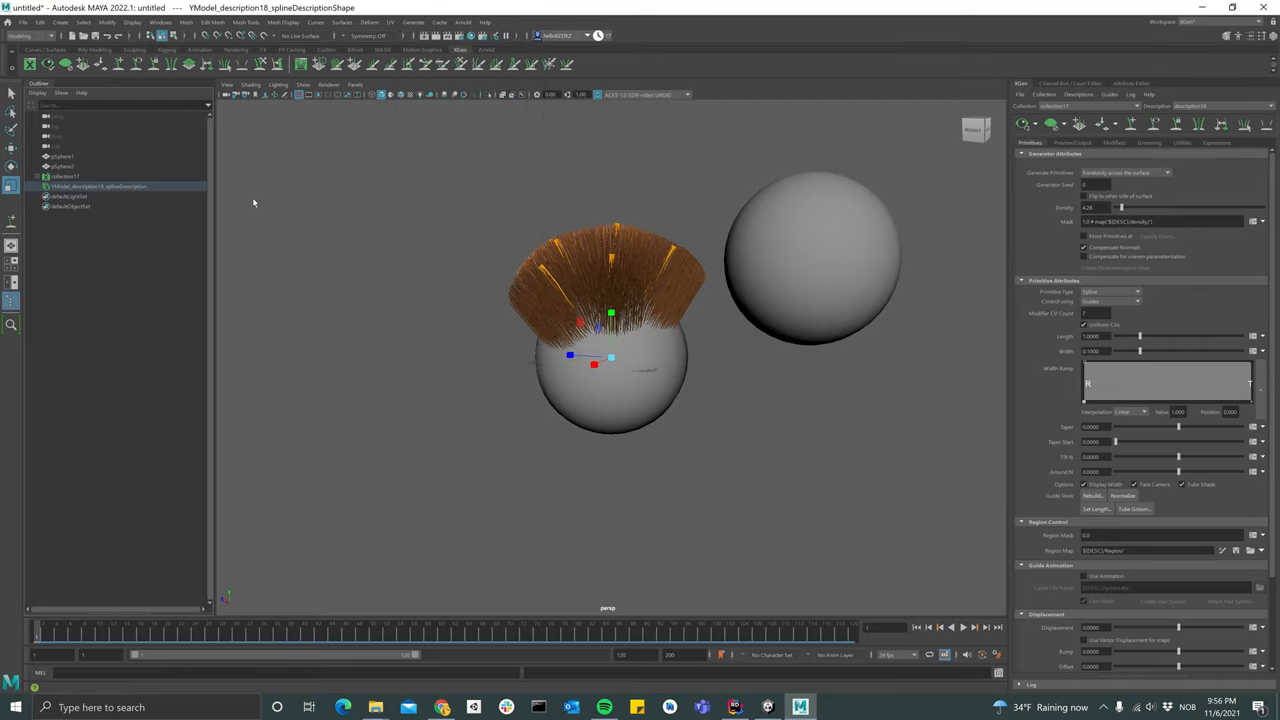
Select the new spline description and export it as a cache file
left_click(412, 22)
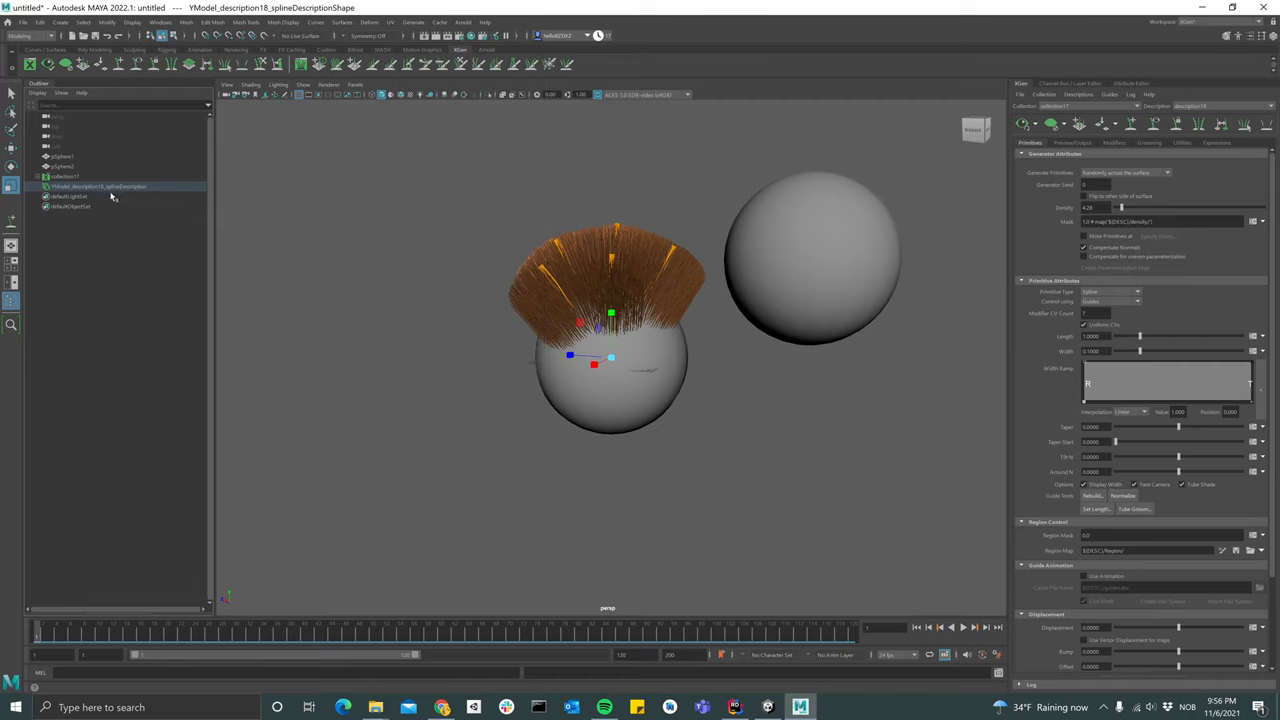
left_click(96, 188)
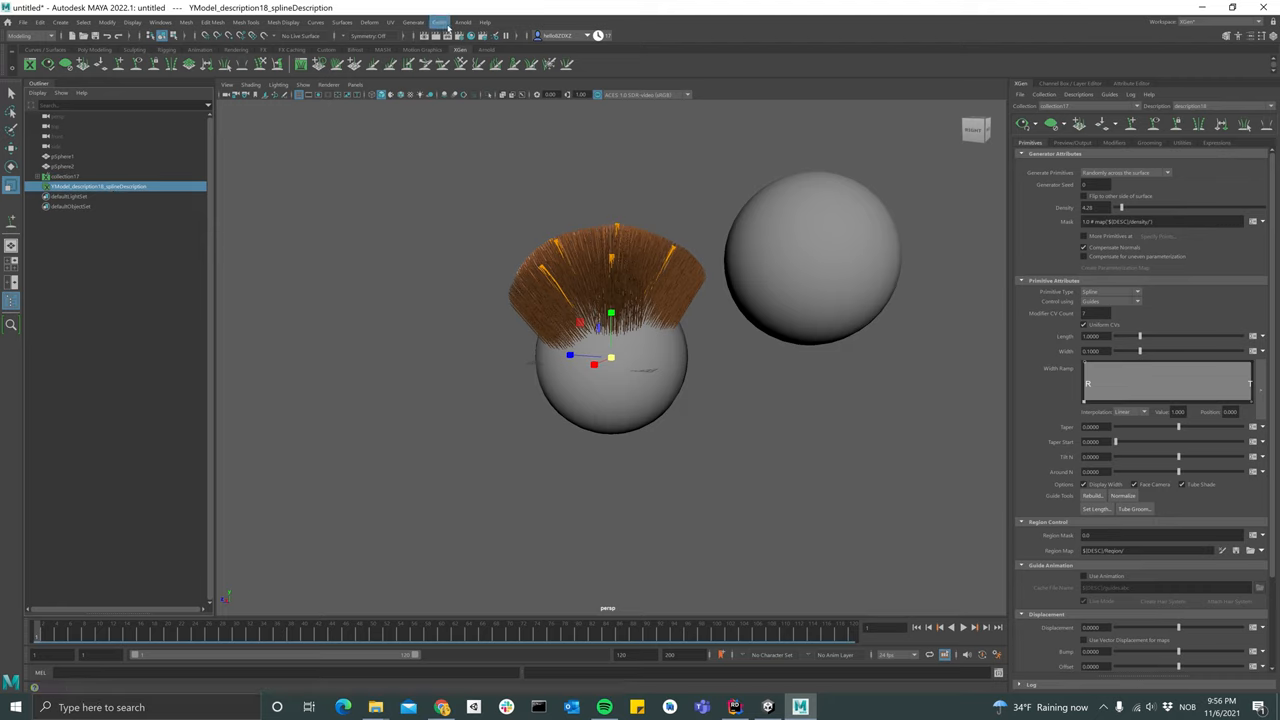
left_click(440, 22)
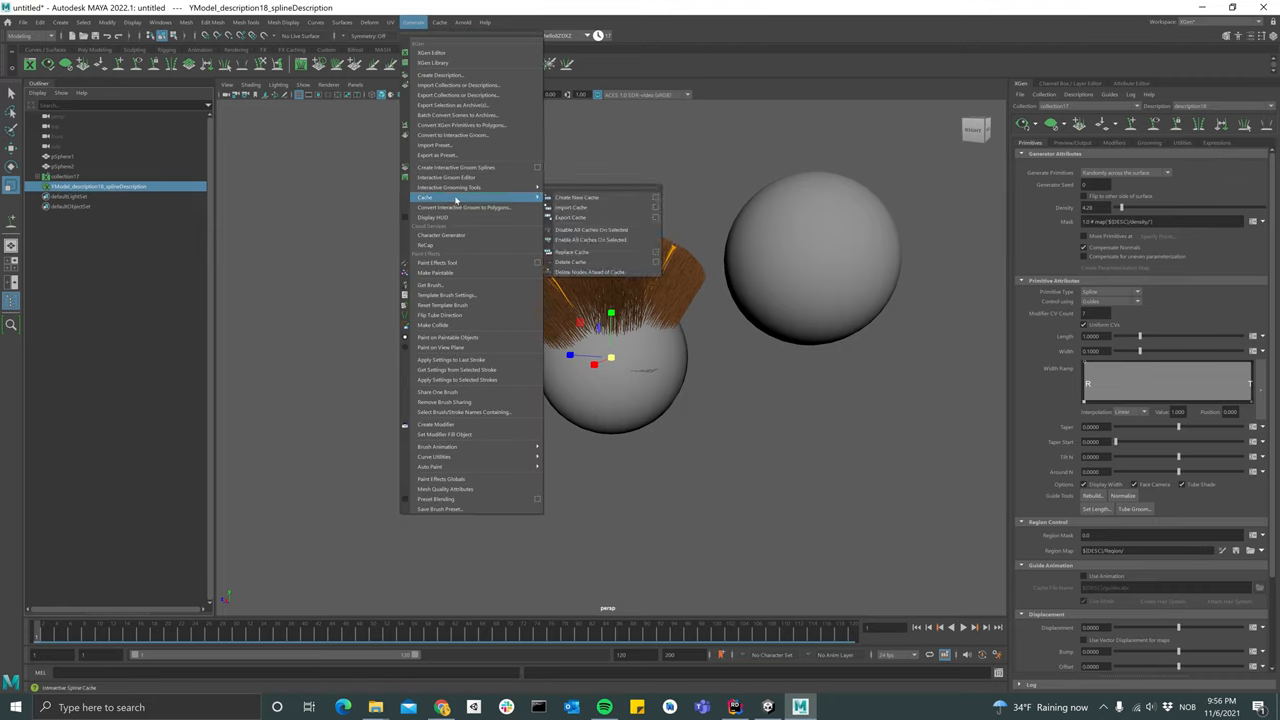
mouse_move(572, 216)
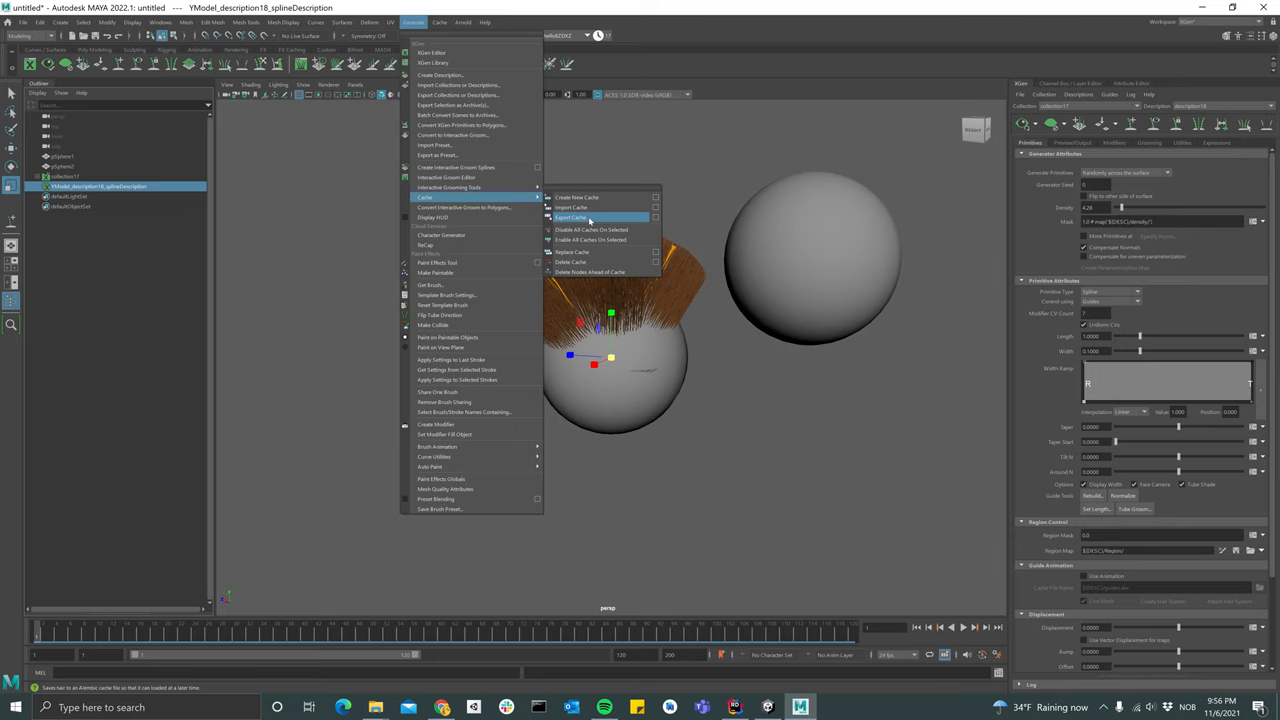
left_click(572, 216)
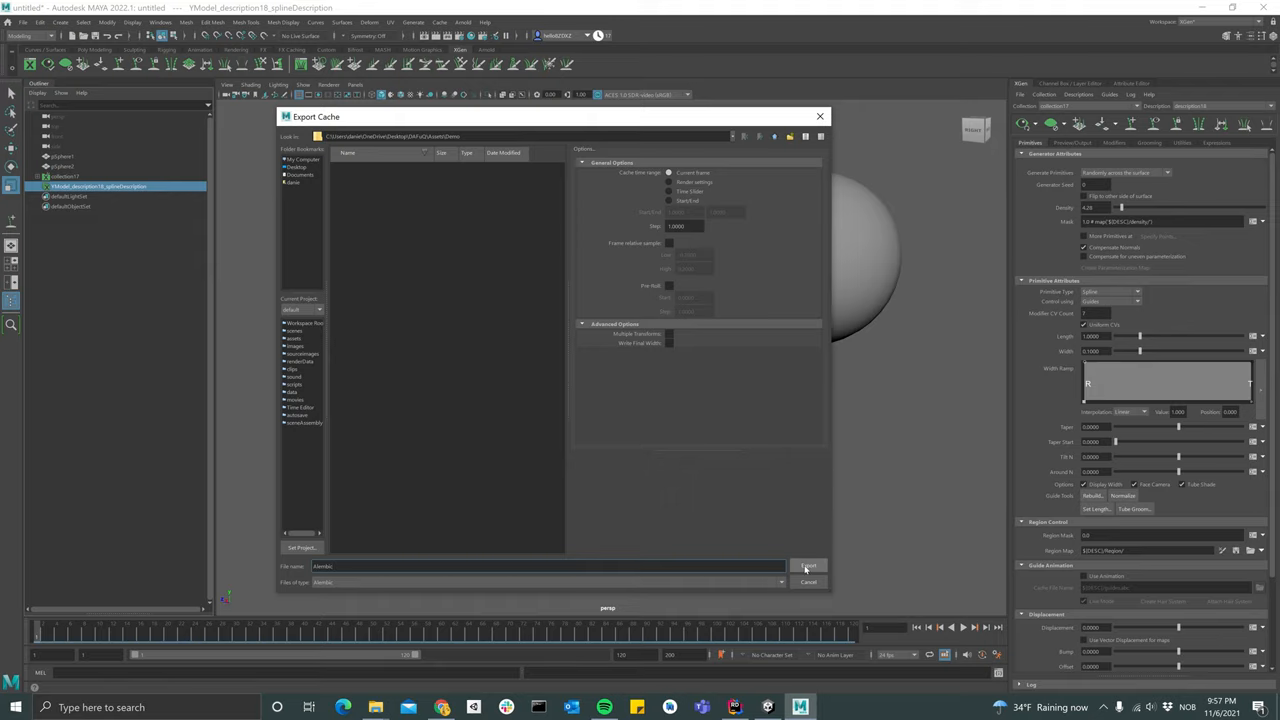
left_click(808, 566)
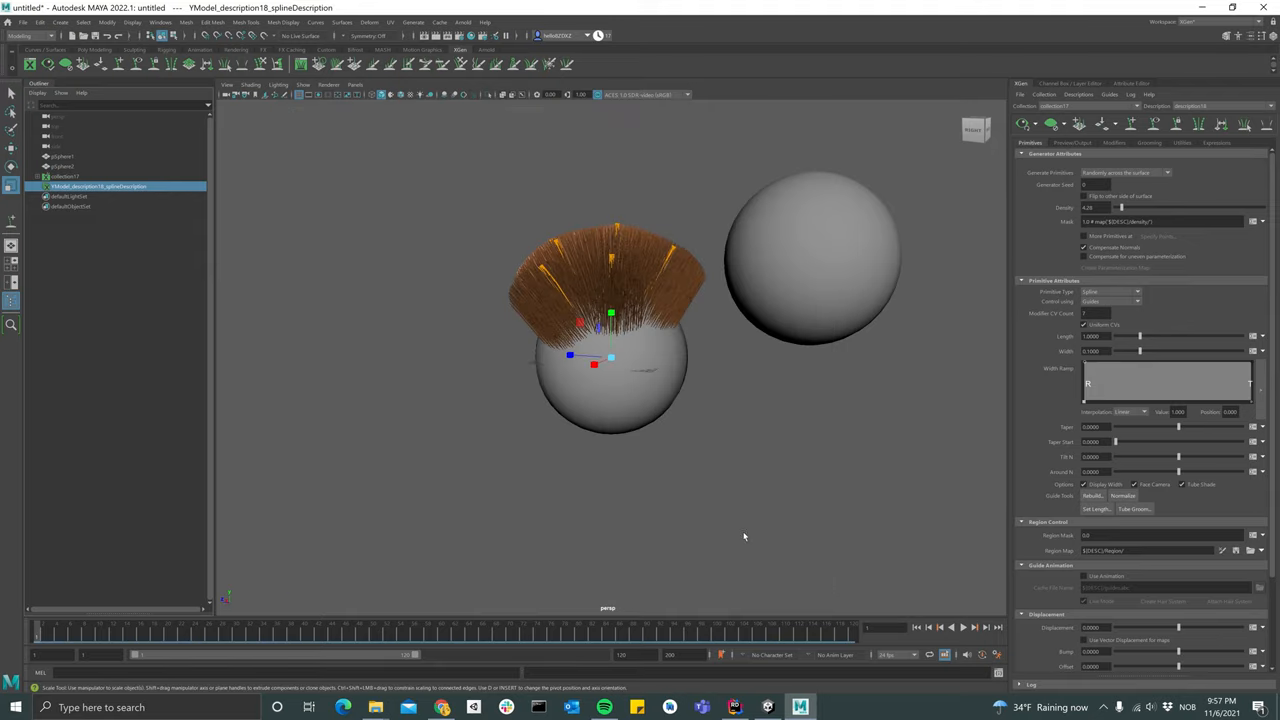
Export the selected sphere mesh as 'Sphere1', then switch over to Unity
left_click(62, 166)
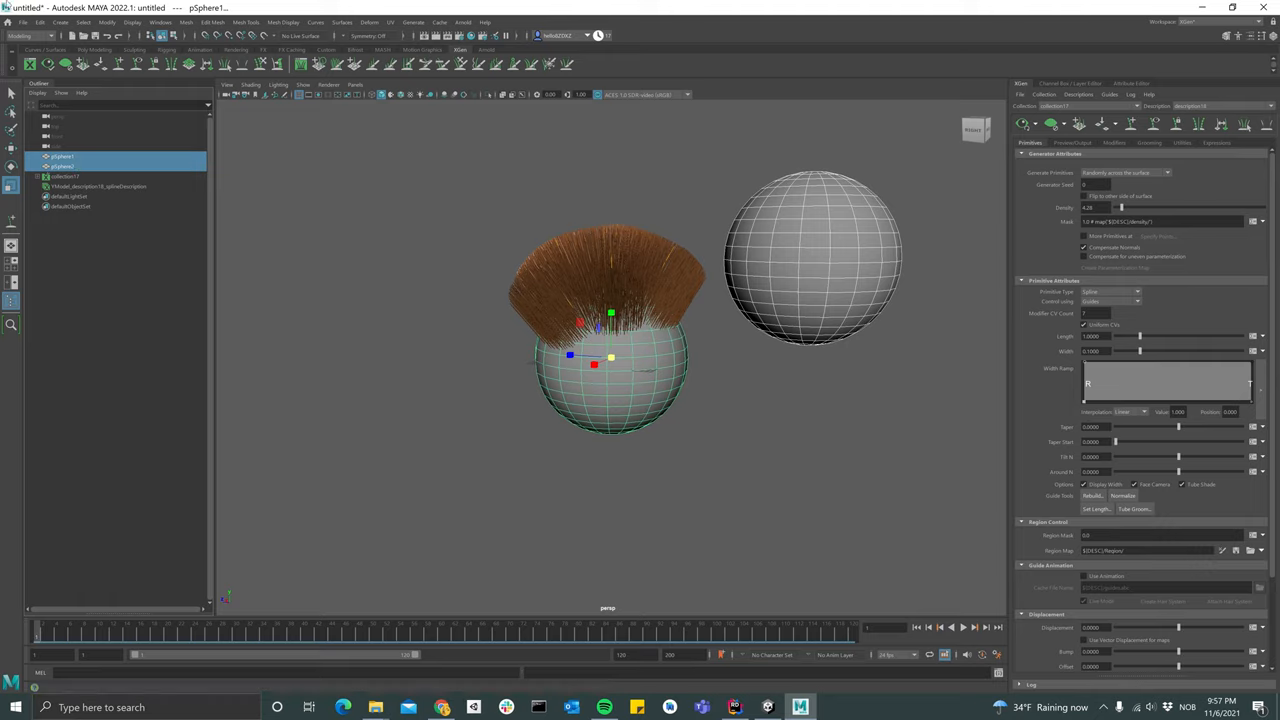
left_click(24, 22)
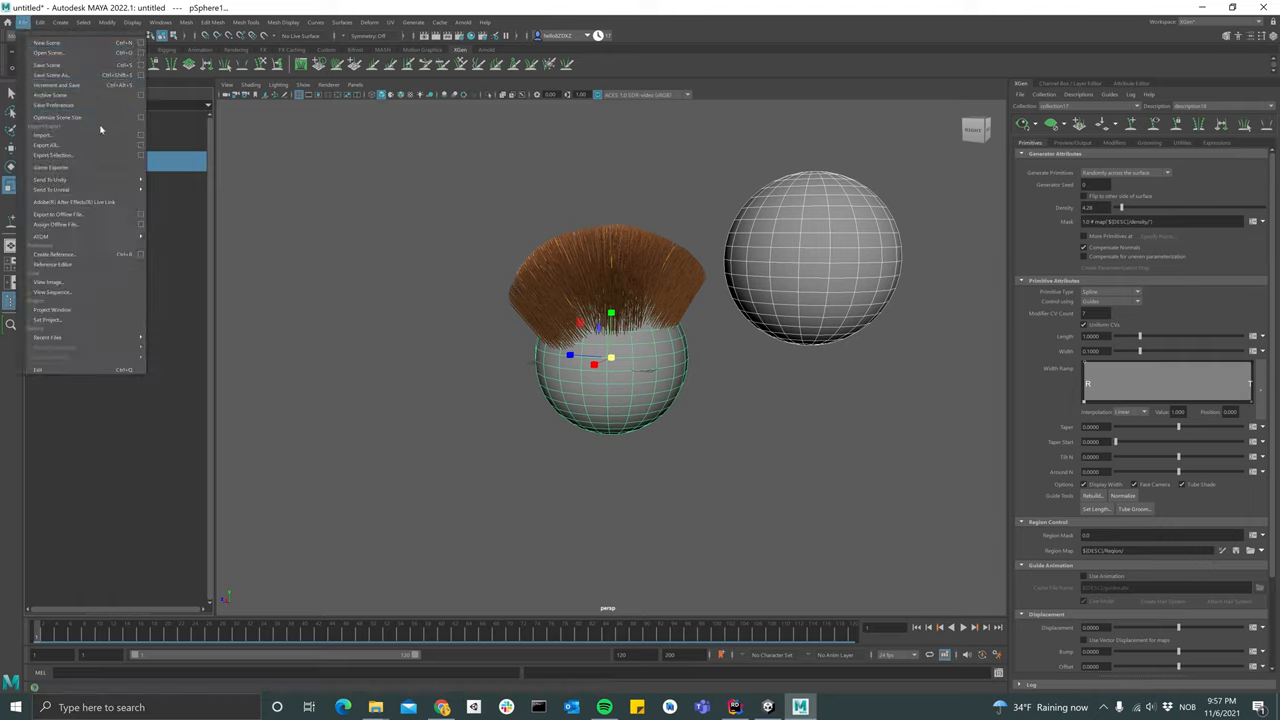
mouse_move(50, 96)
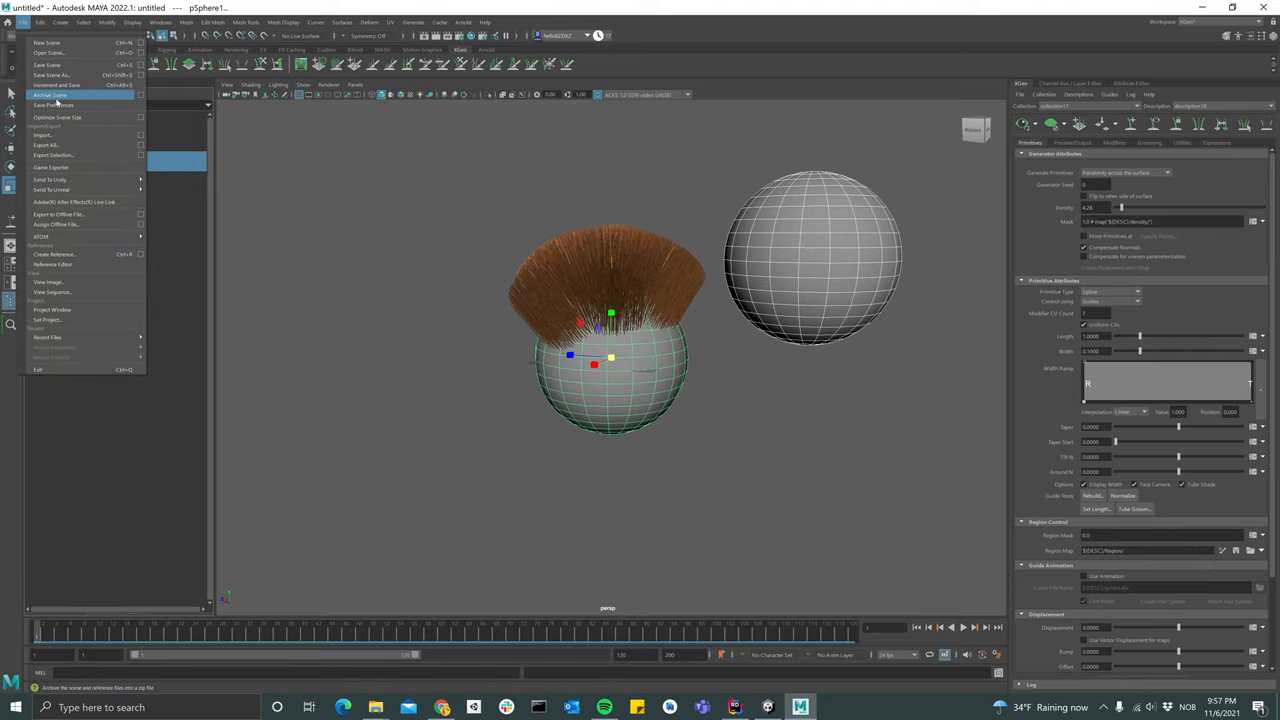
mouse_move(60, 136)
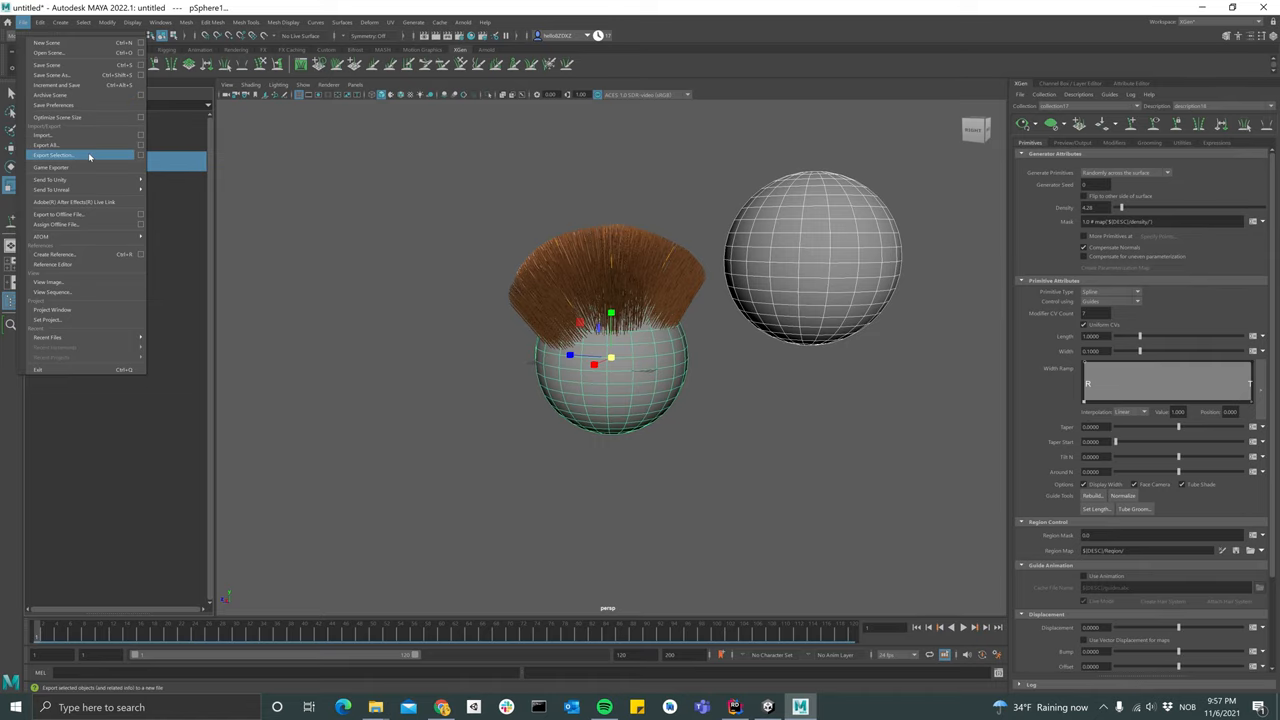
left_click(54, 156)
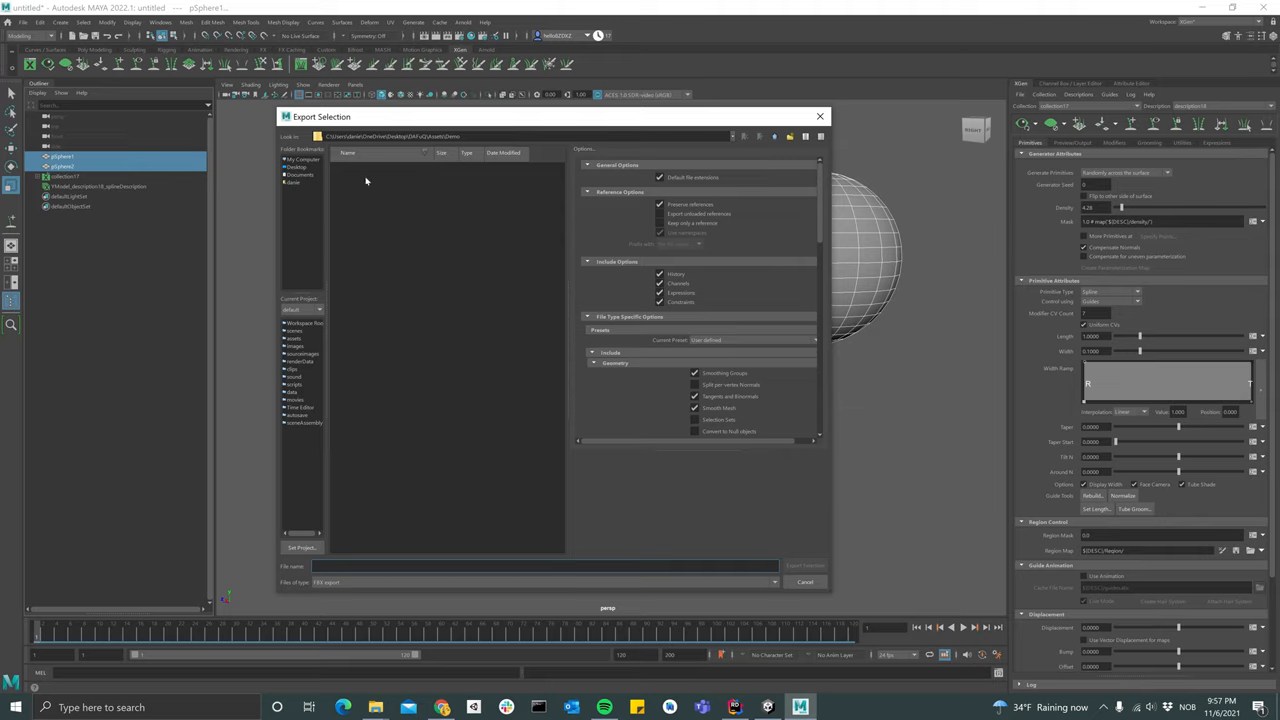
mouse_move(336, 588)
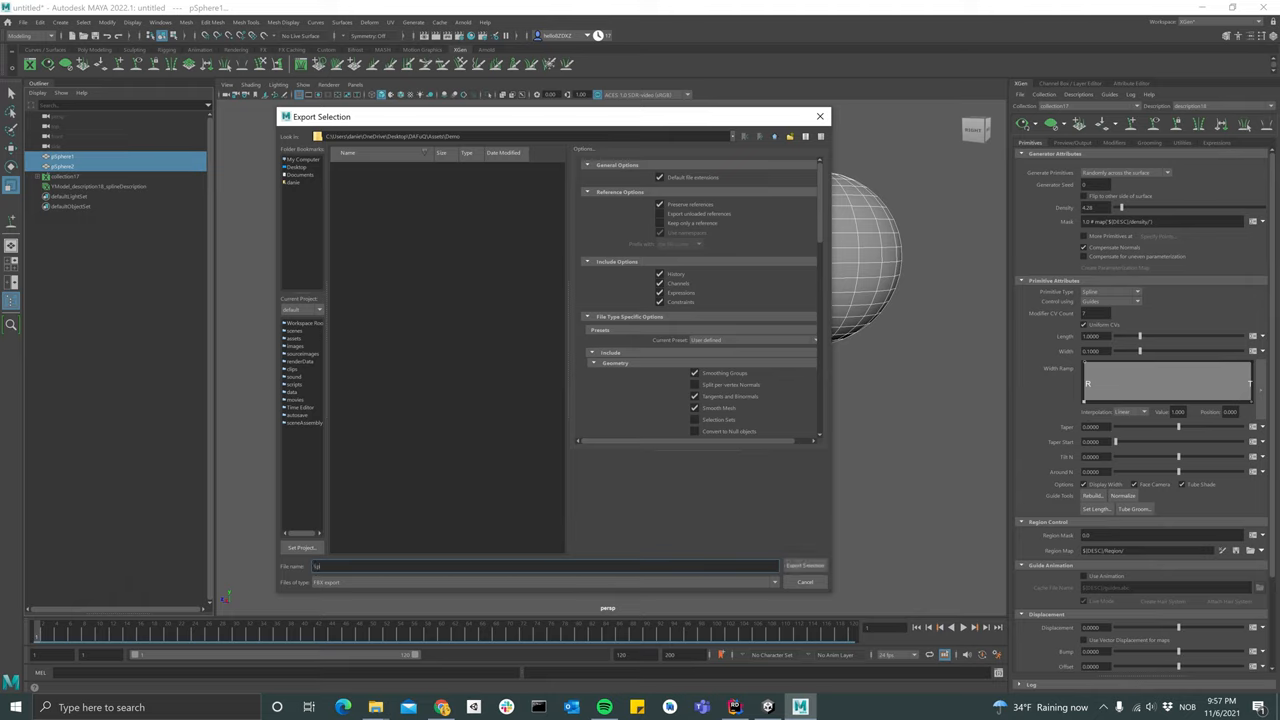
type("Sphere1")
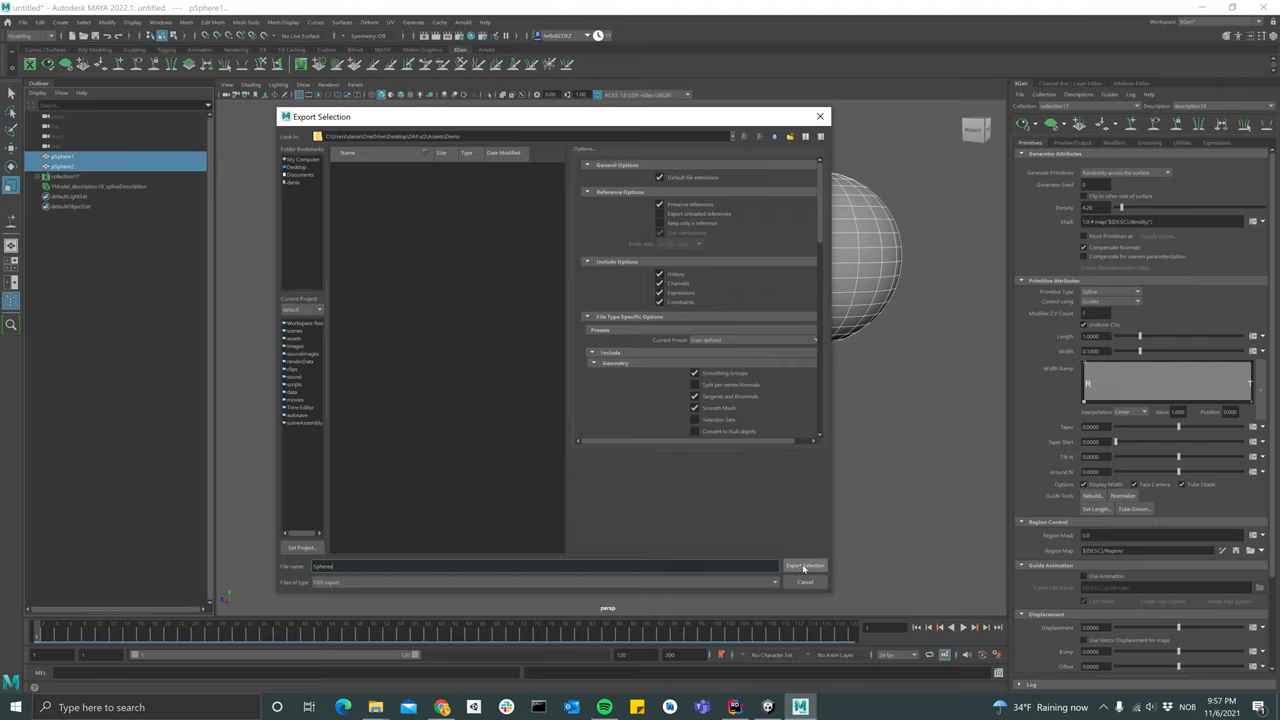
left_click(804, 564)
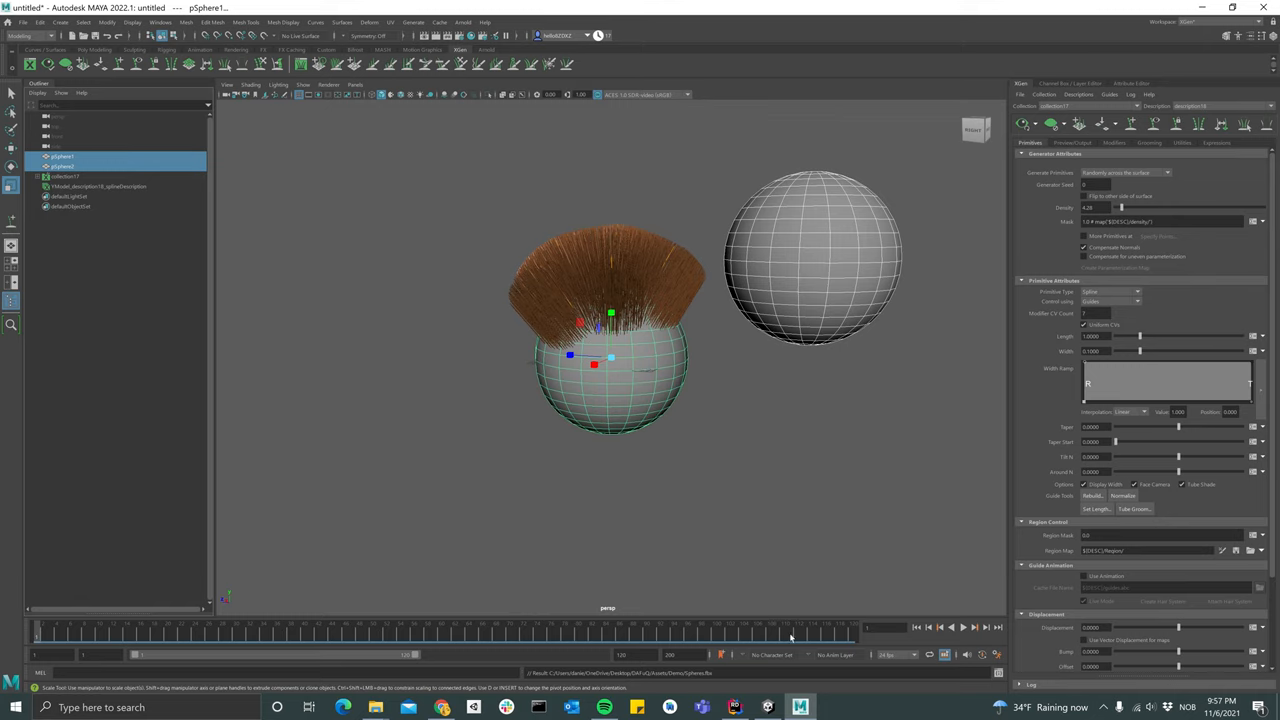
left_click(768, 708)
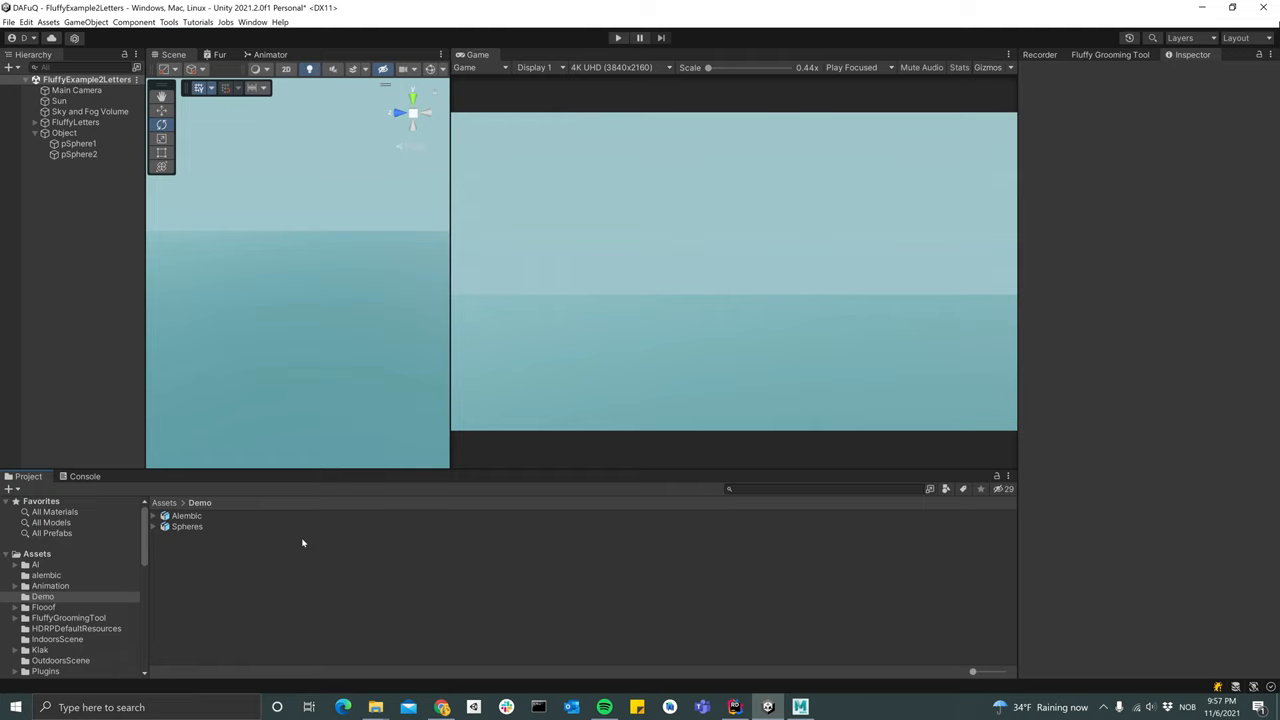
mouse_move(224, 524)
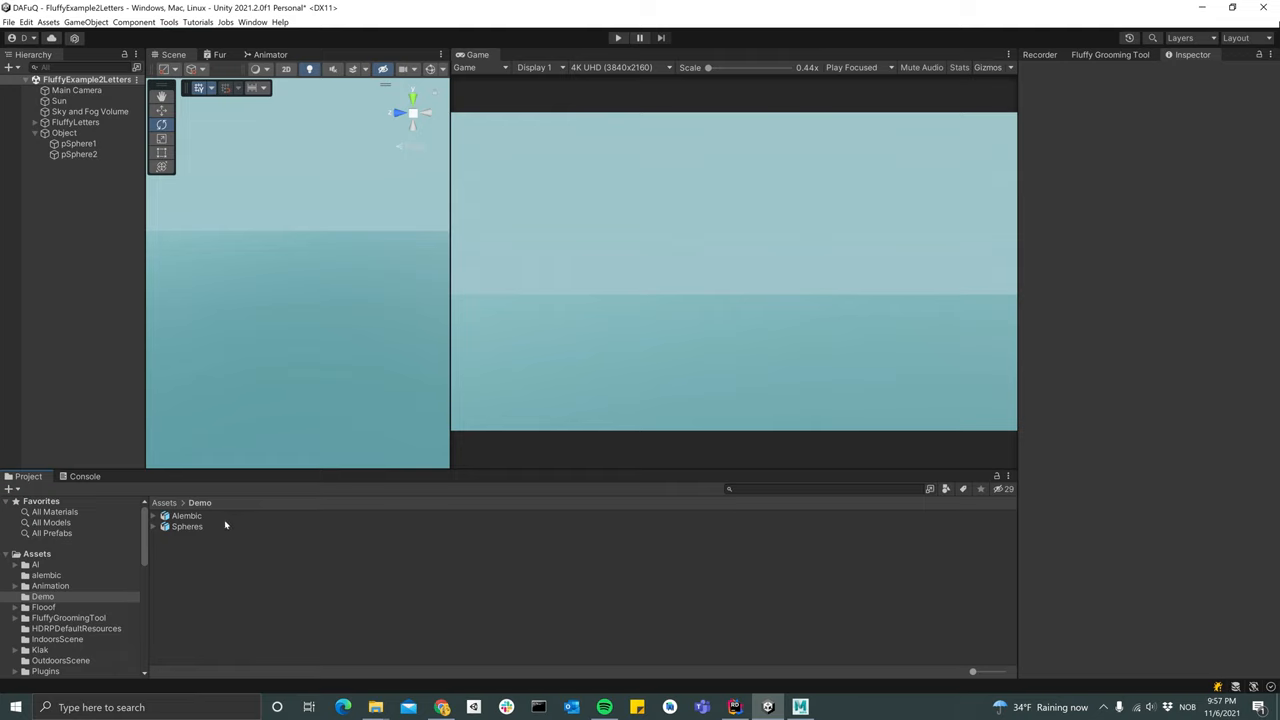
Inspect the imported Alembic and Spheres assets, then reach the Fluffy Grooming Tool commands
left_click(186, 516)
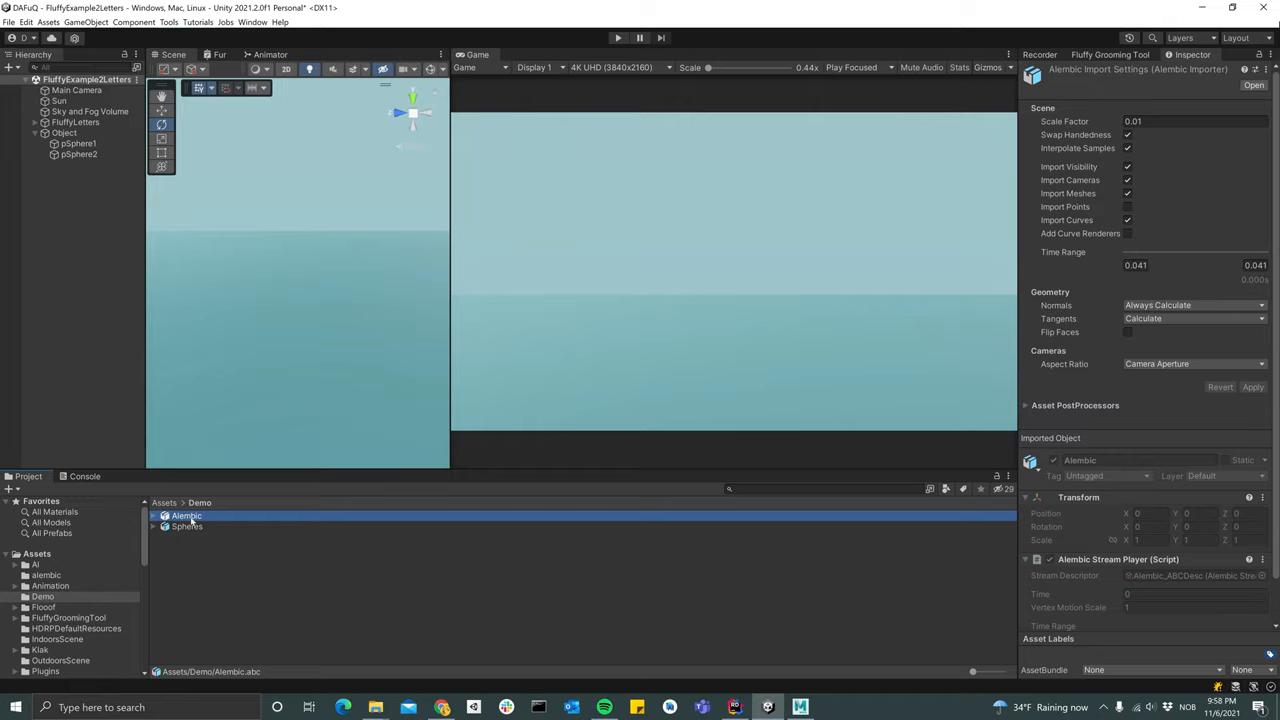
mouse_move(194, 530)
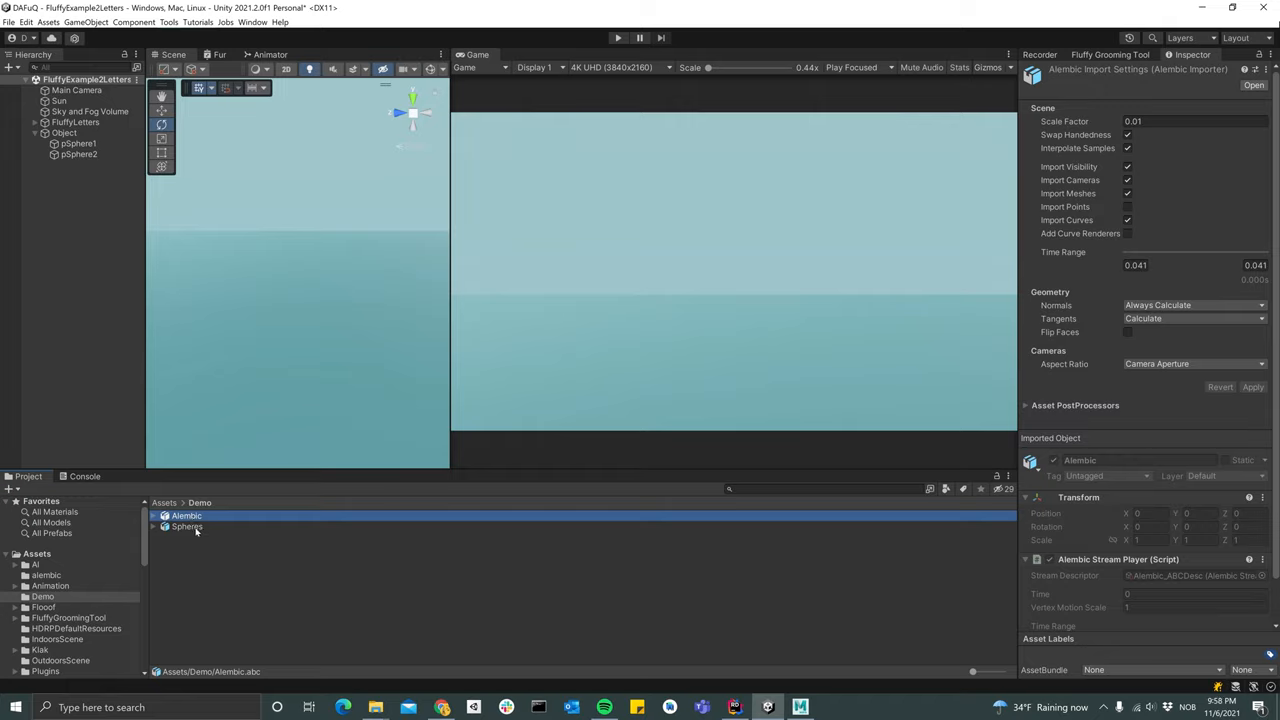
left_click(188, 528)
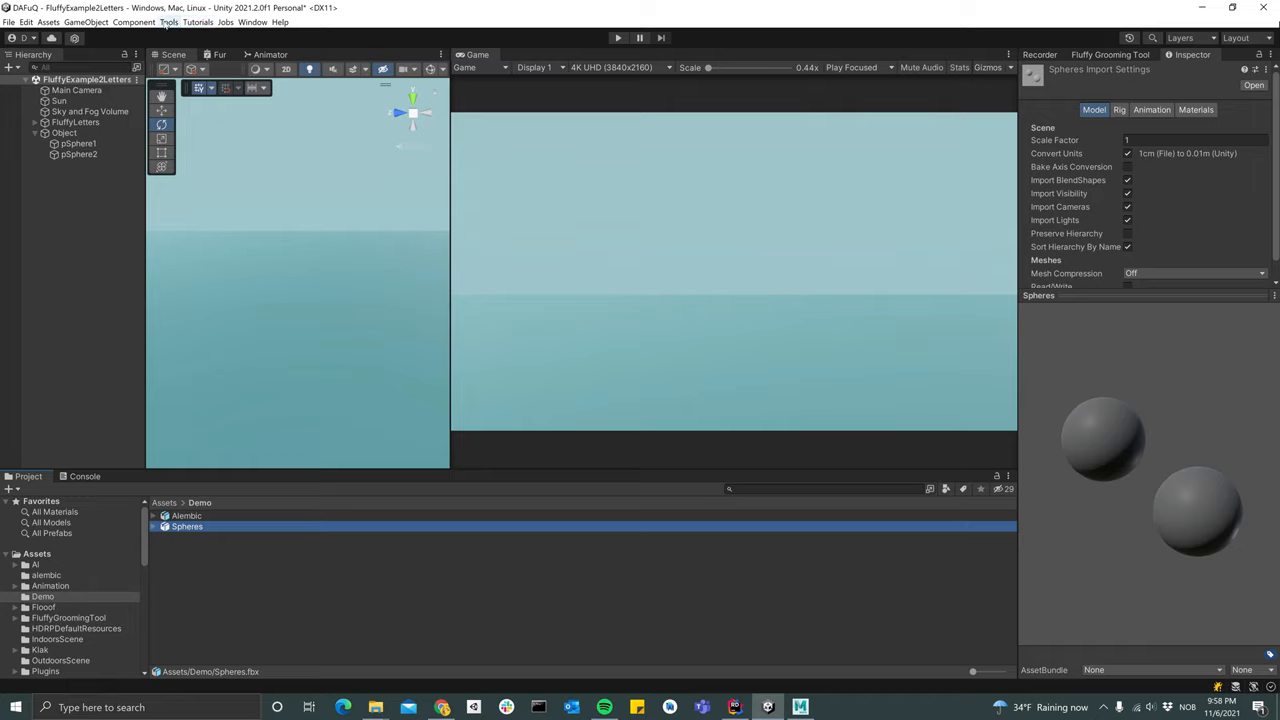
left_click(168, 22)
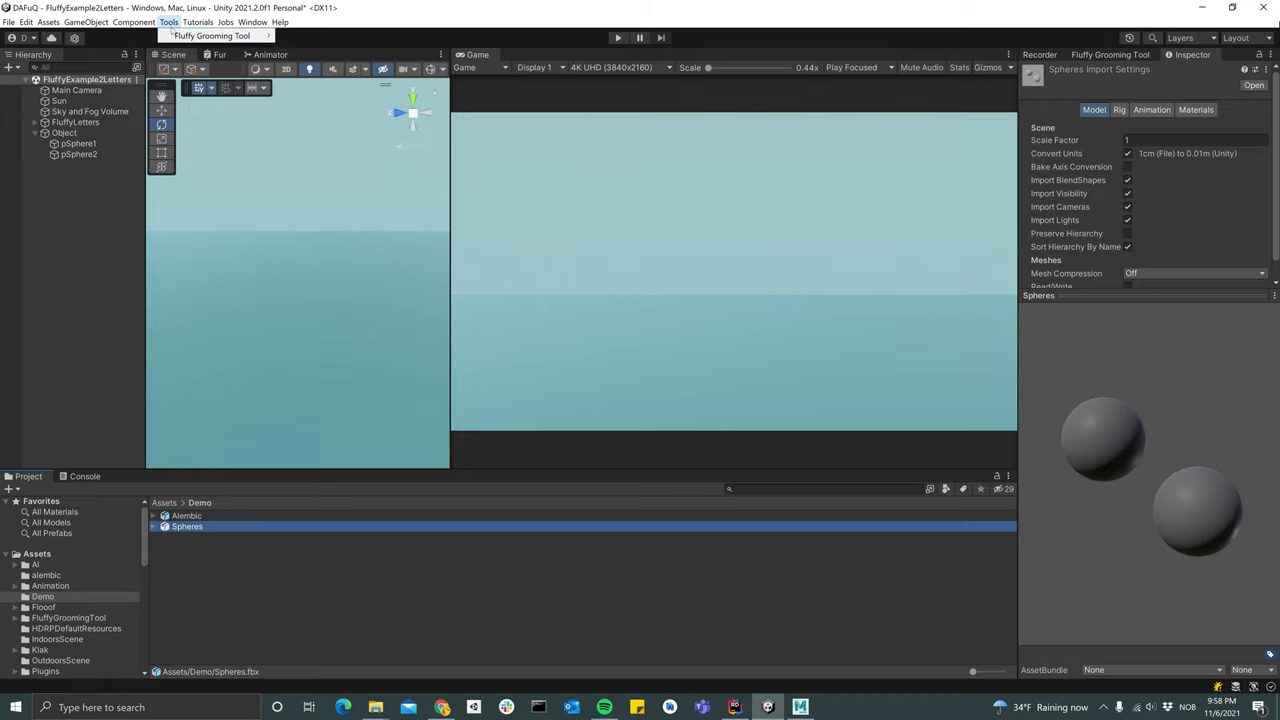
left_click(212, 36)
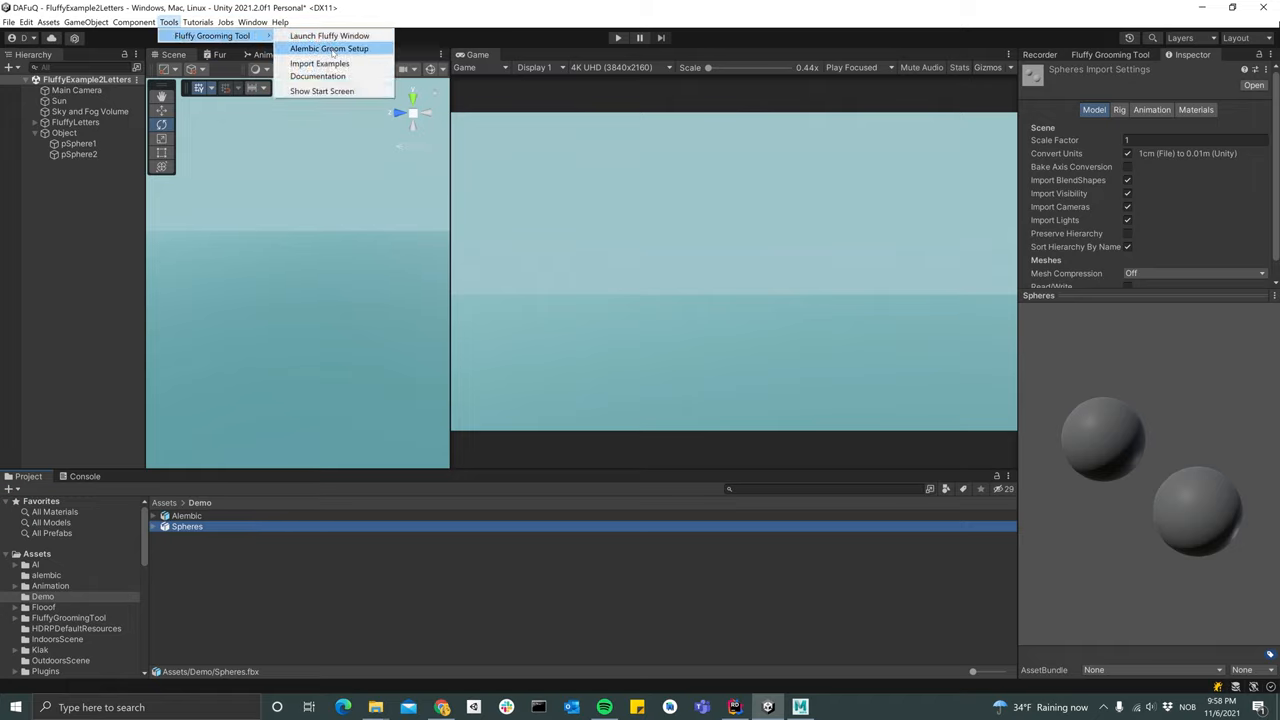
In Alembic Groom Setup, assign the Alembic asset as hair file and Spheres as source object
left_click(328, 48)
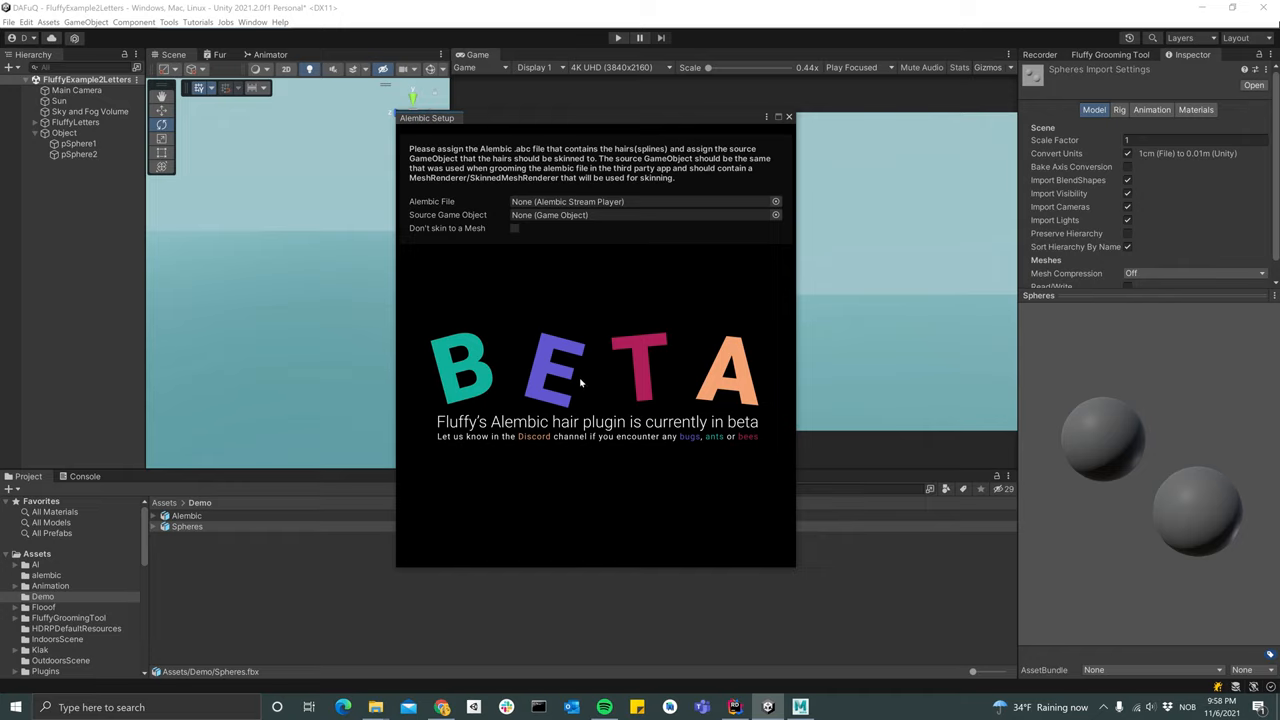
mouse_move(720, 384)
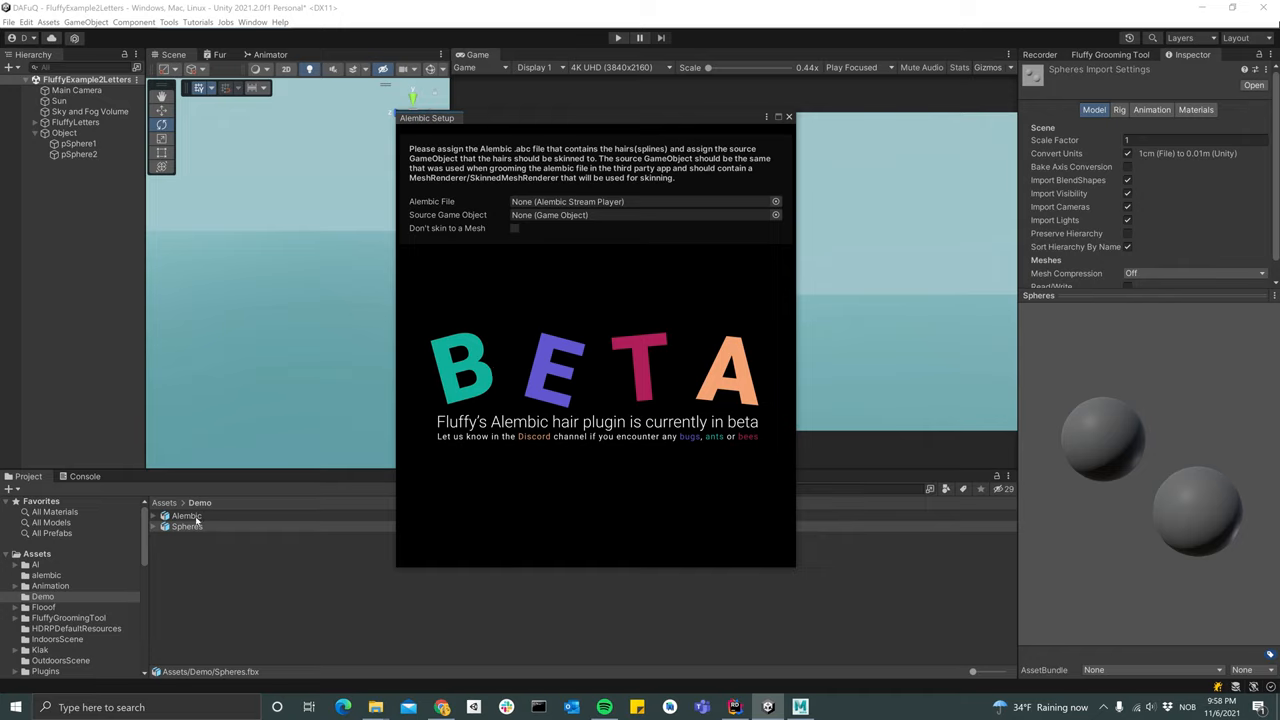
left_click(186, 516)
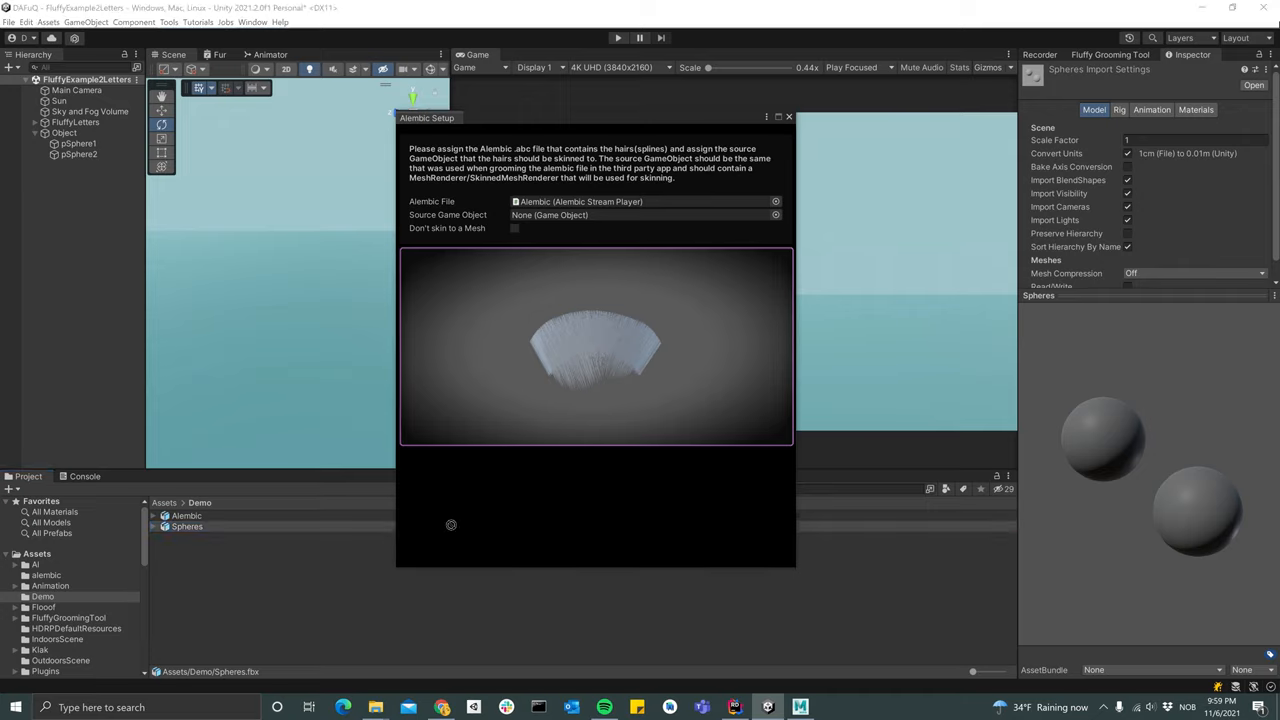
mouse_move(454, 224)
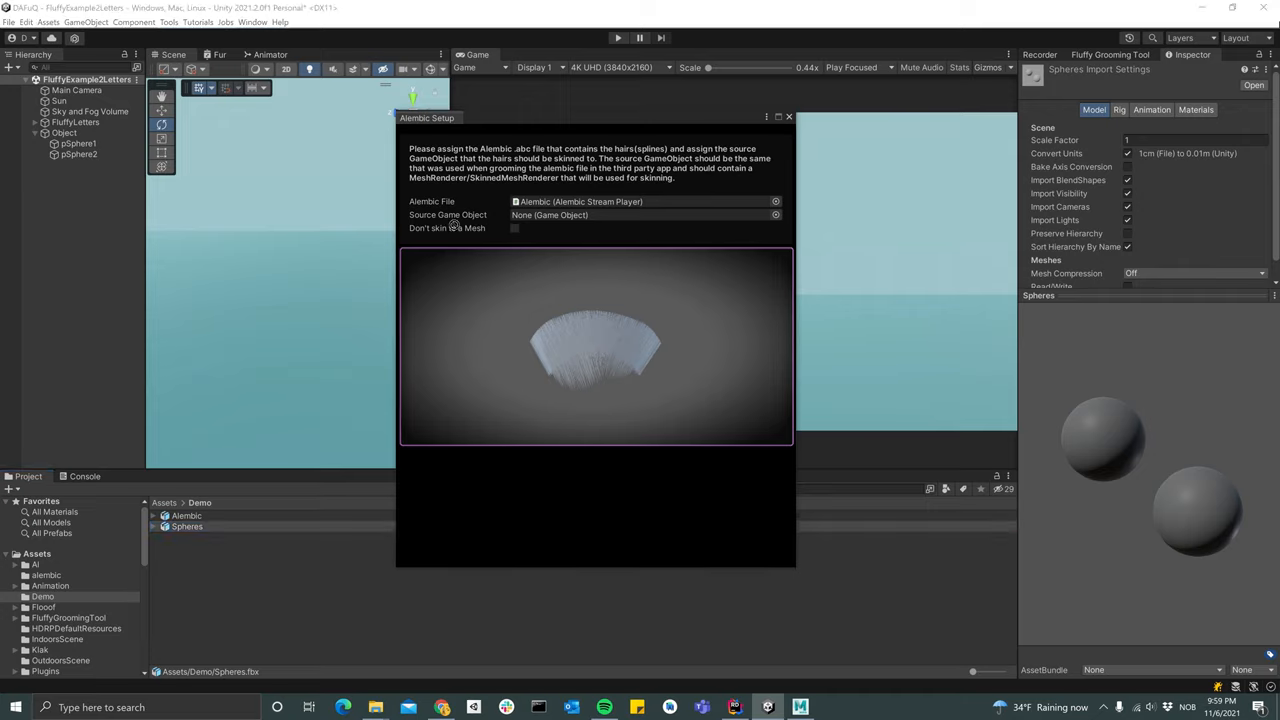
left_click(640, 214)
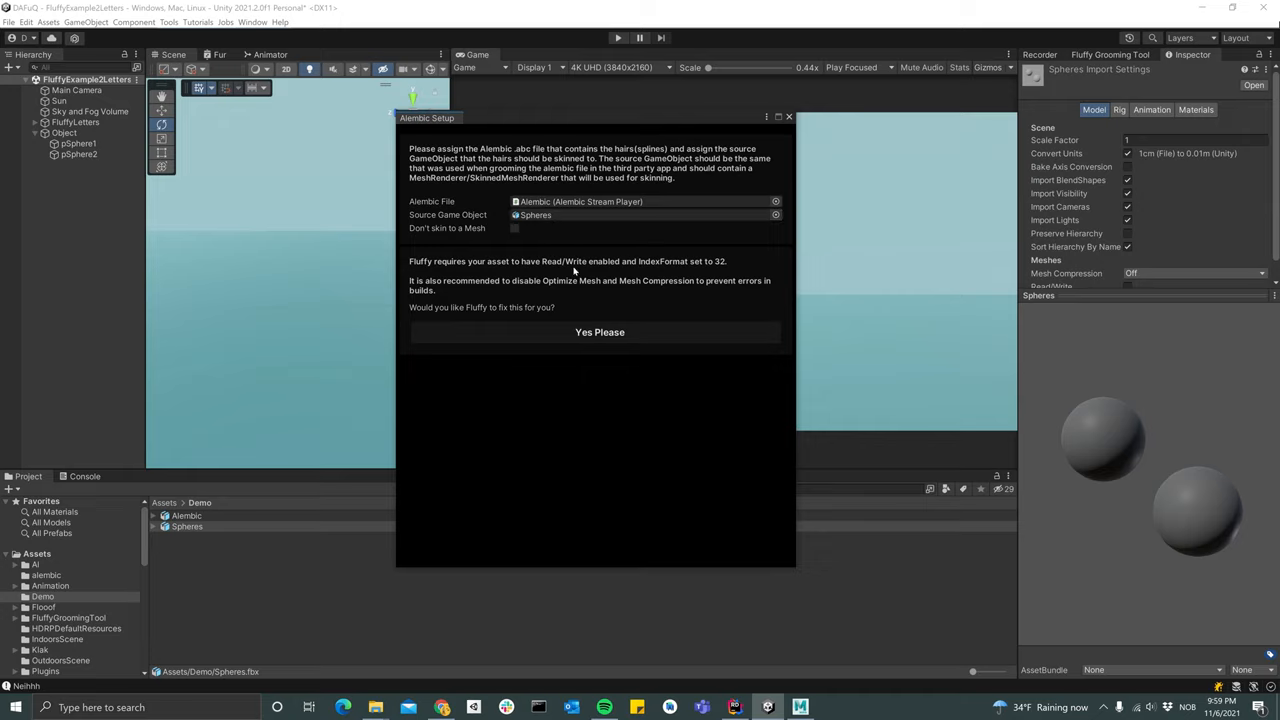
mouse_move(424, 268)
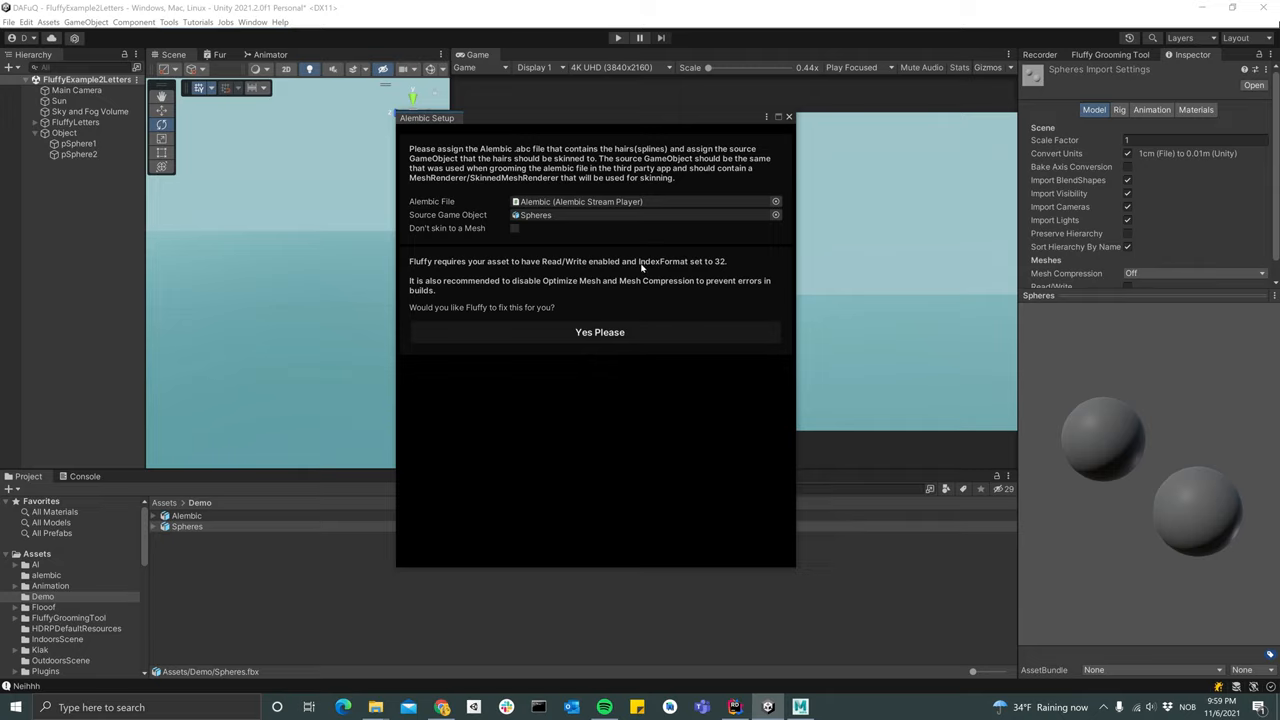
mouse_move(1000, 232)
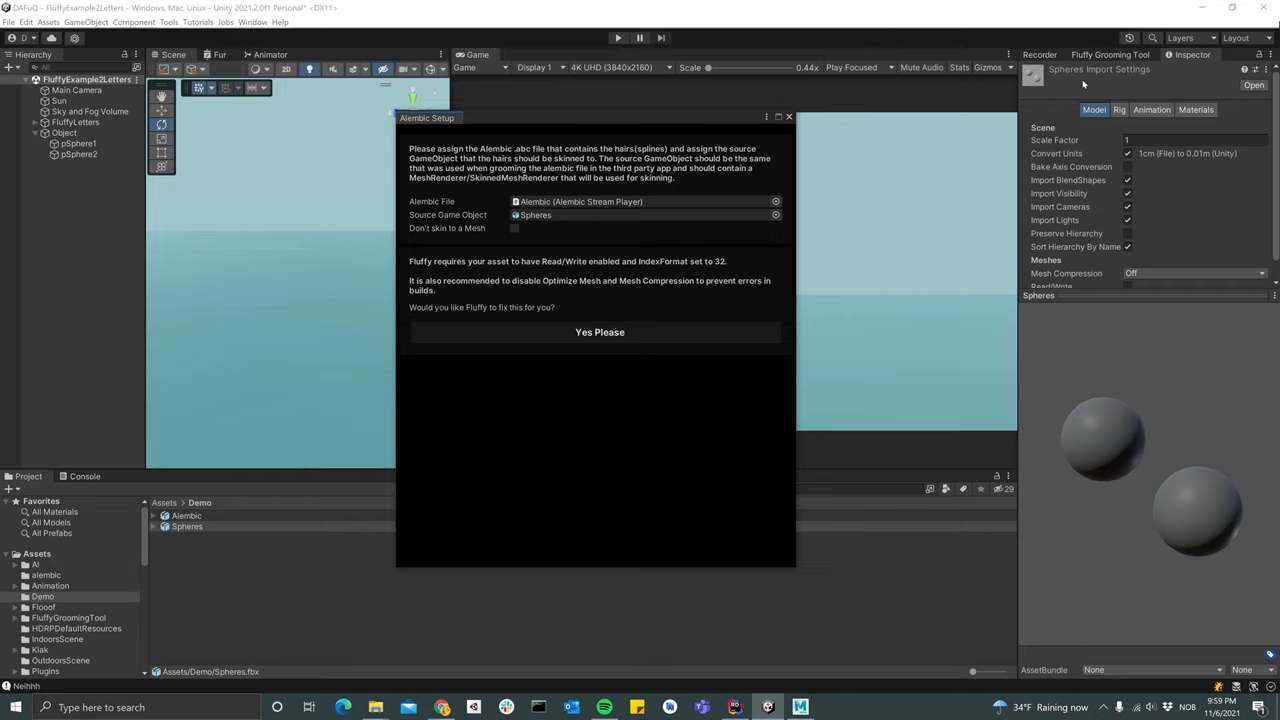
scroll("down", 3)
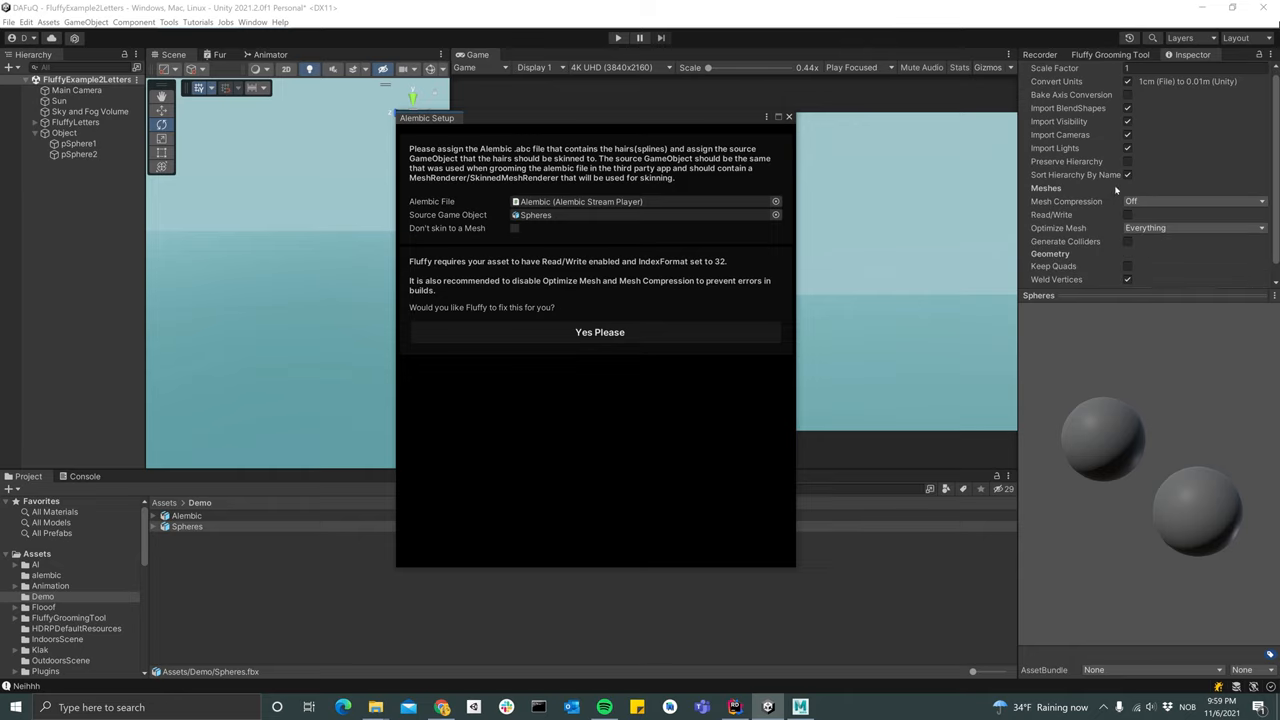
scroll("down", 3)
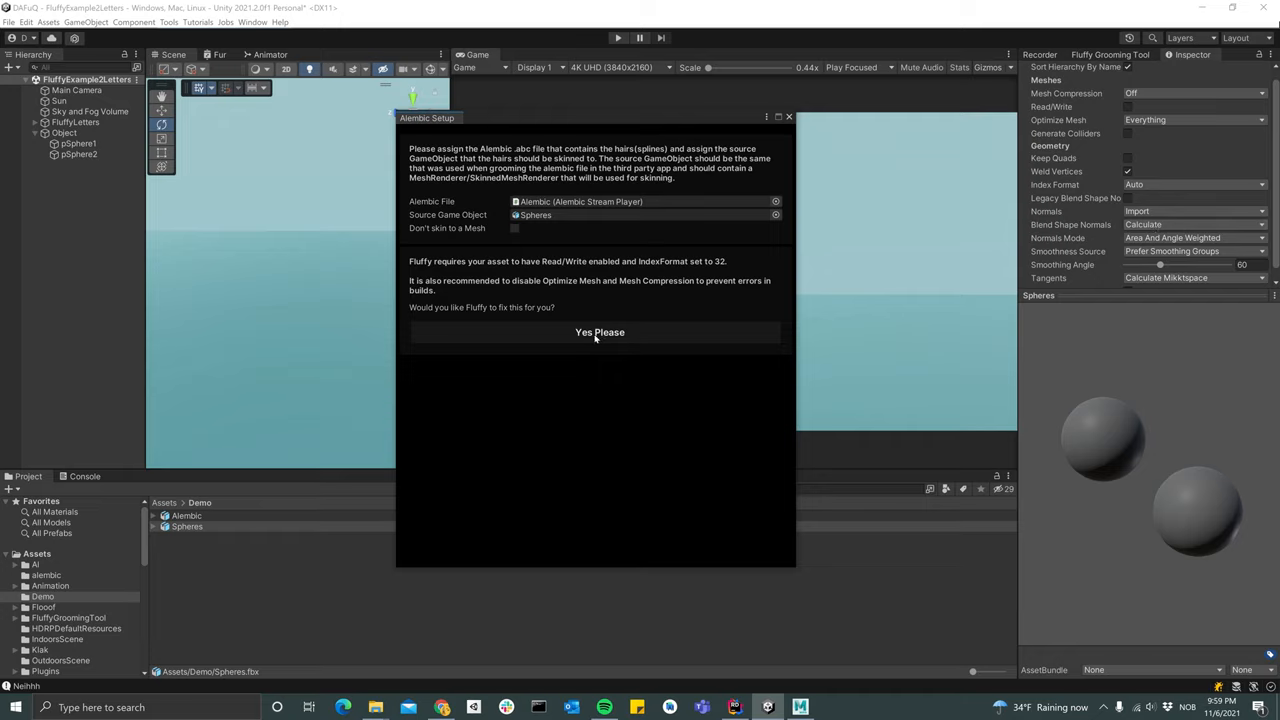
Let Fluffy fix the mesh import settings and choose pSphere1 as the skinning mesh
left_click(600, 332)
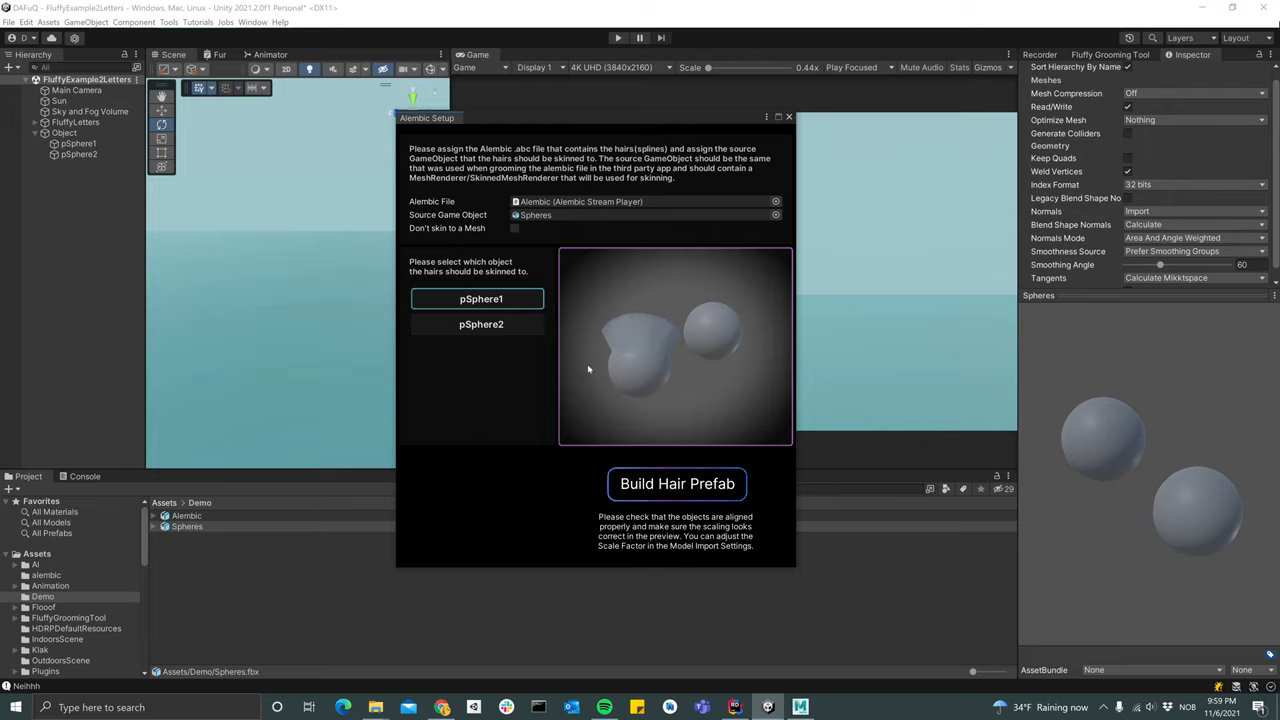
mouse_move(568, 414)
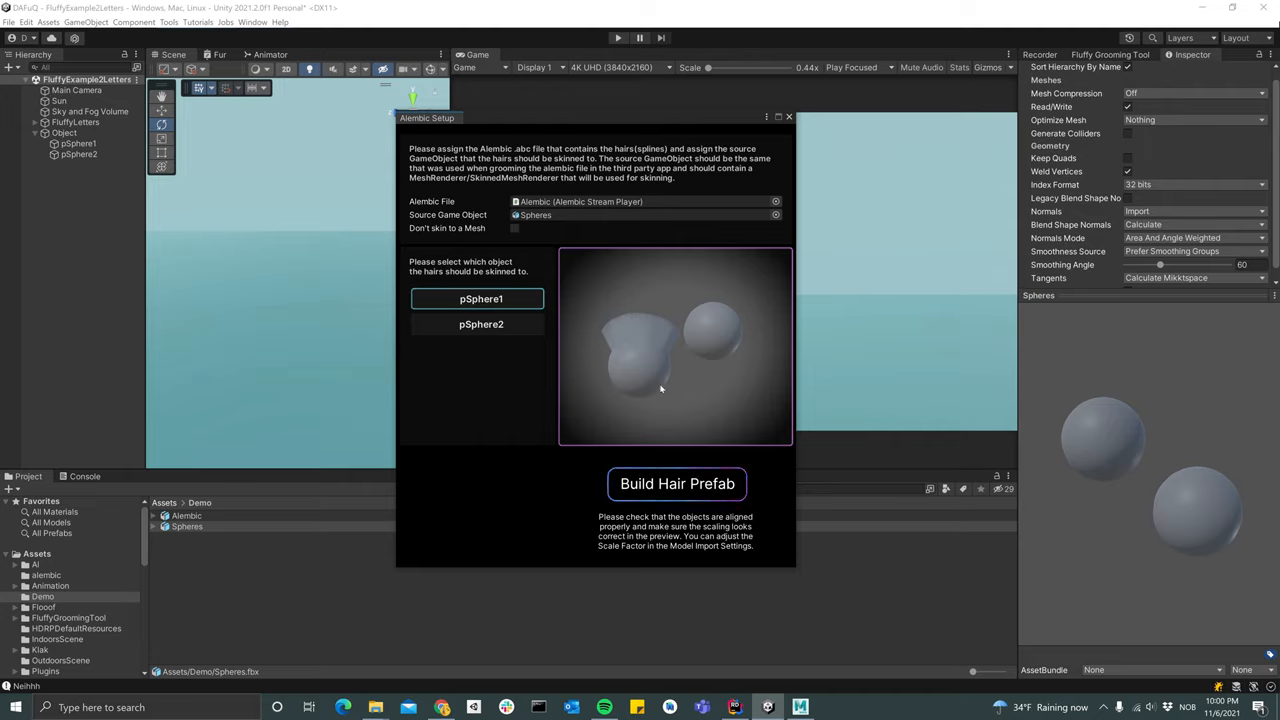
left_click(676, 482)
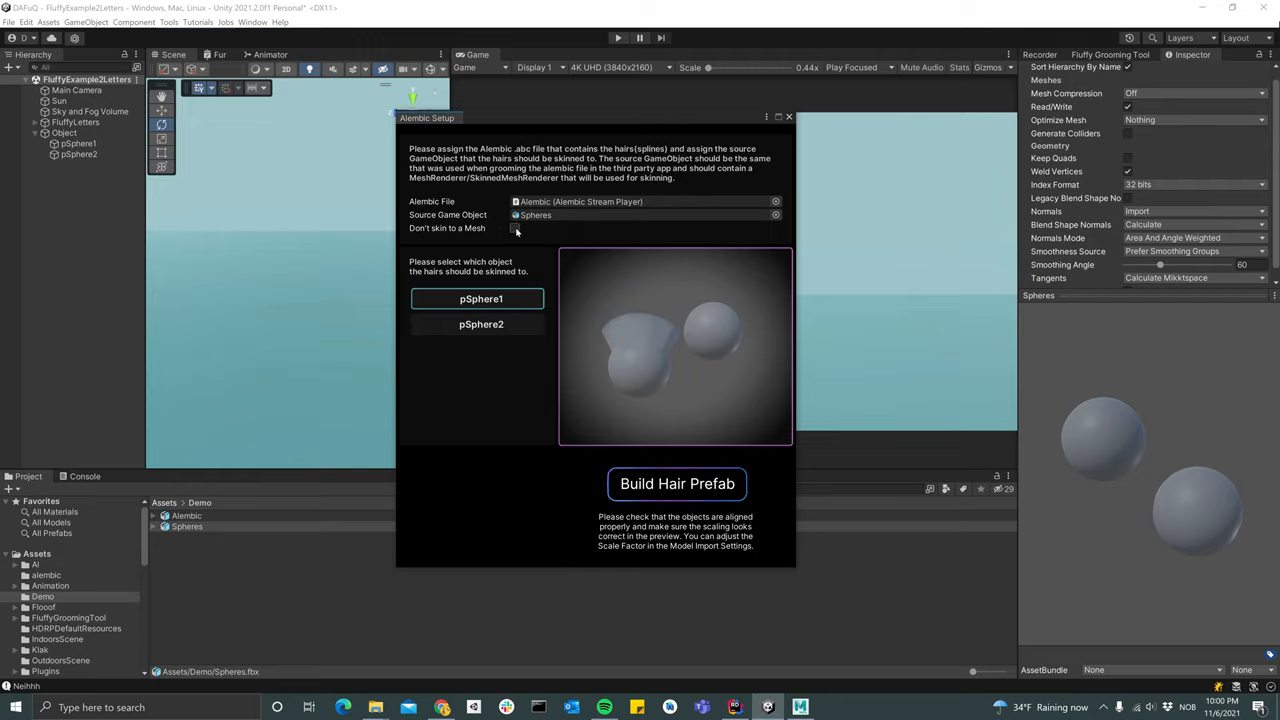
left_click(514, 216)
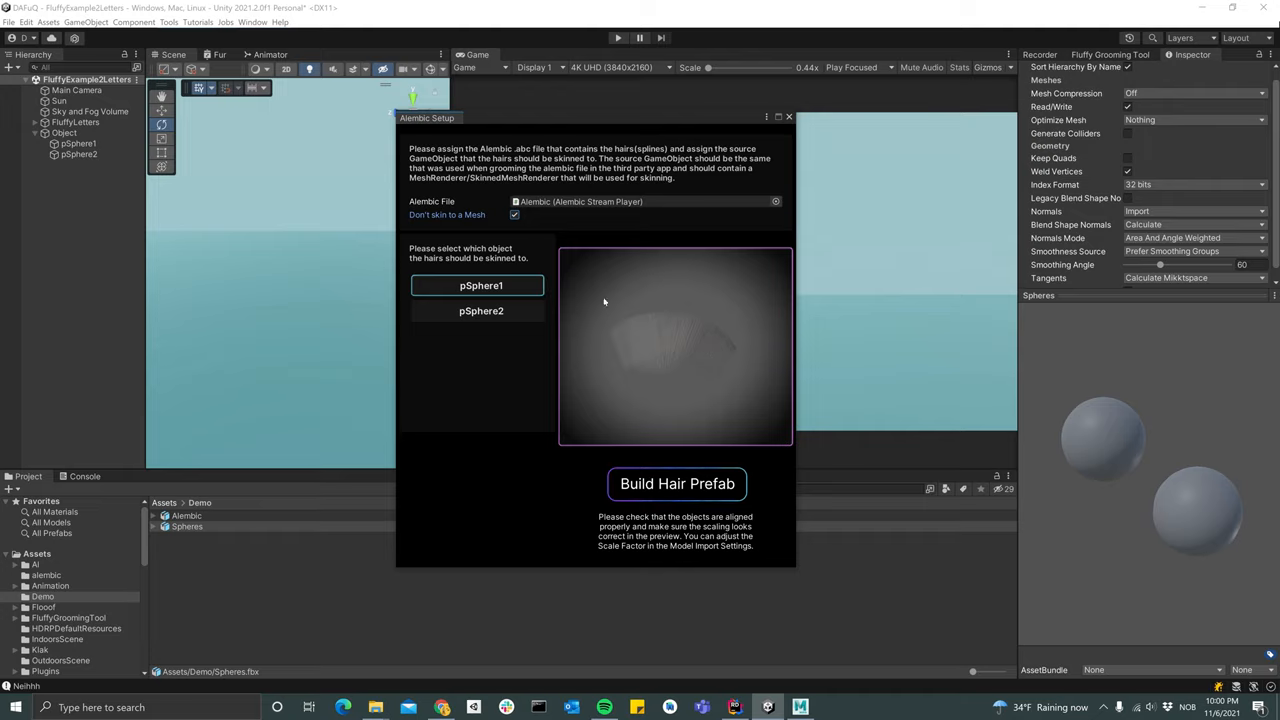
mouse_move(708, 432)
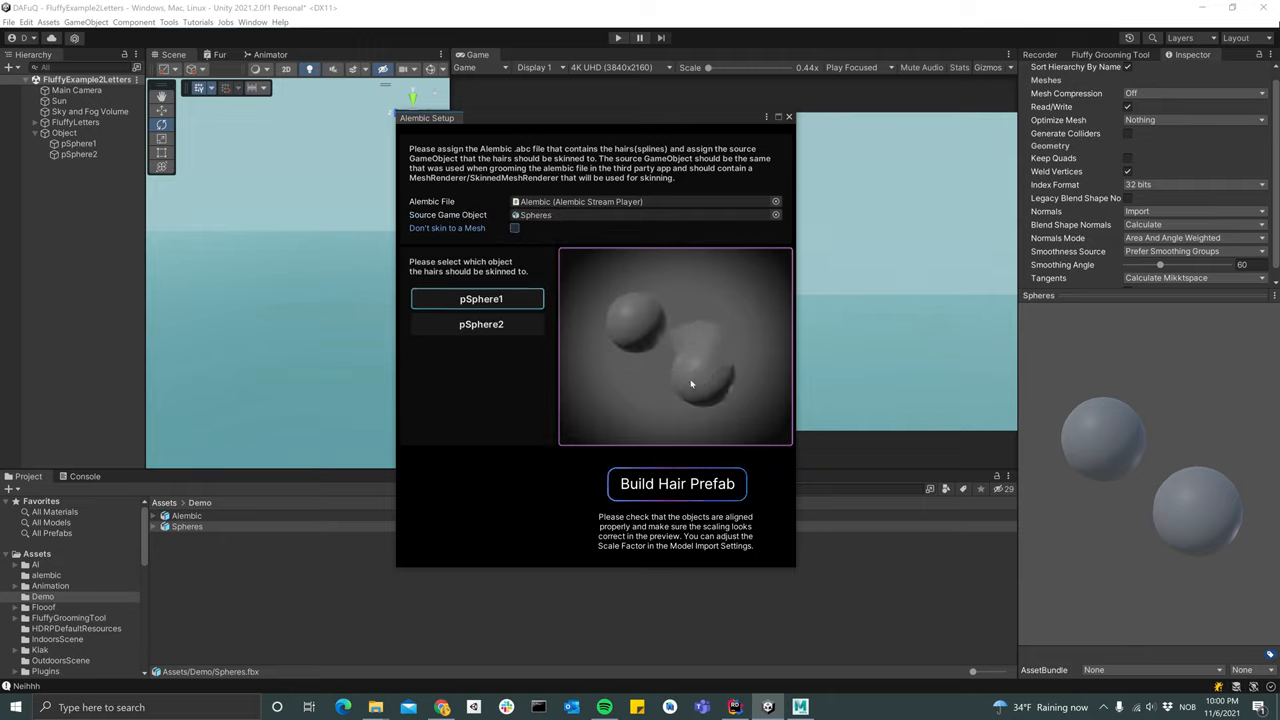
left_click(676, 484)
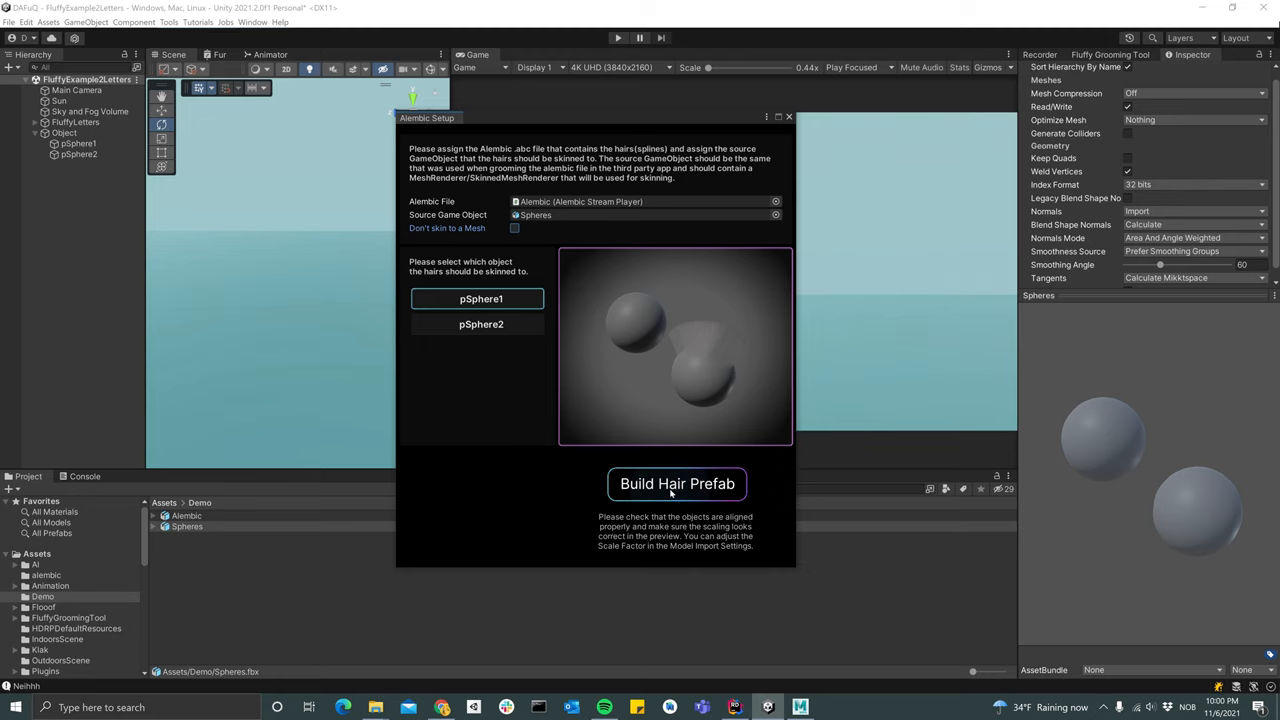
Build the hair prefab, saving over the existing pSphere1HairContainer asset
left_click(676, 482)
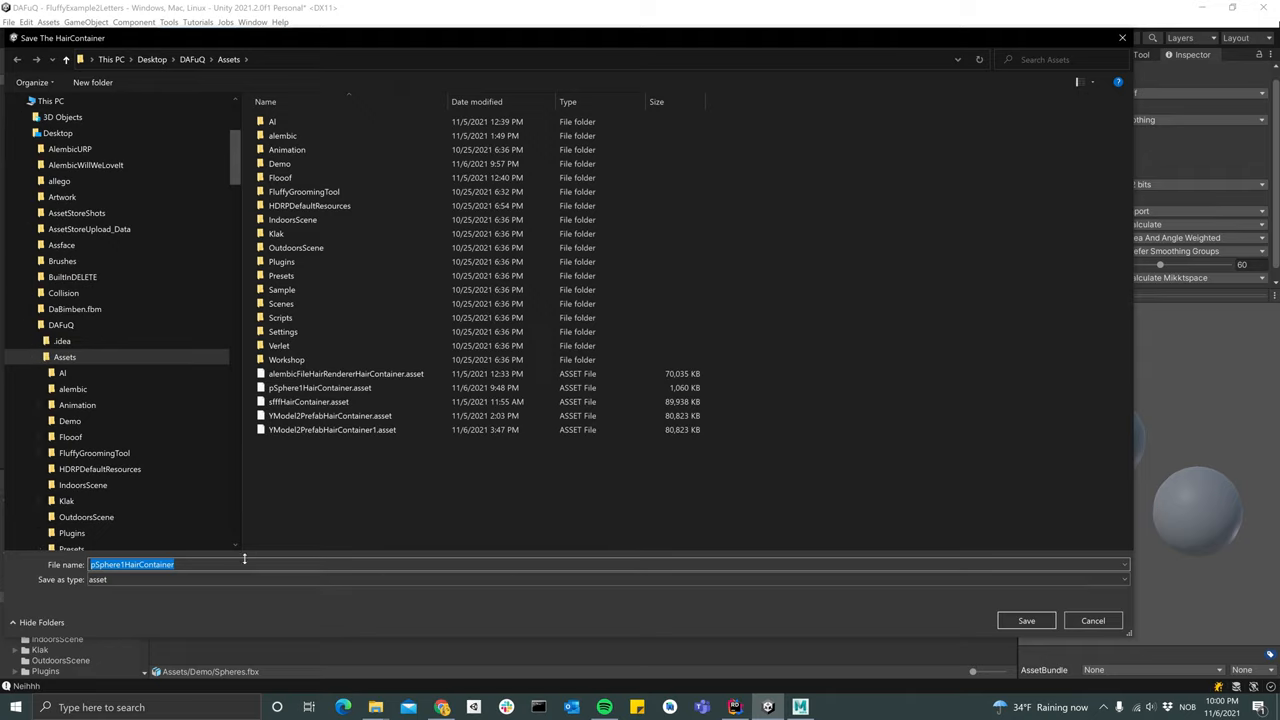
mouse_move(836, 580)
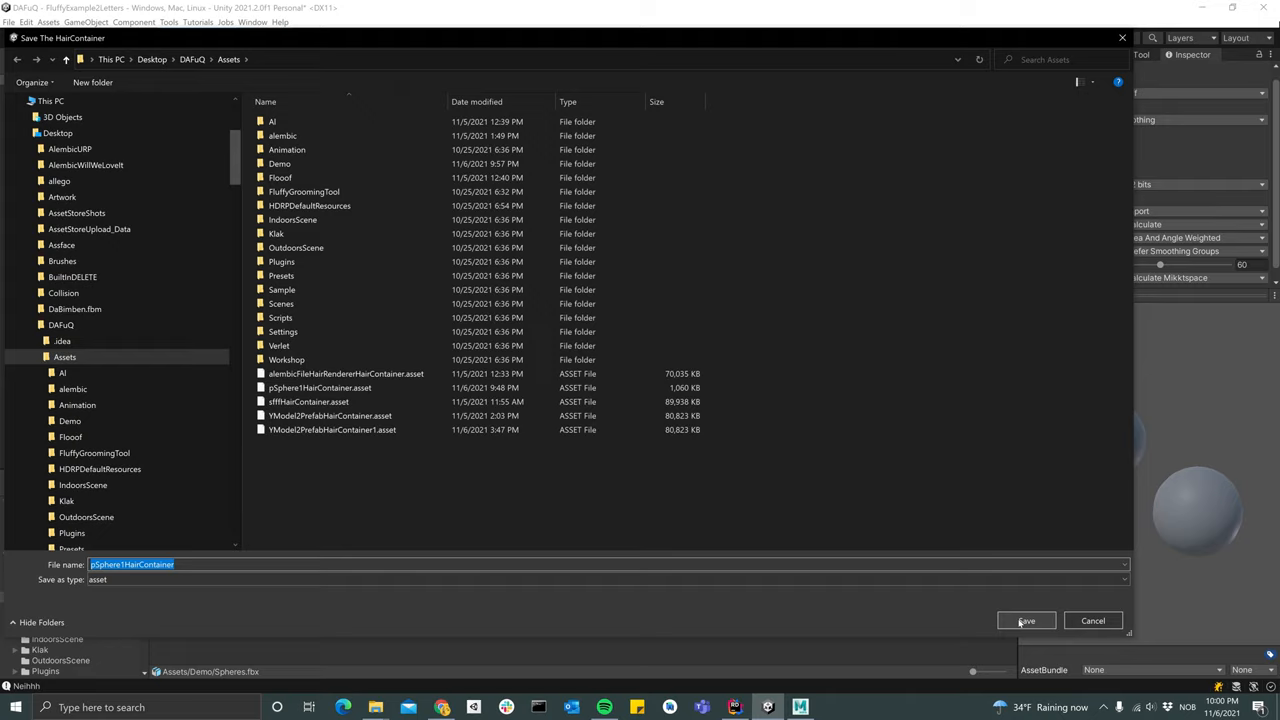
left_click(1026, 620)
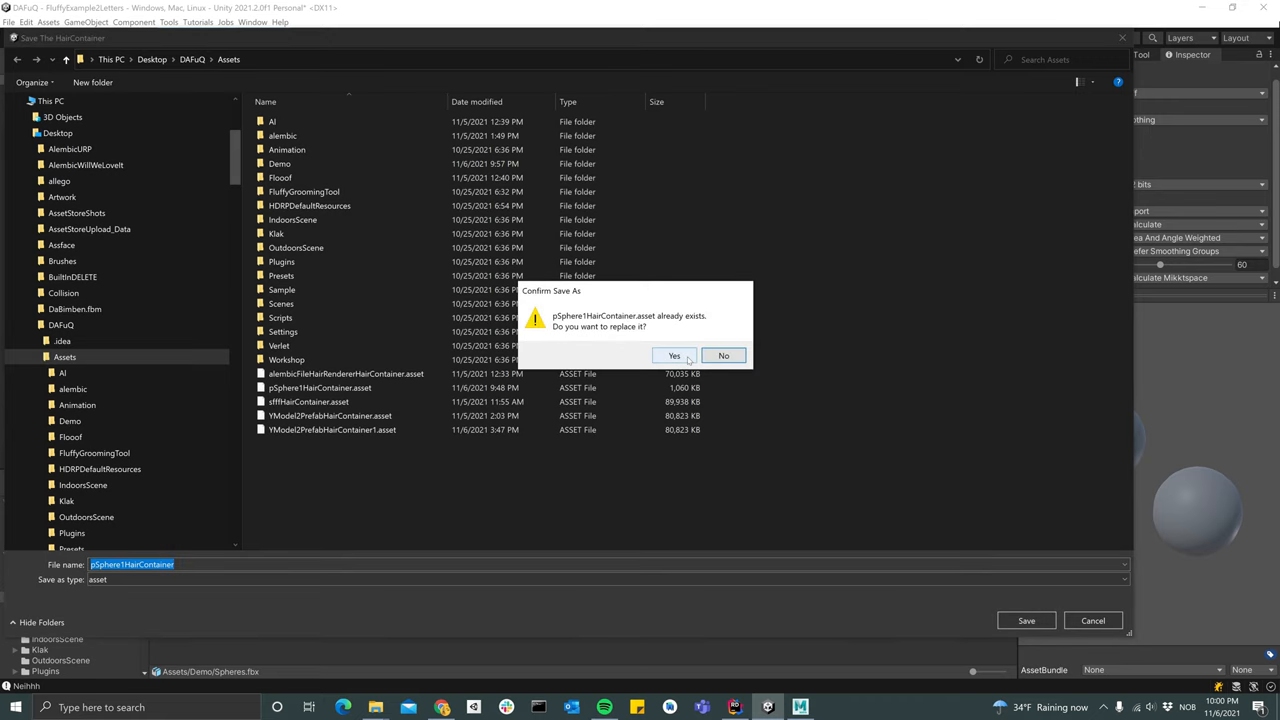
left_click(674, 356)
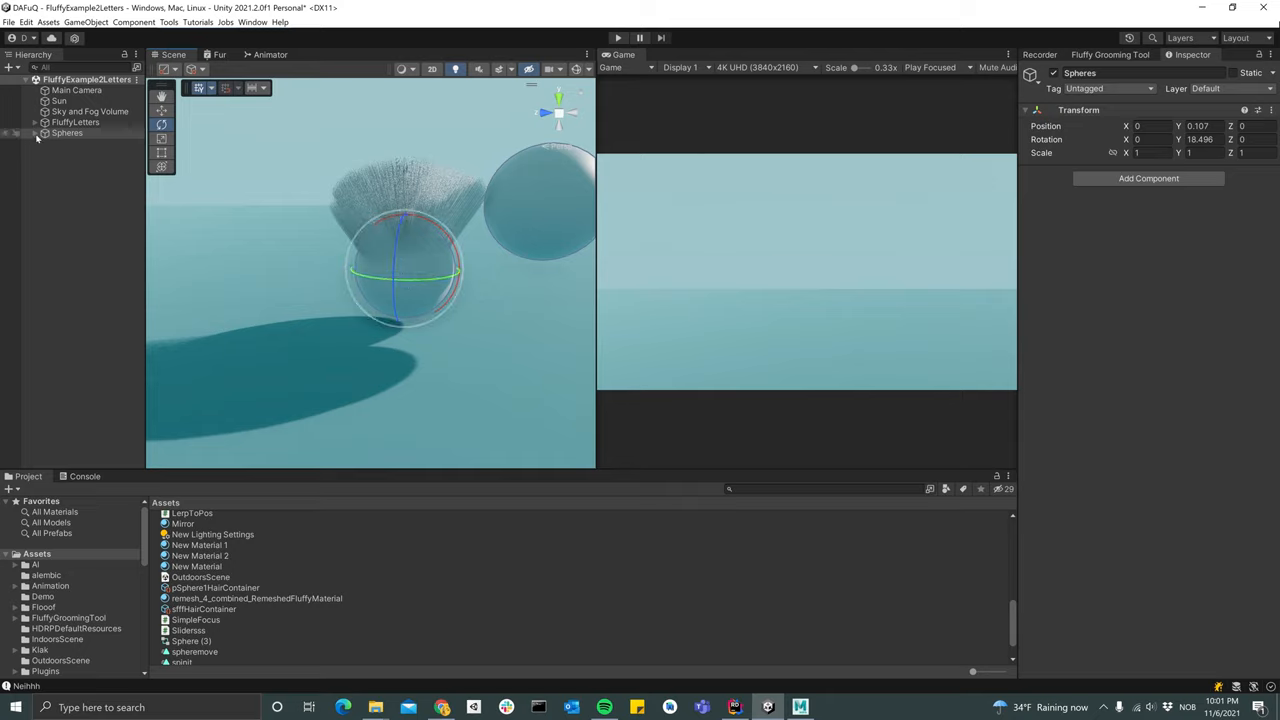
Run the scene and select pSphere1 under Spheres to edit its fur
left_click(24, 132)
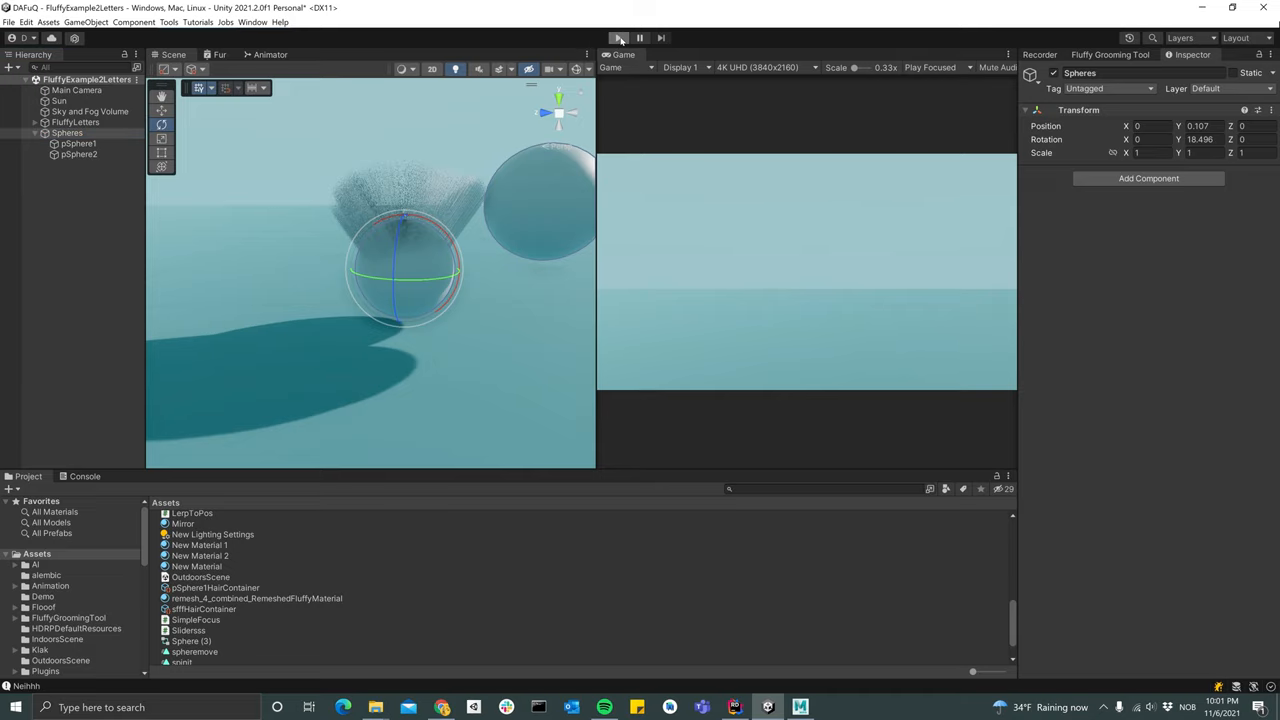
left_click(616, 38)
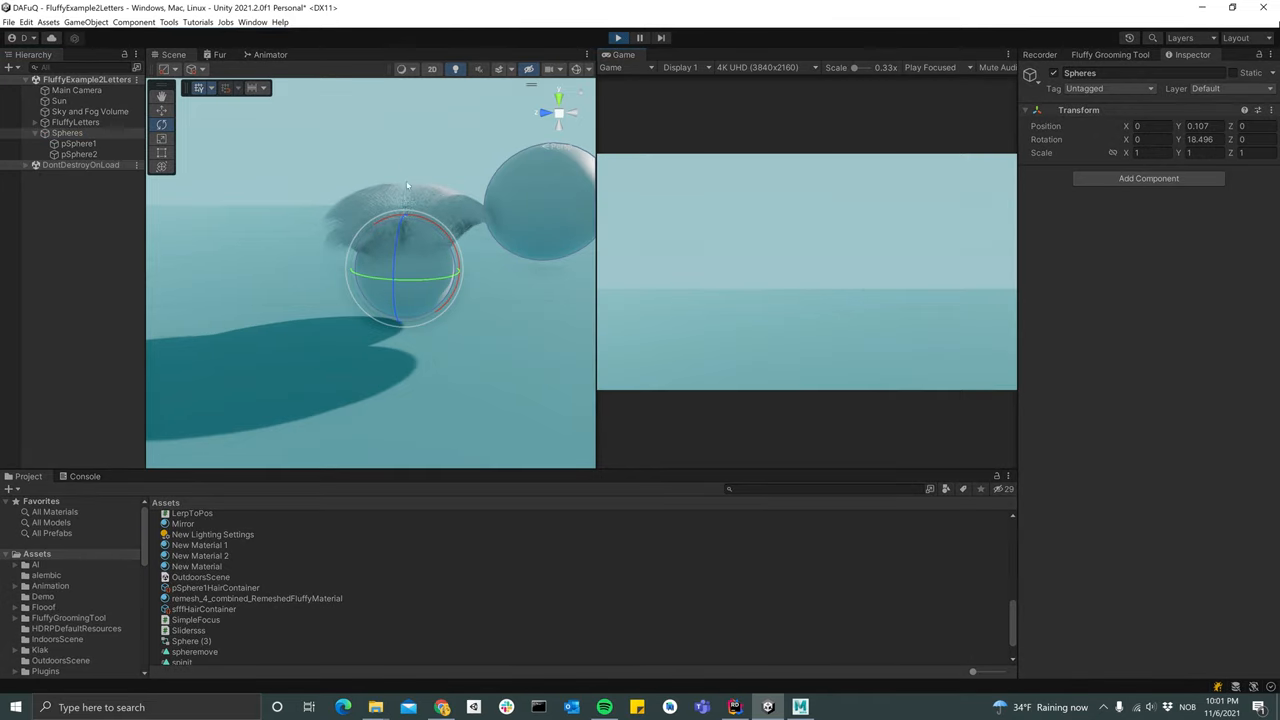
left_click(78, 144)
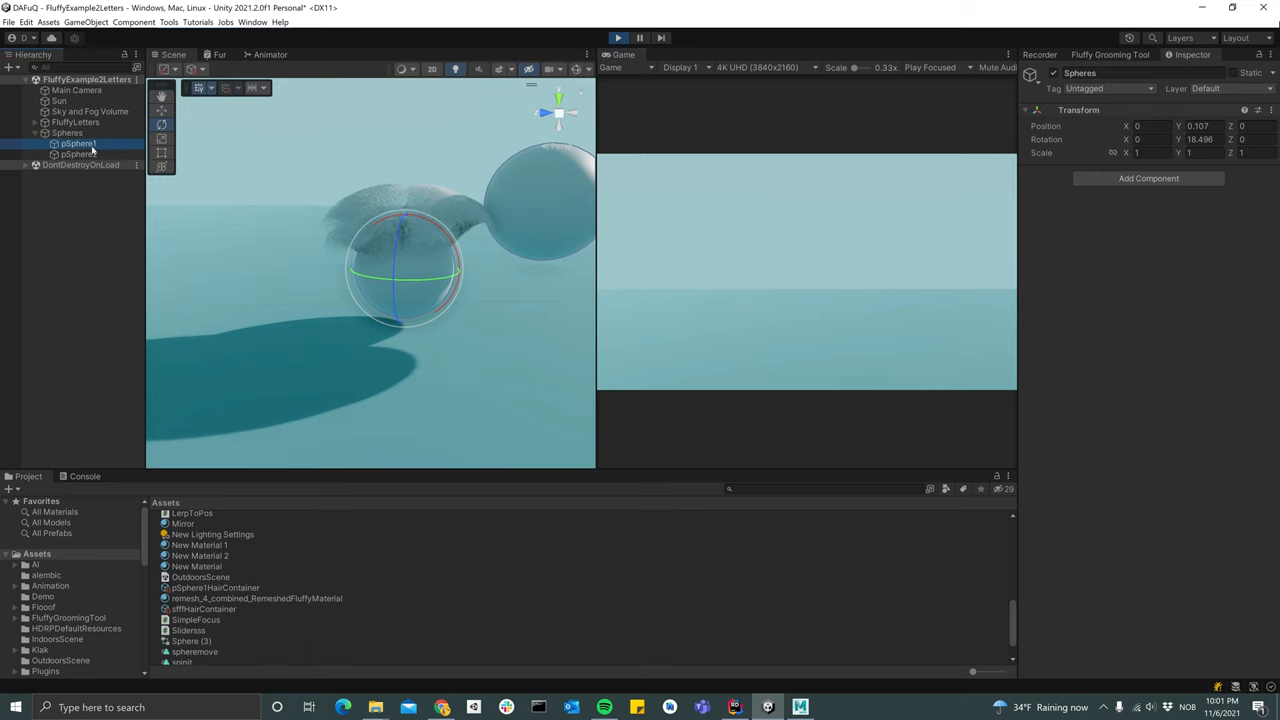
Adjust the Strands Width in pSphere1's Hair Renderer strand shape settings
left_click(78, 144)
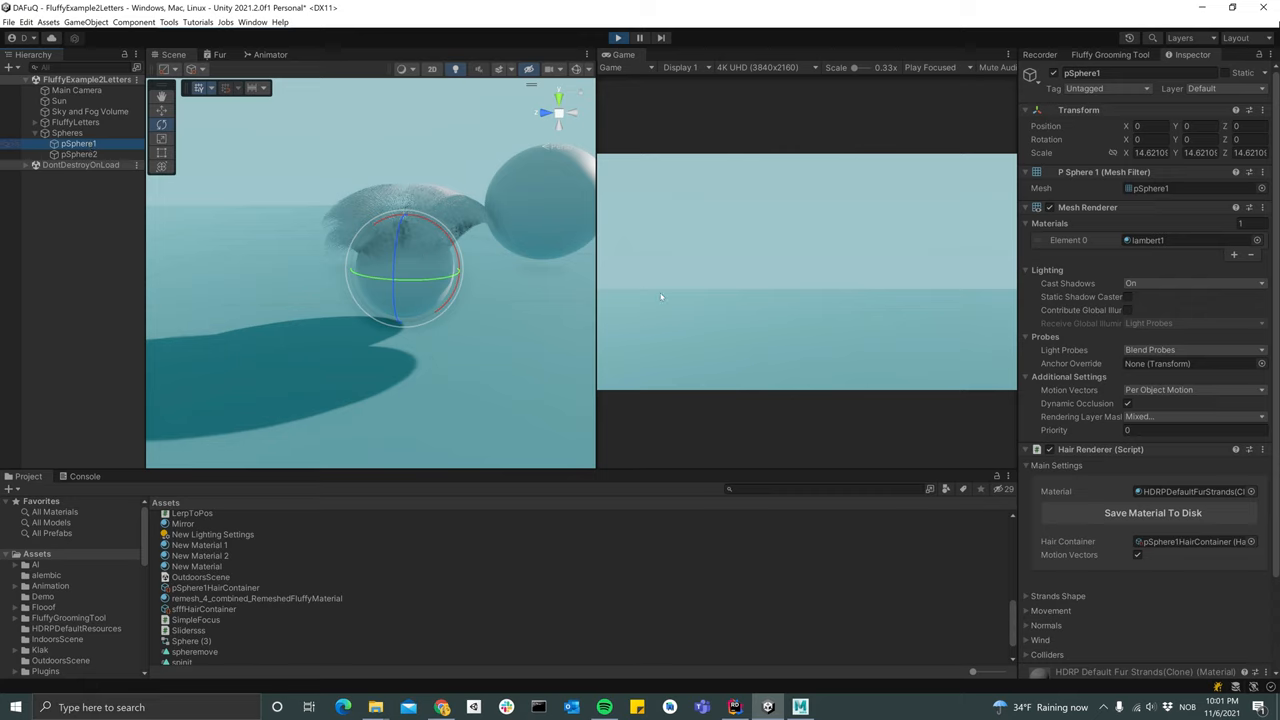
scroll("down", 3)
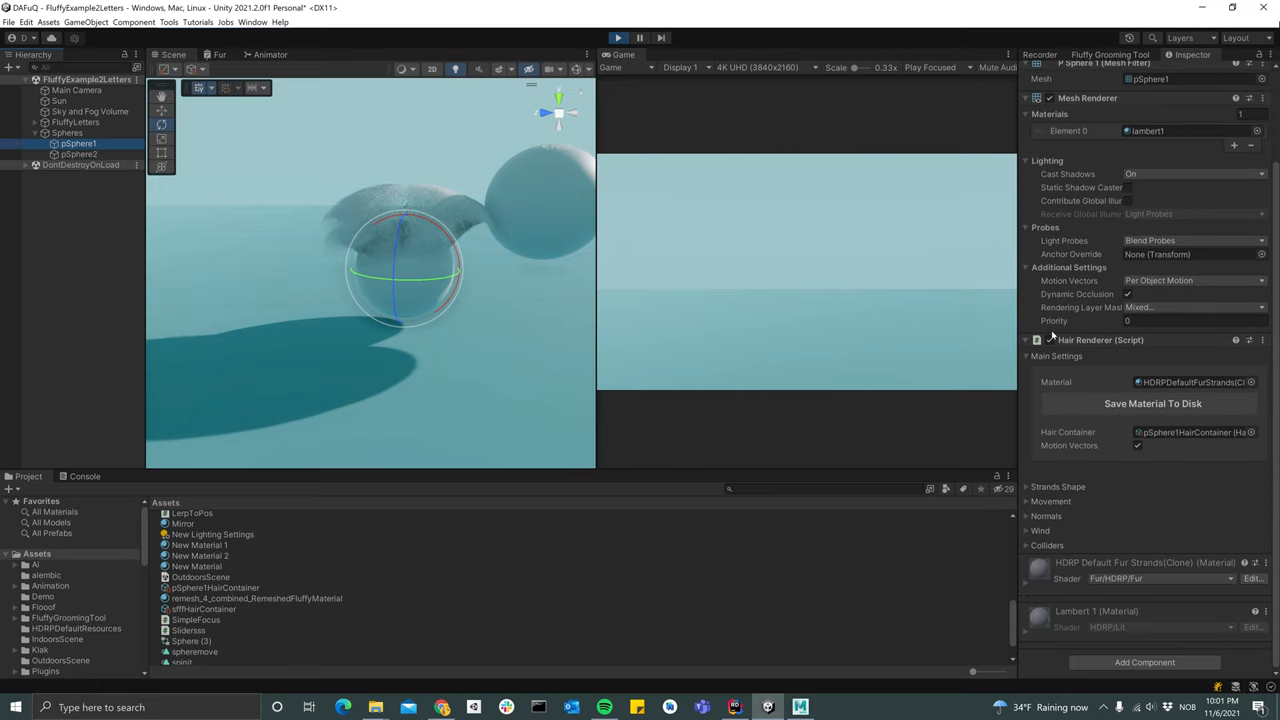
mouse_move(1086, 454)
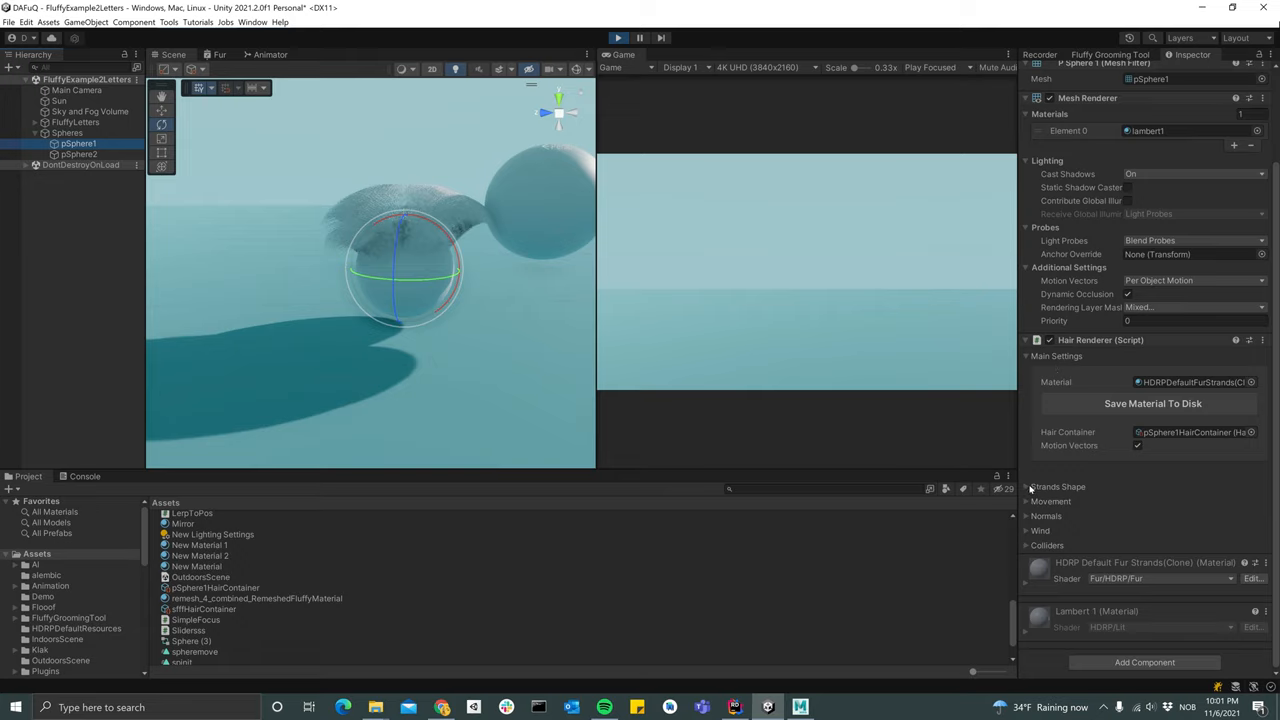
left_click(1058, 486)
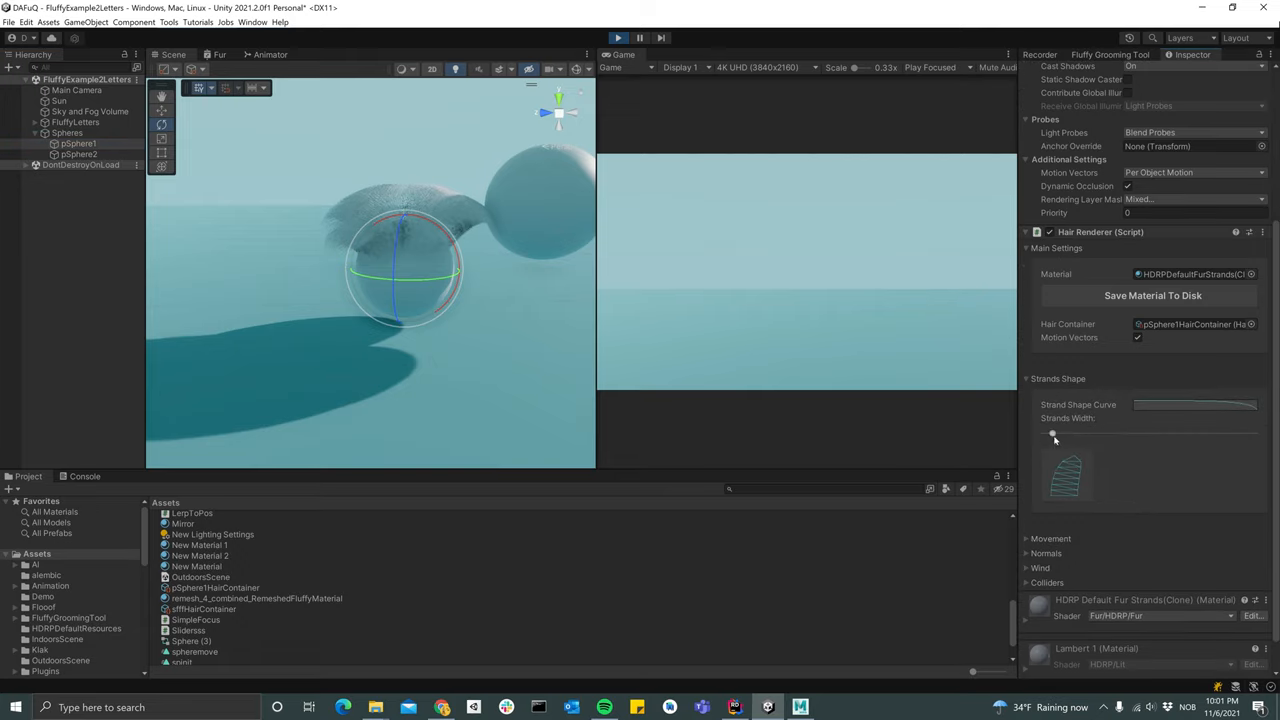
left_click_drag(1052, 432, 1044, 432)
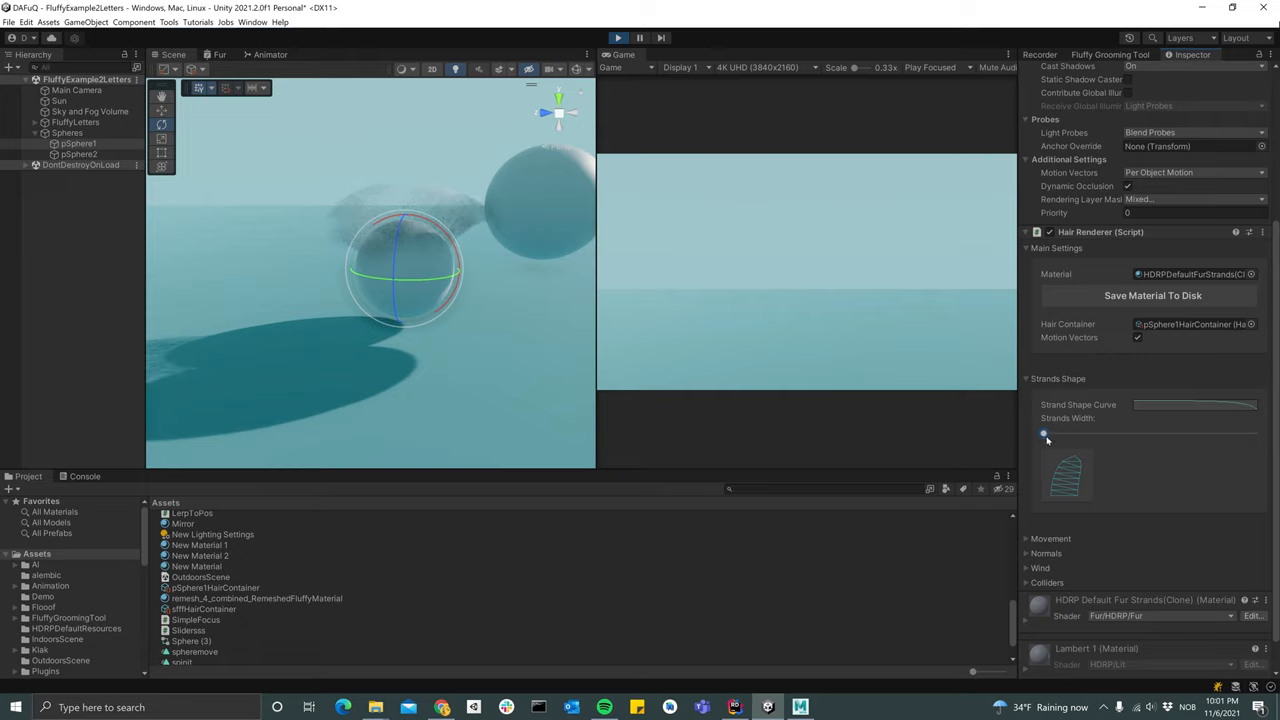
left_click_drag(1044, 432, 1058, 432)
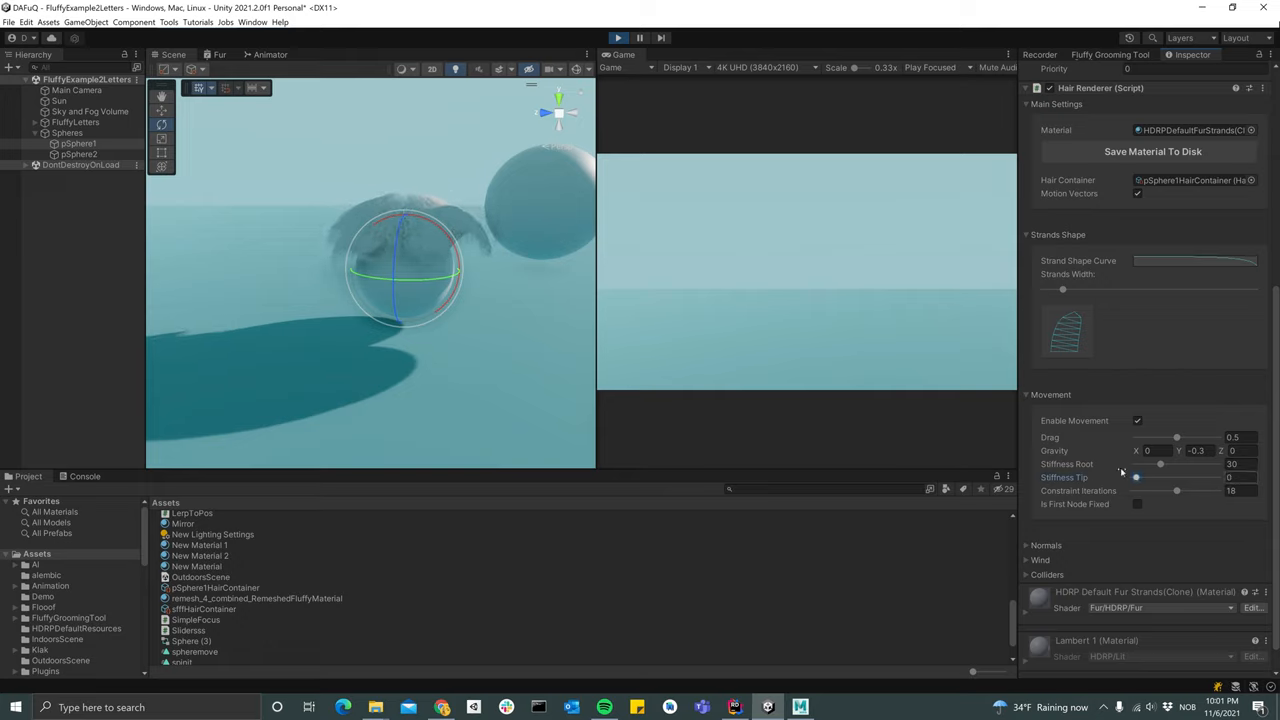
Tune strand stiffness and gravity and toggle the fixed first node
left_click_drag(1160, 464, 1150, 464)
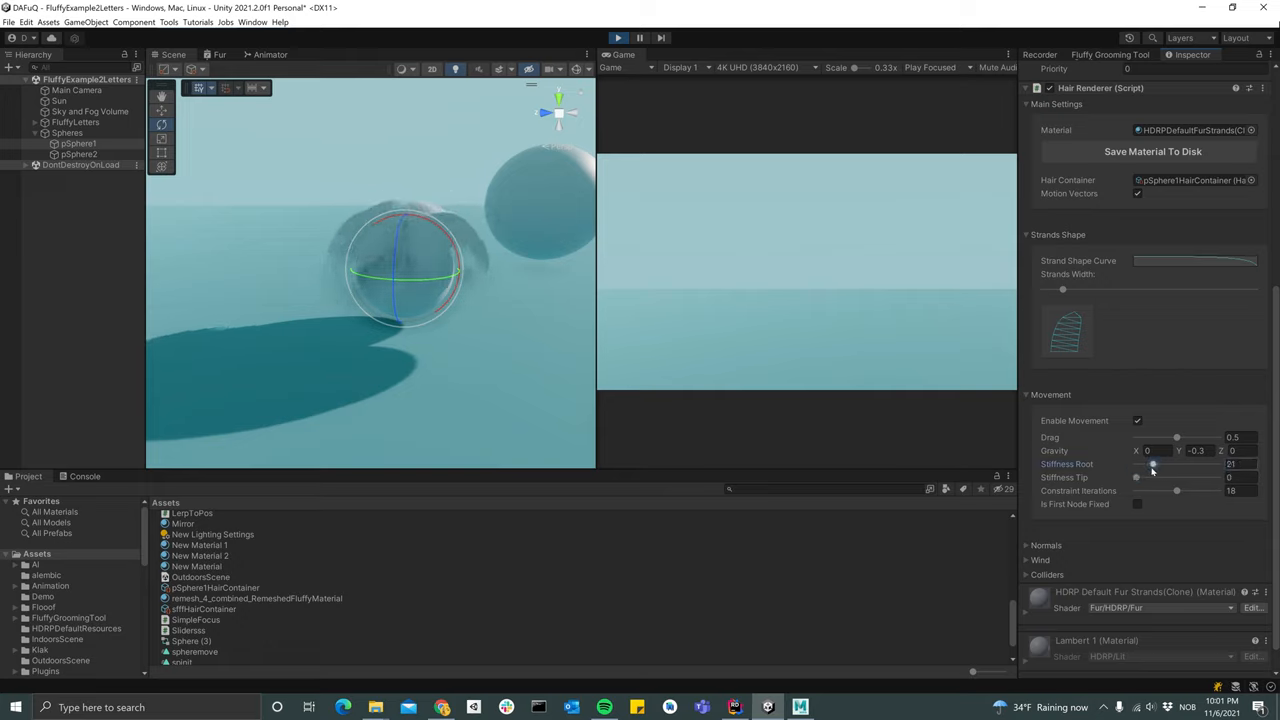
left_click_drag(1152, 464, 1144, 464)
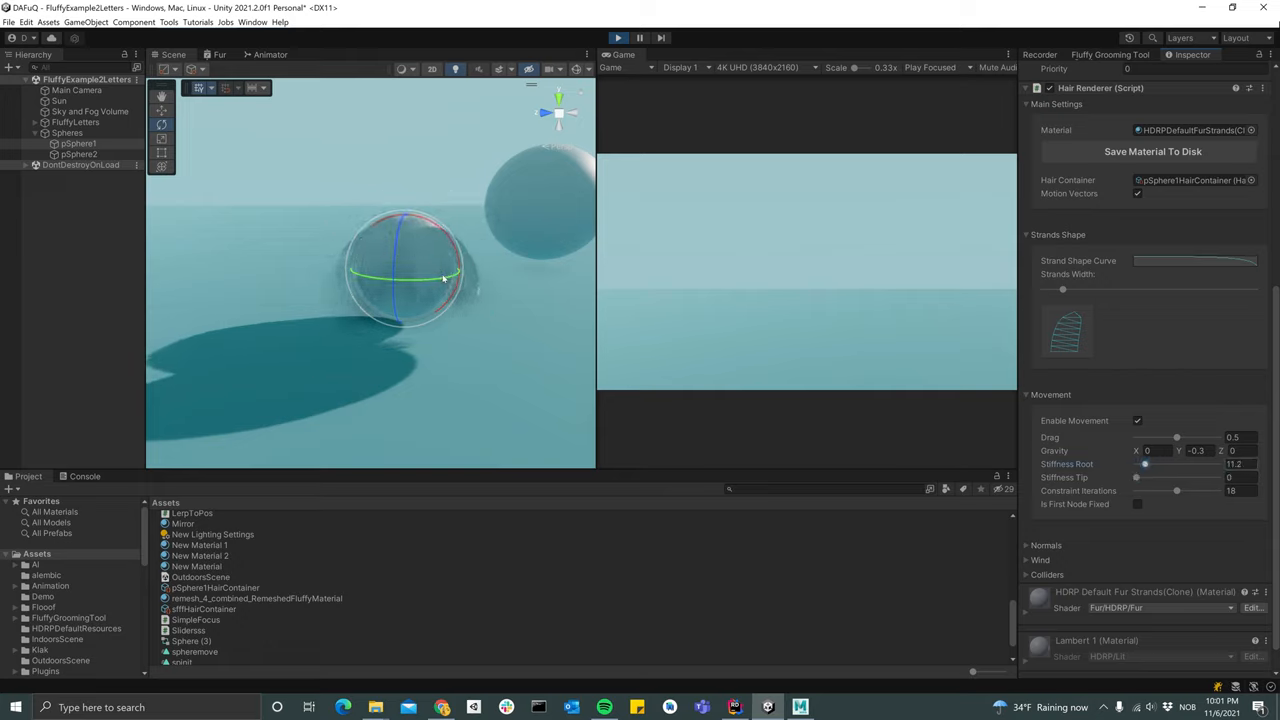
left_click_drag(1144, 464, 1170, 464)
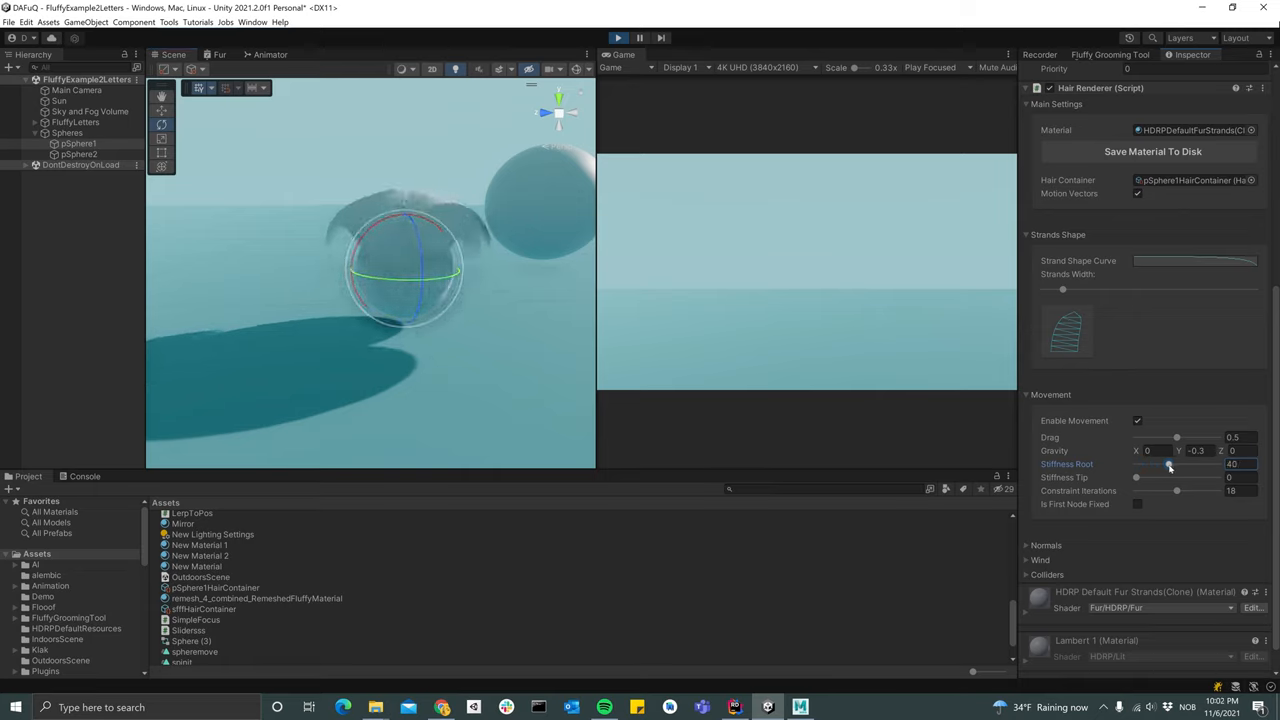
left_click_drag(1150, 464, 1216, 464)
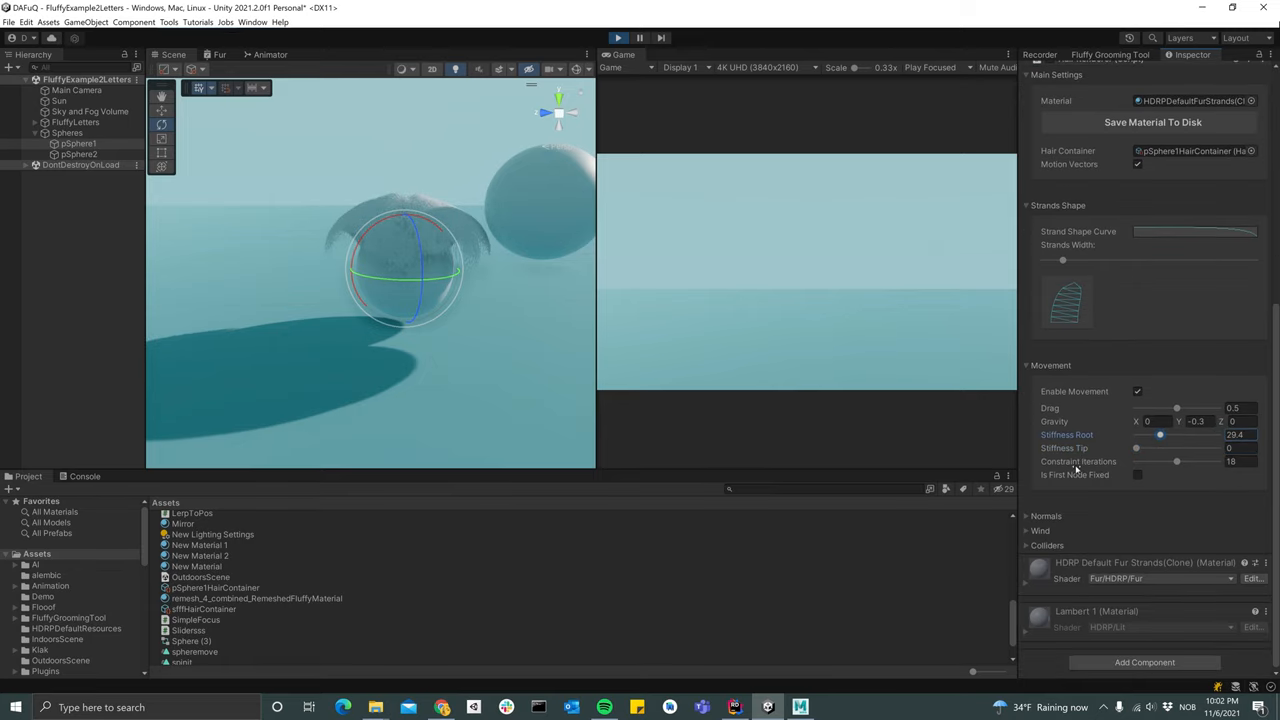
left_click(1028, 516)
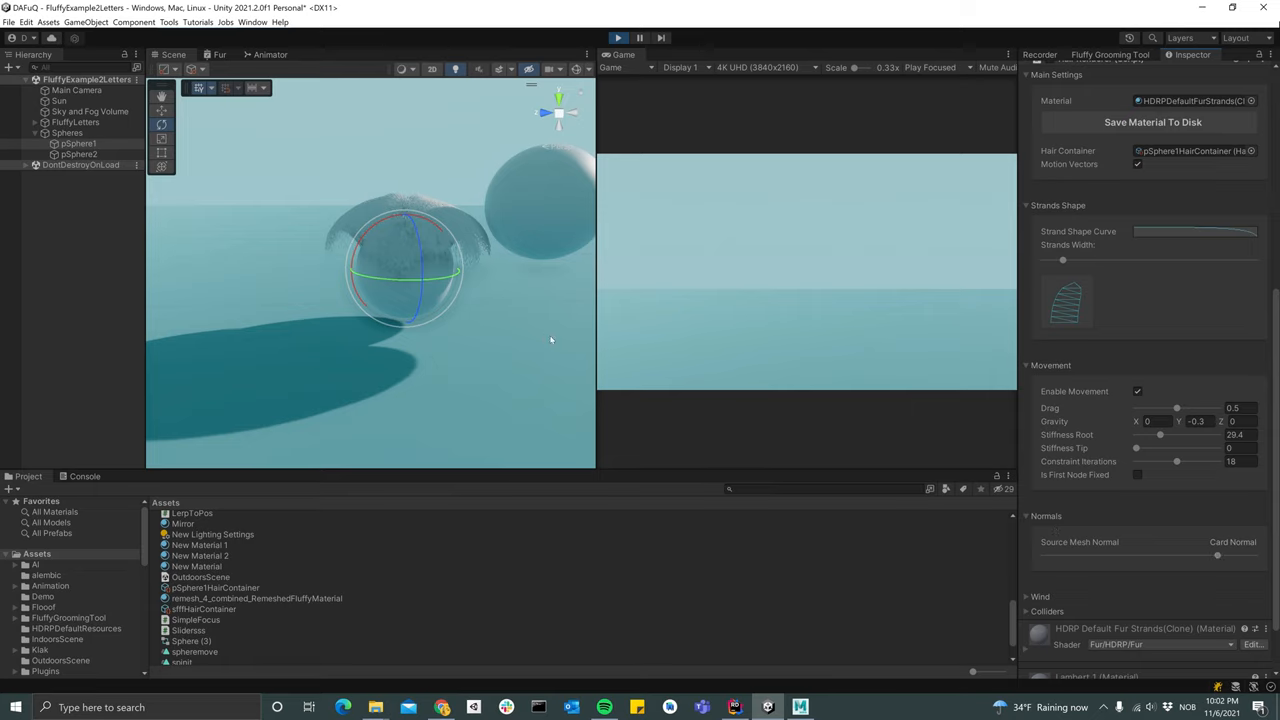
Raise the wind gust frequency and wind strength on the fur
scroll("down", 3)
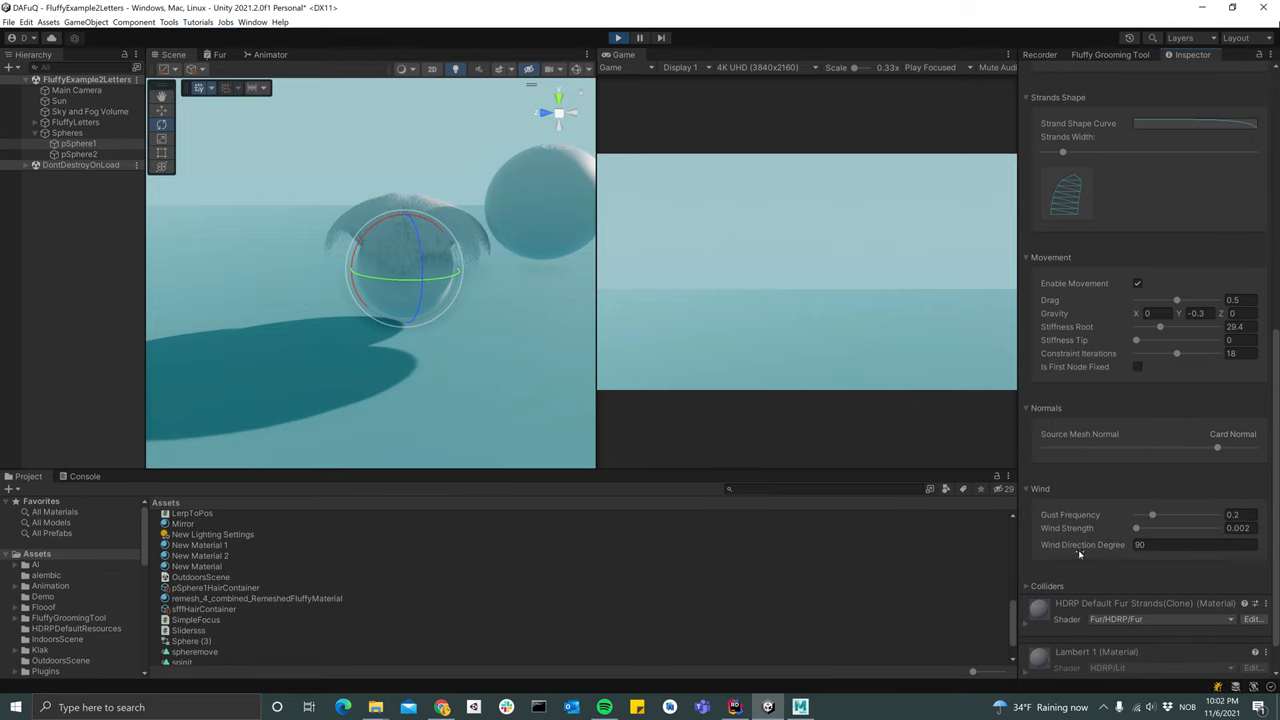
left_click_drag(1136, 528, 1160, 528)
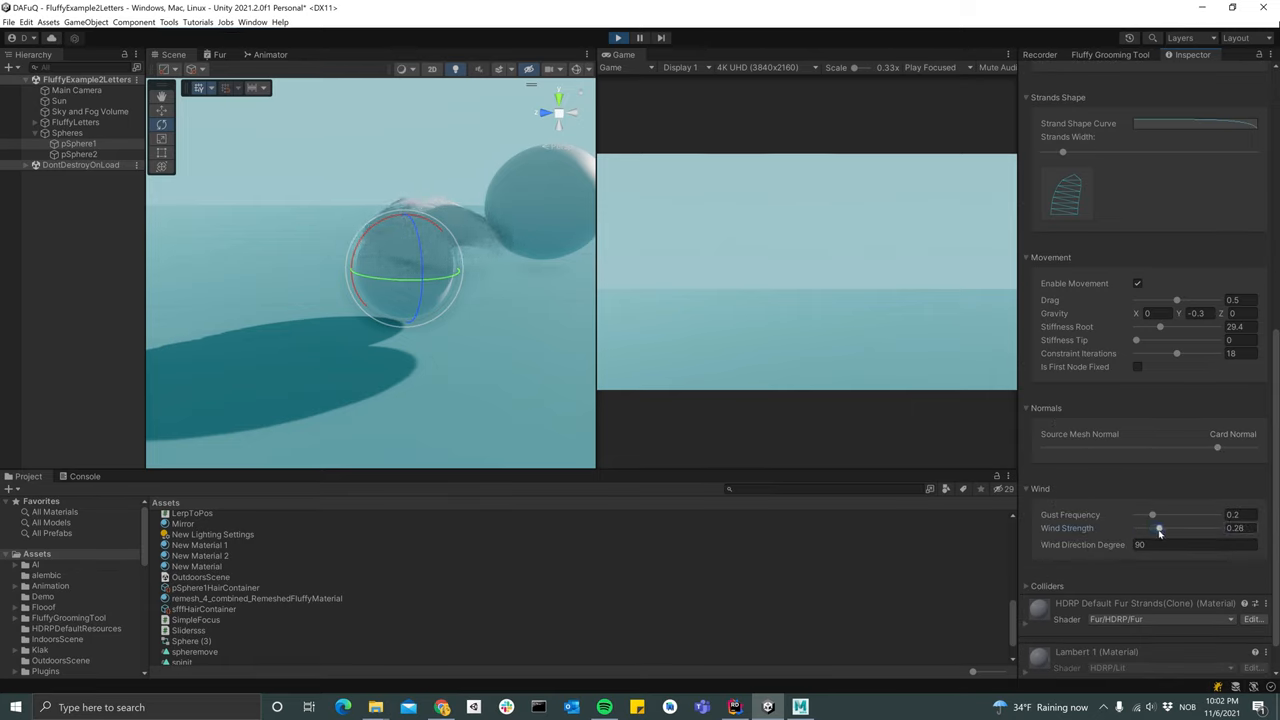
left_click_drag(1160, 528, 1152, 528)
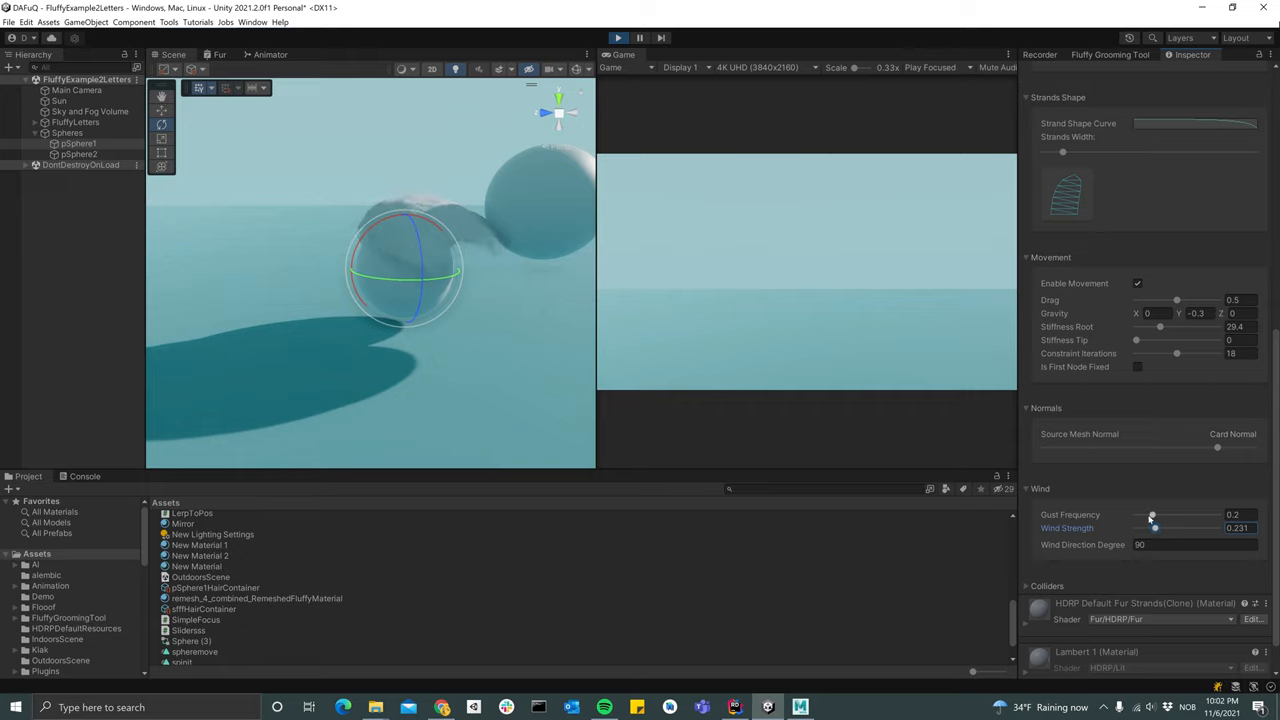
left_click_drag(1152, 516, 1180, 516)
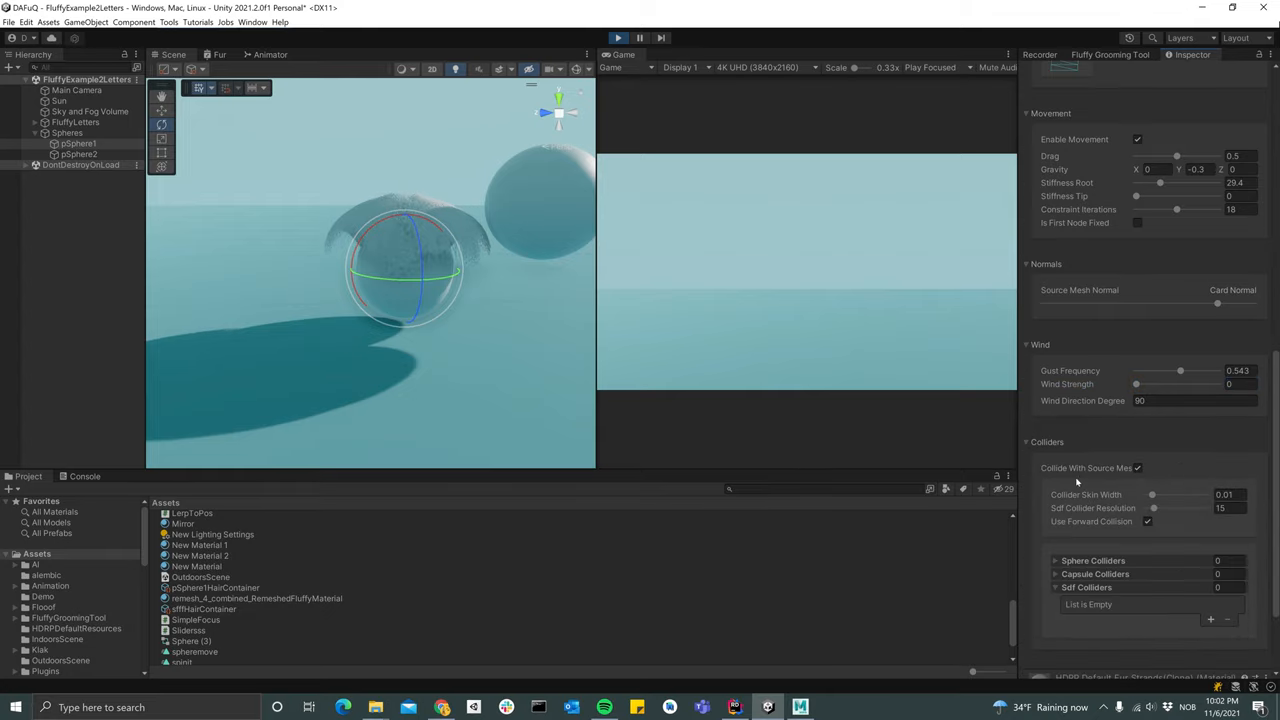
mouse_move(490, 316)
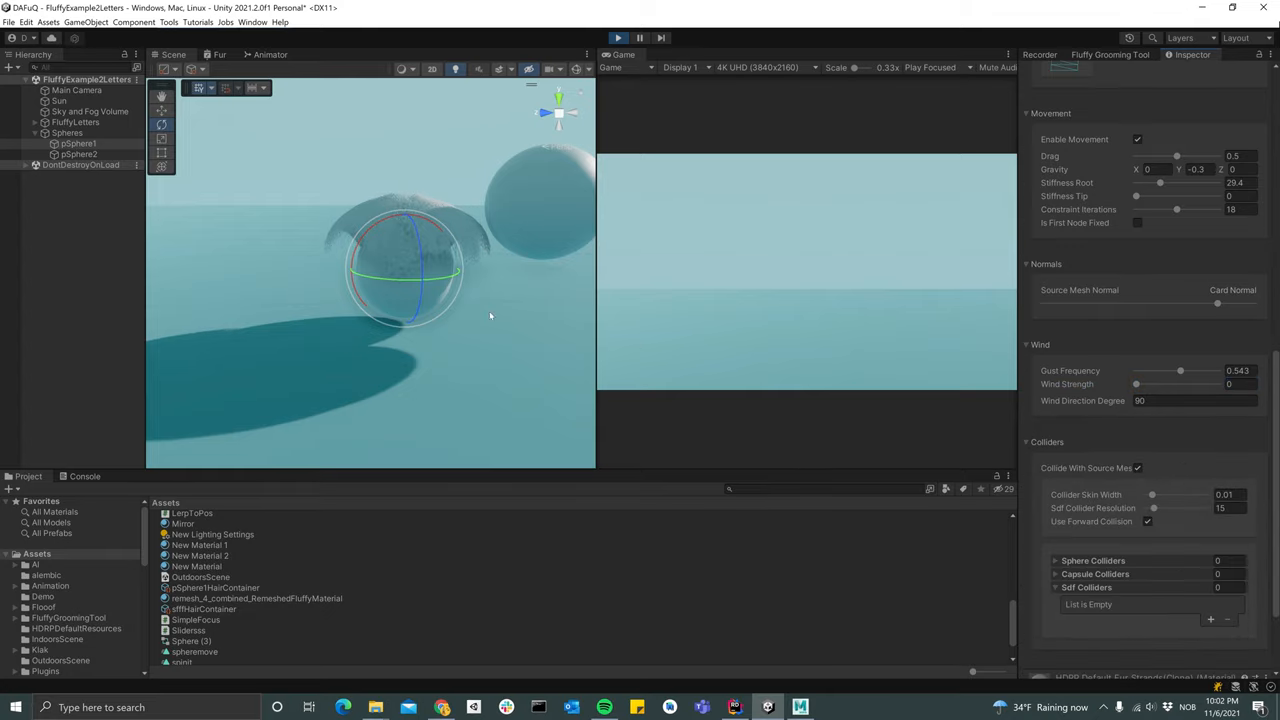